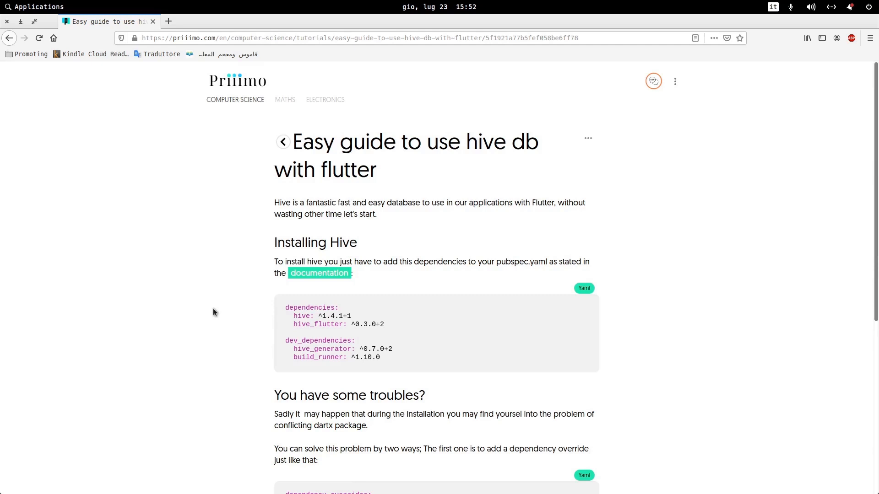
mouse_move(348, 333)
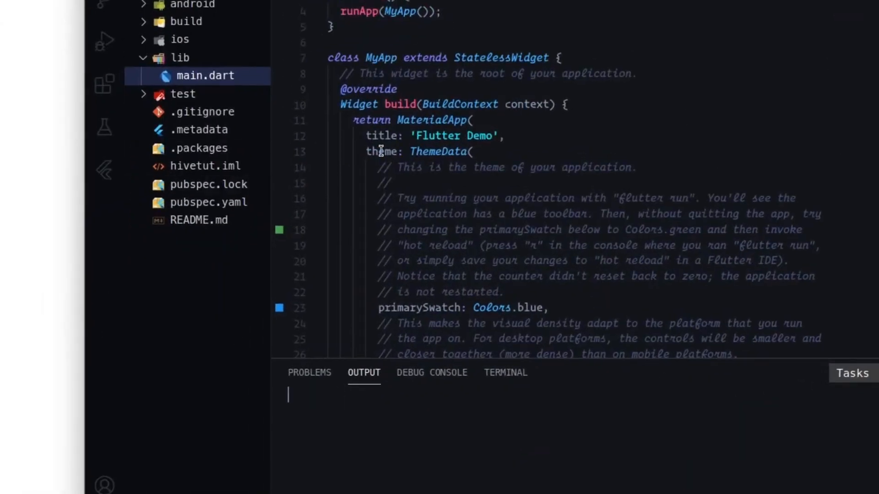
mouse_move(673, 77)
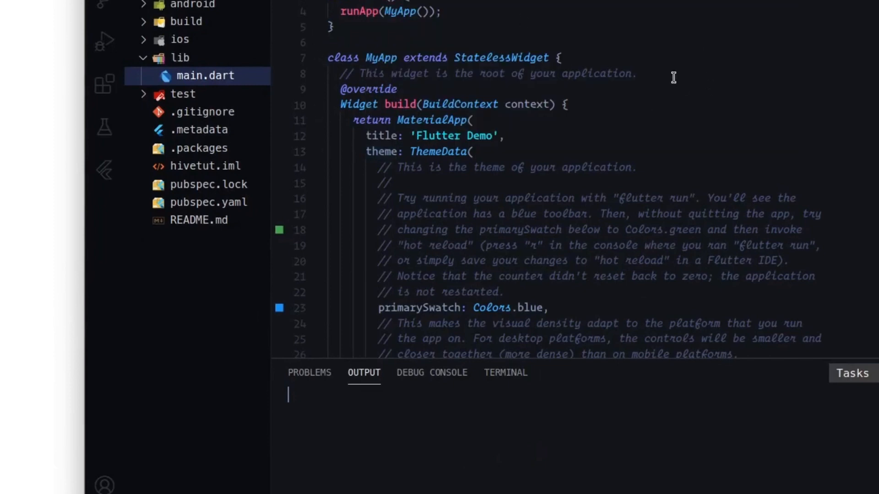
mouse_move(423, 6)
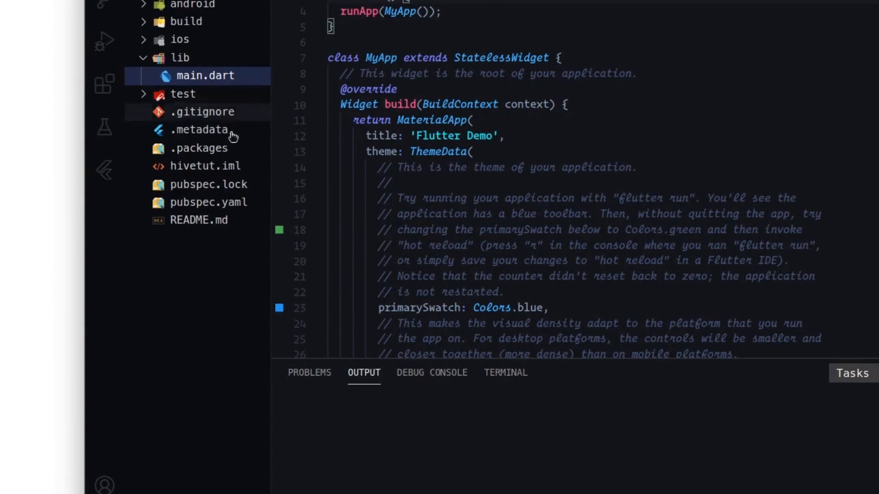
mouse_move(204, 203)
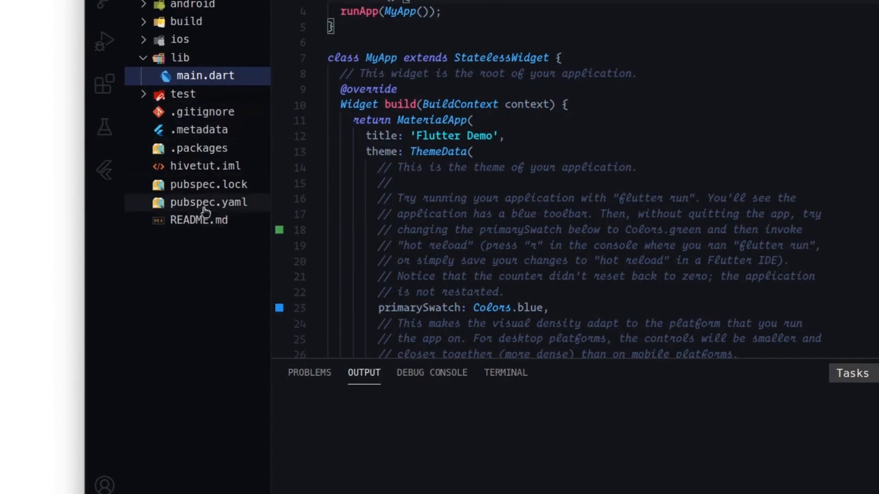
- Add hive: ^1.4.1+1 under dependencies in pubspec.yaml
left_click(197, 202)
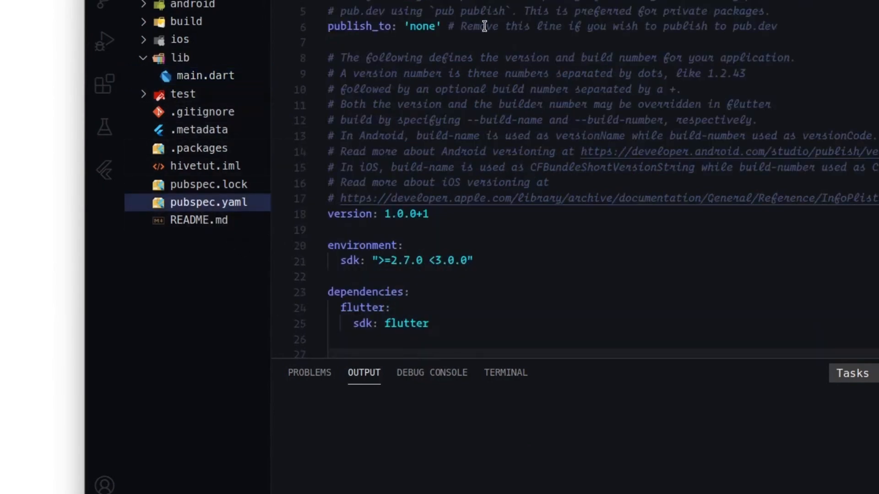
scroll("down", 3)
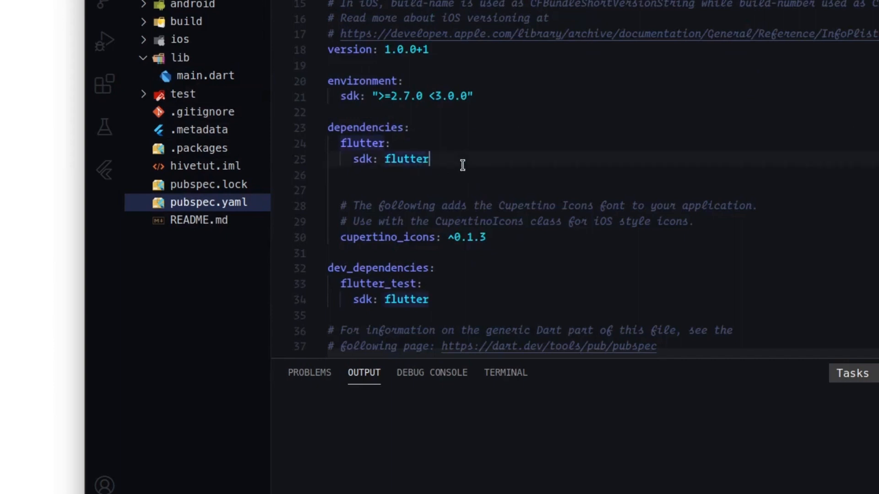
type("hive: ^1.4.1+1")
type("hive_generator: ^0.7.0+2")
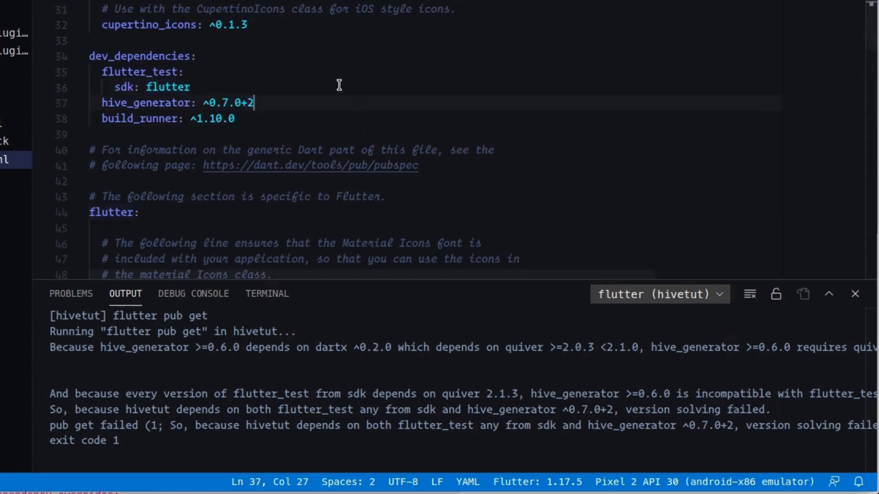
- Scroll through pubspec.yaml around the dependency_overrides entry pinning dartx to ^0.3.0
scroll("down", 3)
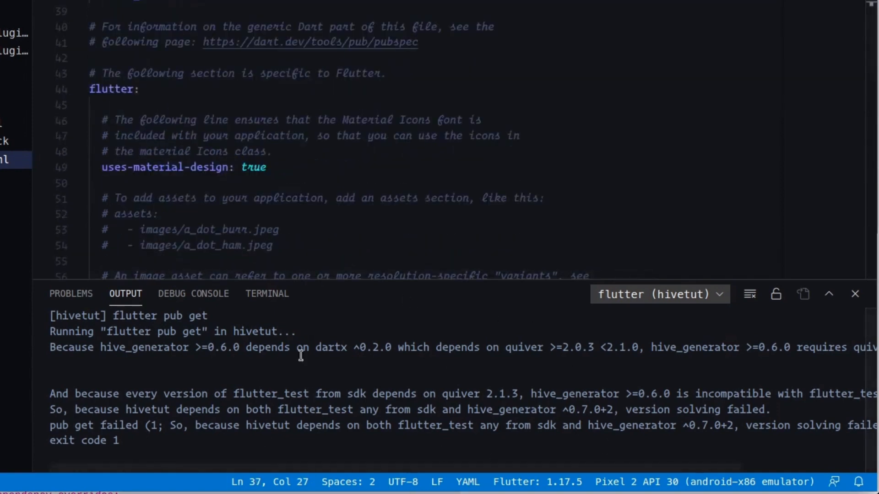
mouse_move(300, 355)
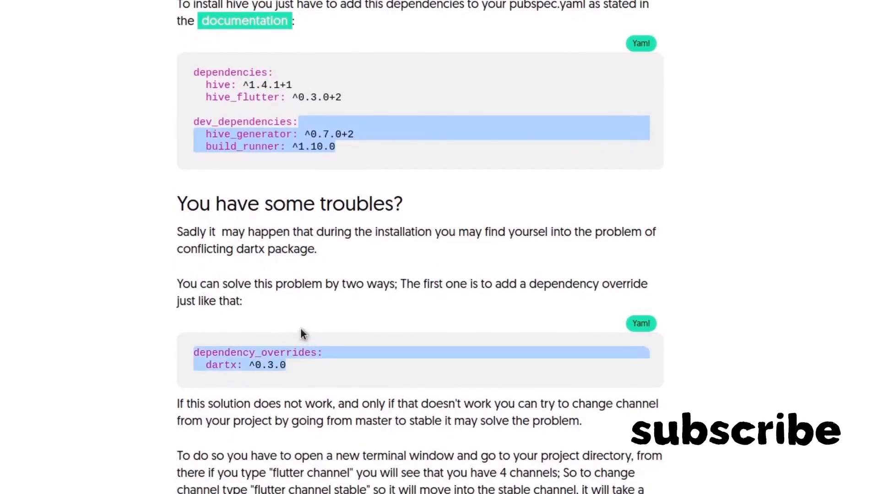
mouse_move(630, 445)
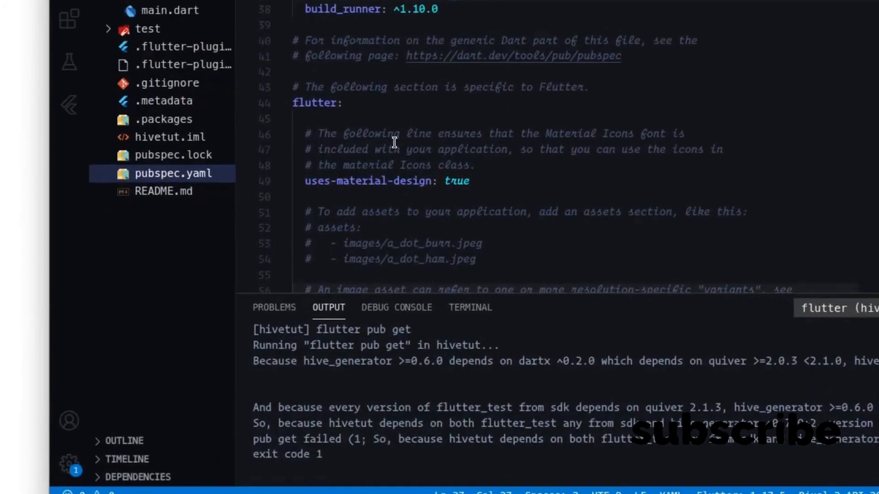
mouse_move(393, 108)
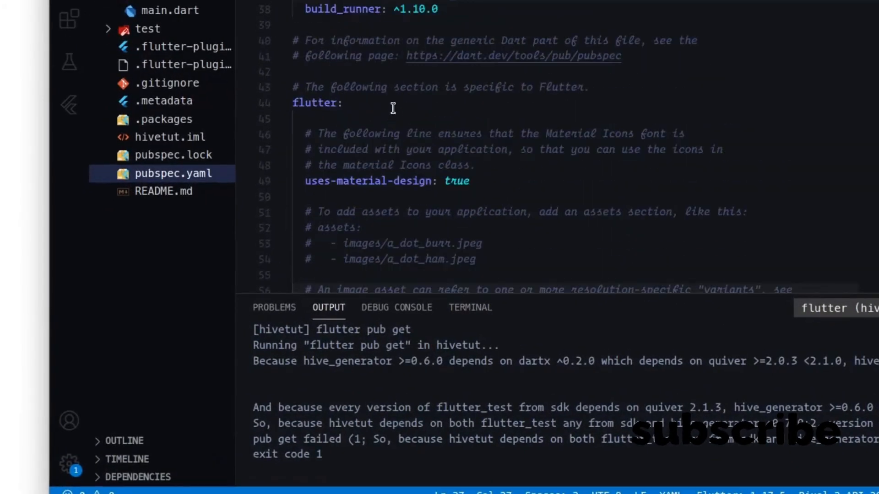
scroll("down", 3)
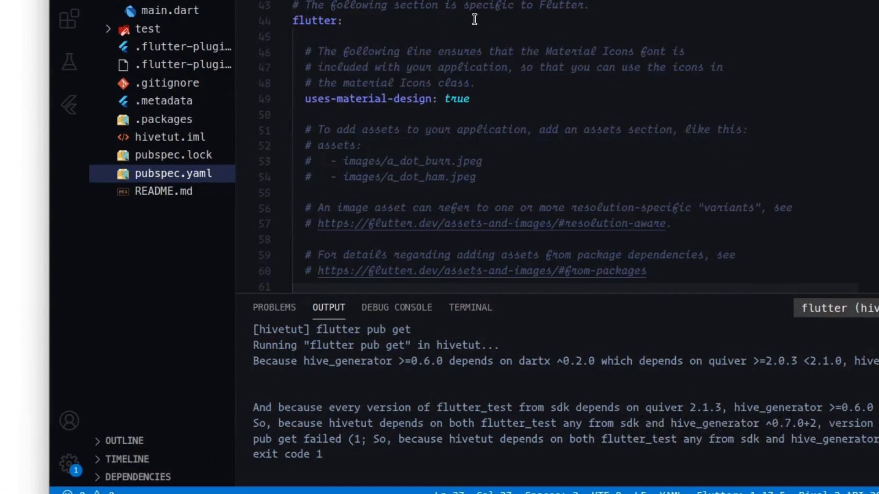
scroll("up", 3)
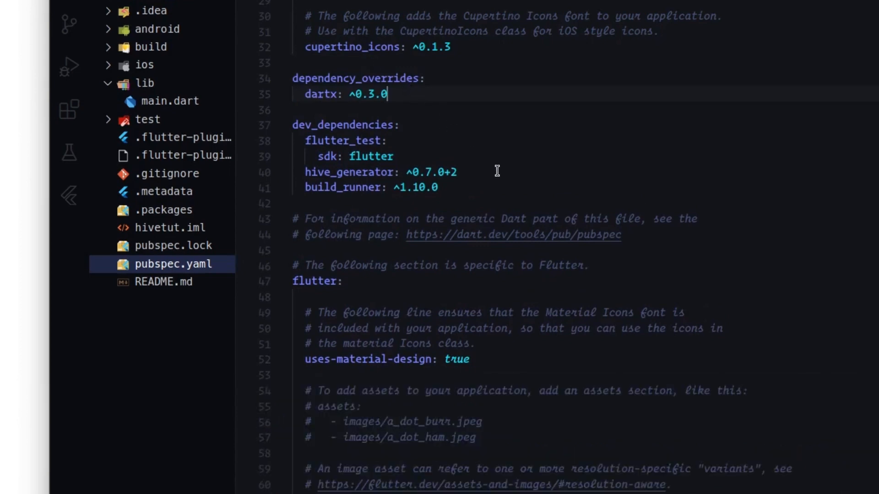
mouse_move(48, 320)
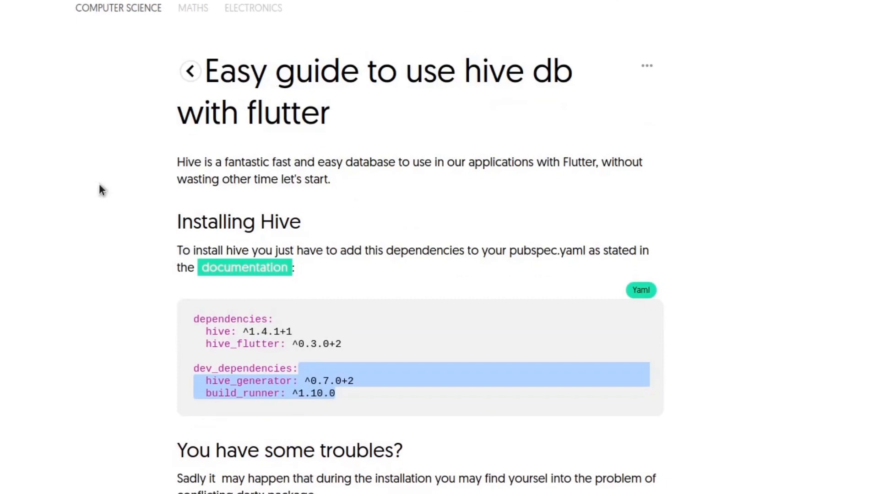
mouse_move(362, 279)
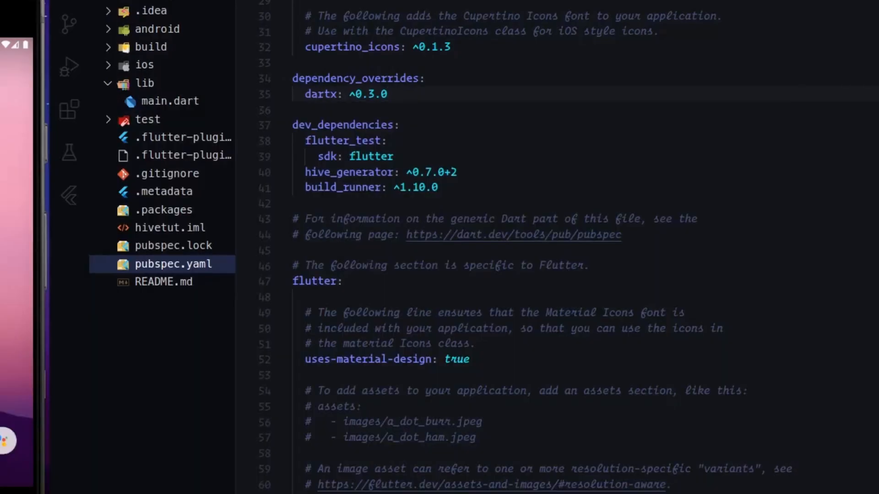
- Add path_provider: ^1.6.11 under dependencies, then return to main.dart
scroll("up", 3)
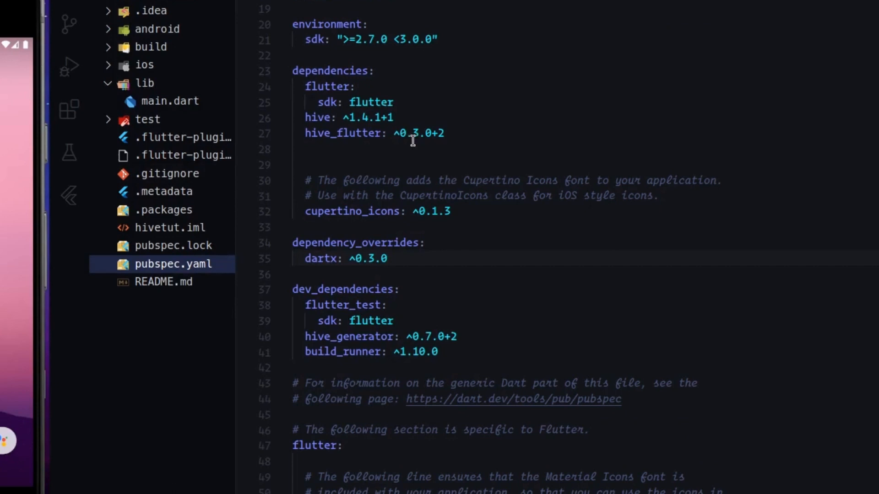
left_click(448, 134)
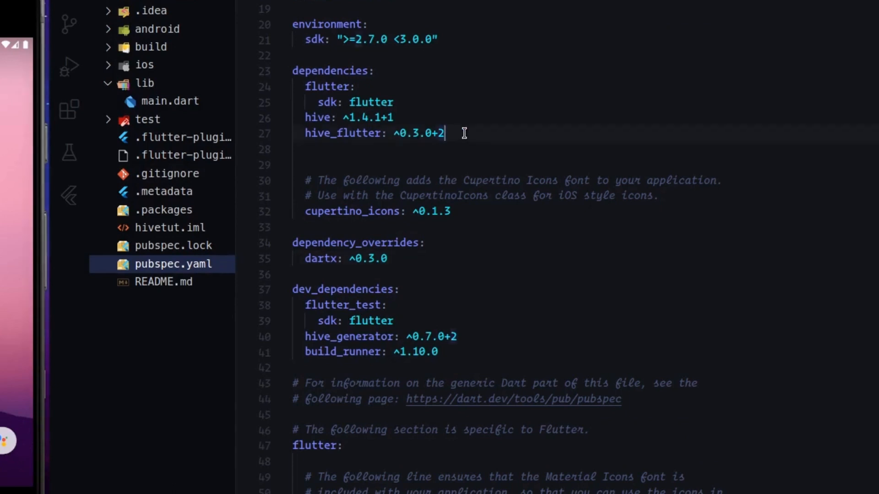
type("path_provider: ^1.6.11")
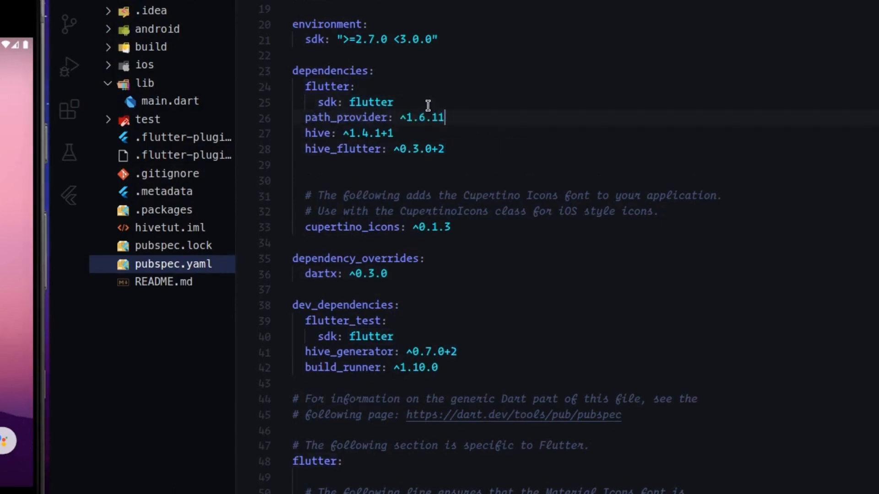
mouse_move(309, 131)
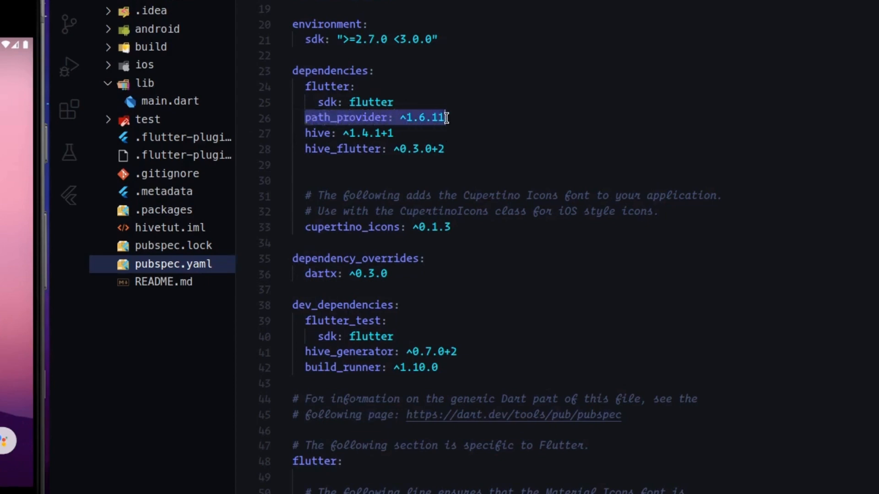
left_click(453, 150)
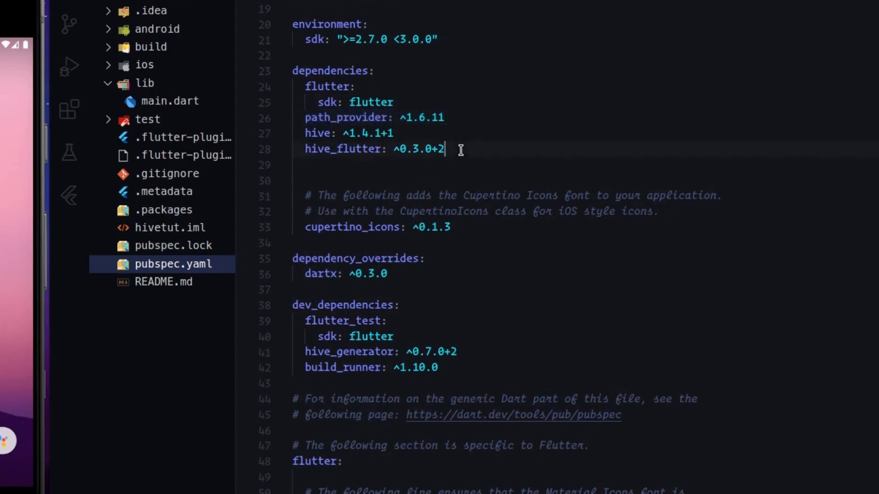
scroll("up", 3)
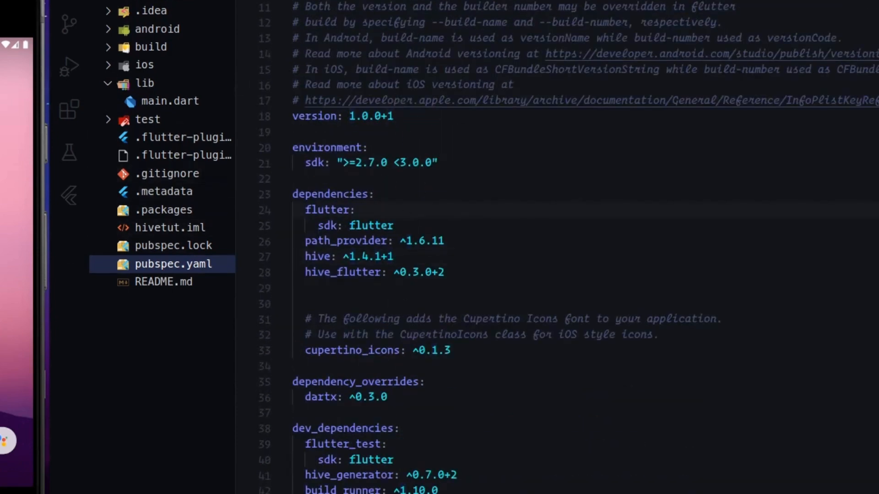
left_click(170, 101)
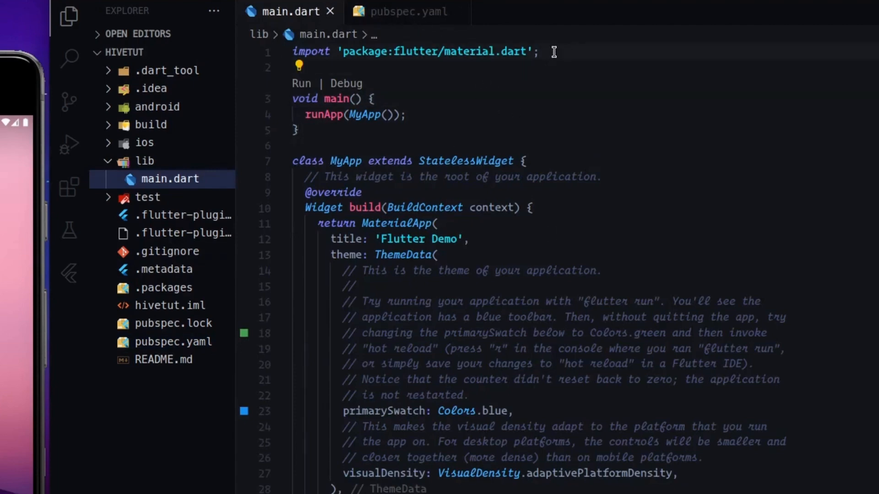
- Import package:path_provider/path_provider.dart and package:hive/hive.dart in main.dart
key("Enter")
type("import 'pa';")
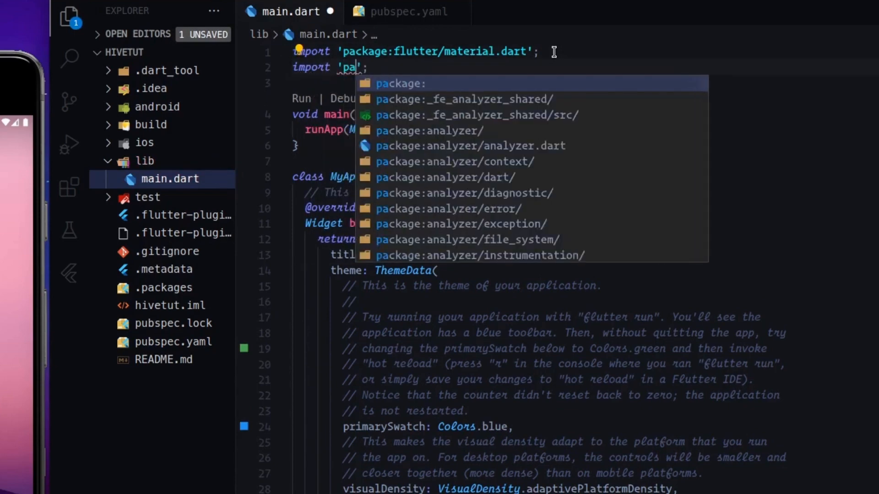
type("ckage:path_provider/pa")
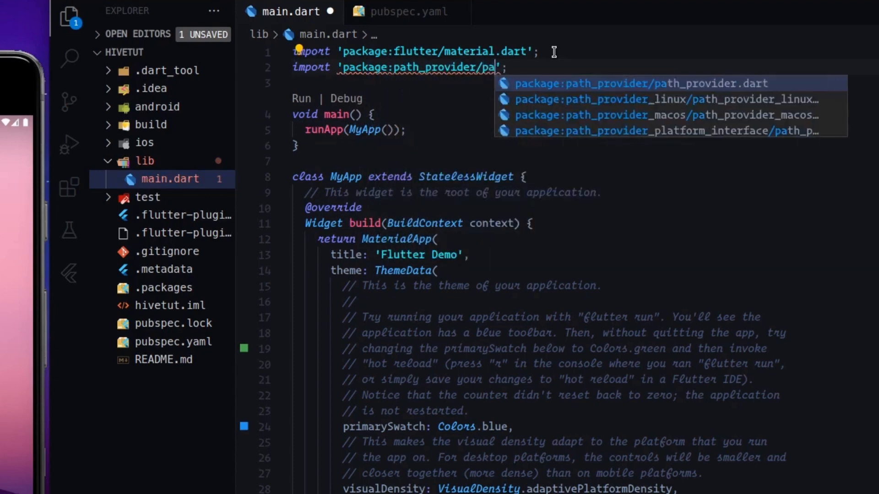
left_click(640, 83)
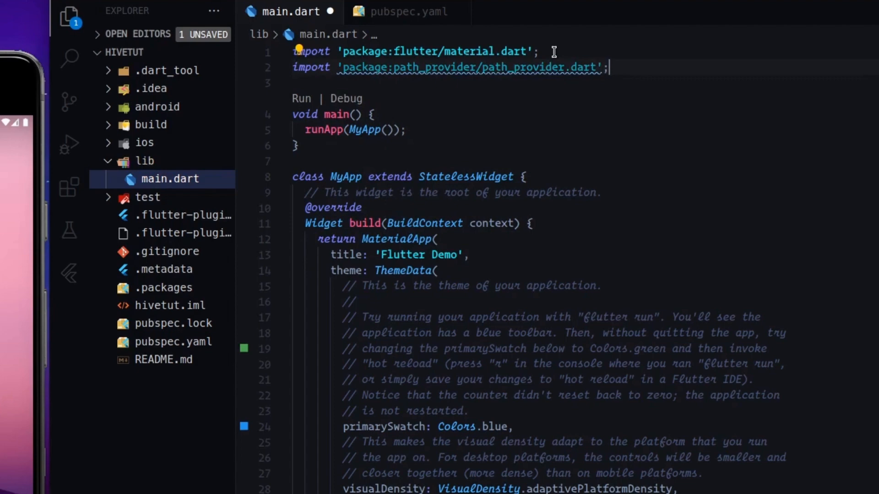
type("import")
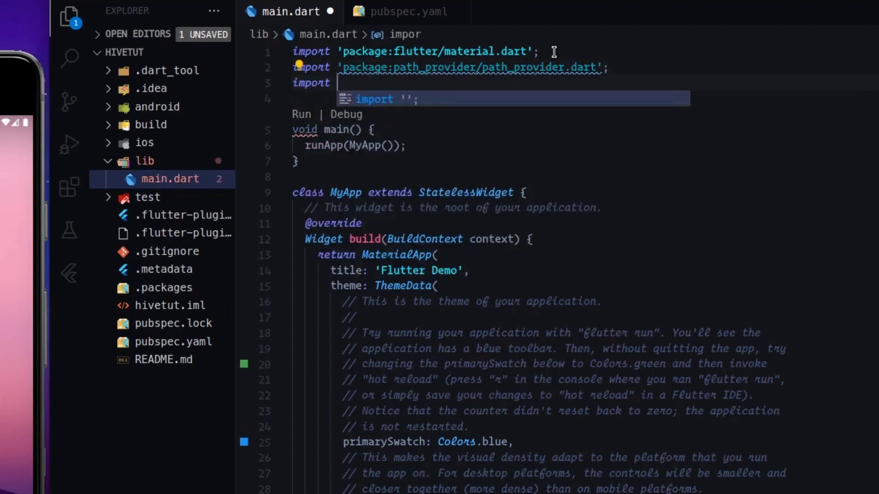
type("'hive'")
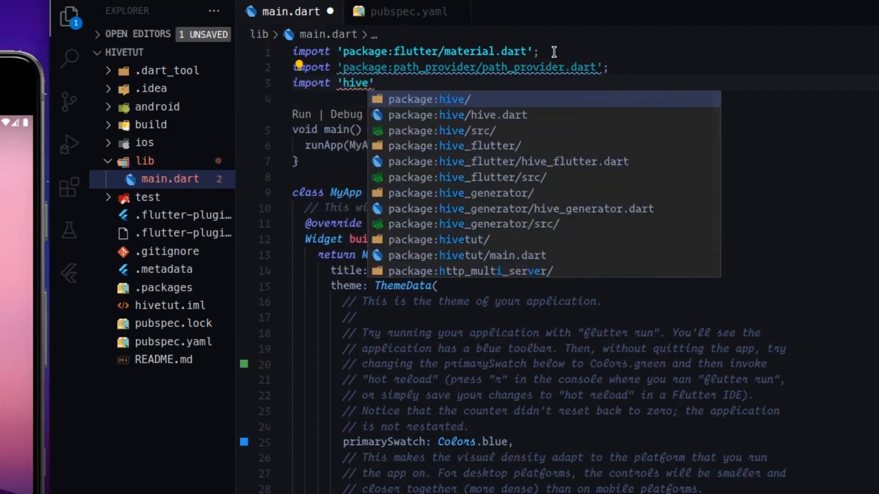
left_click(455, 115)
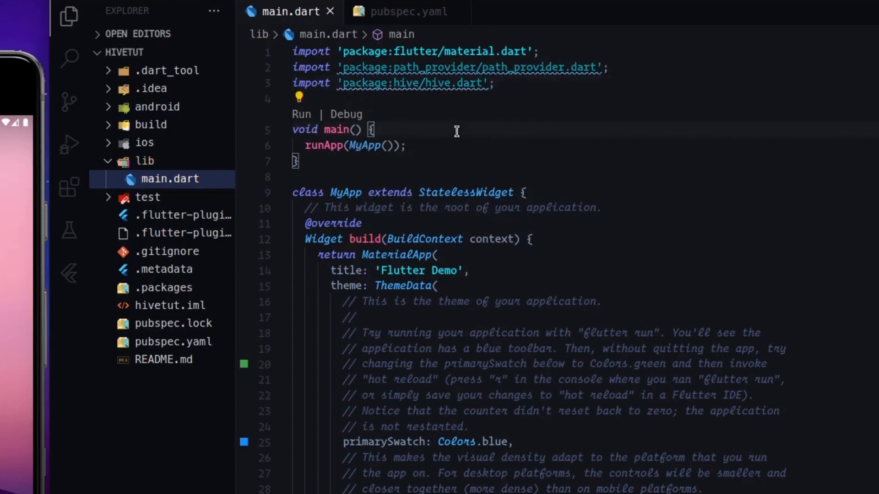
- Leave a blank line inside main() and save main.dart
key("Enter")
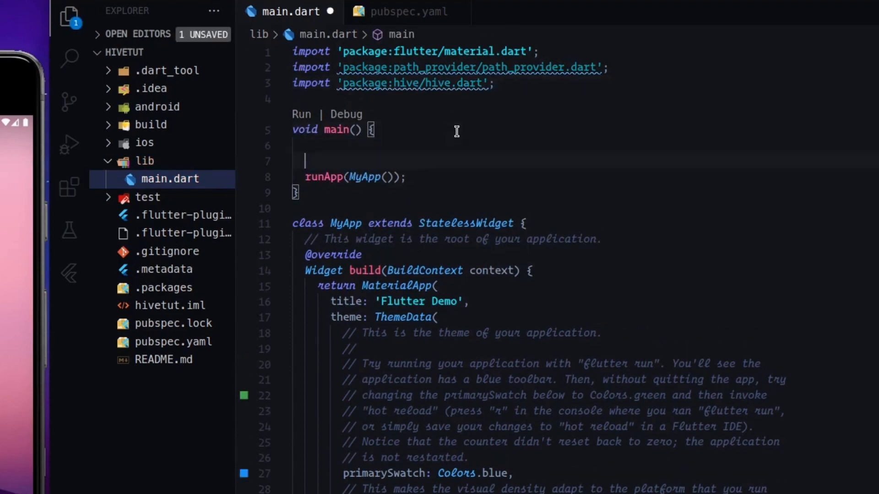
key("ctrl+s")
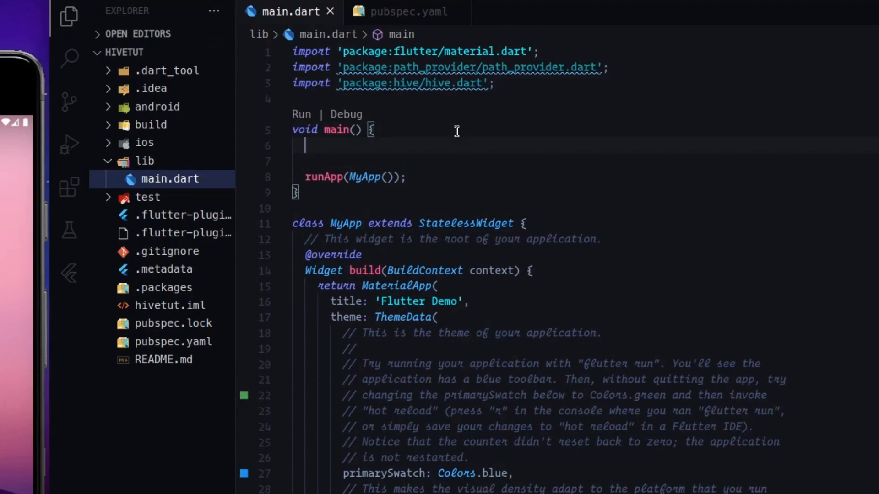
- Make main() async and call WidgetsFlutterBinding.ensureInitialized() first
left_click(69, 143)
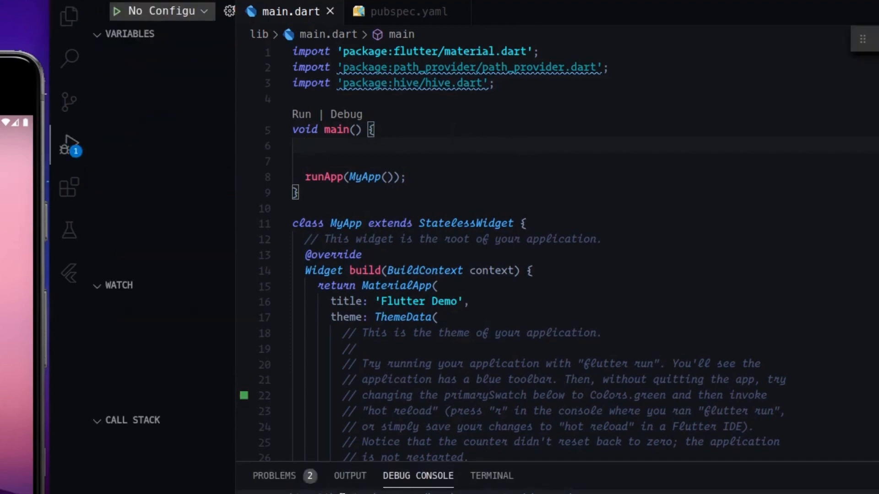
mouse_move(377, 147)
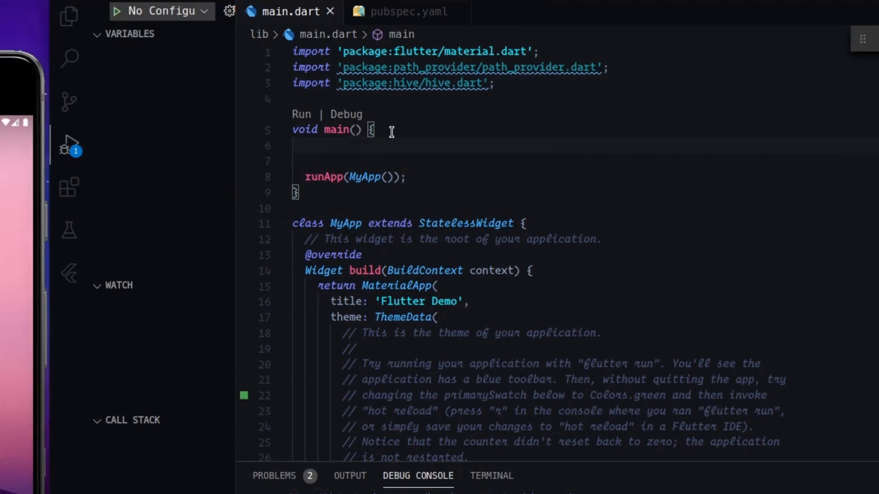
mouse_move(348, 142)
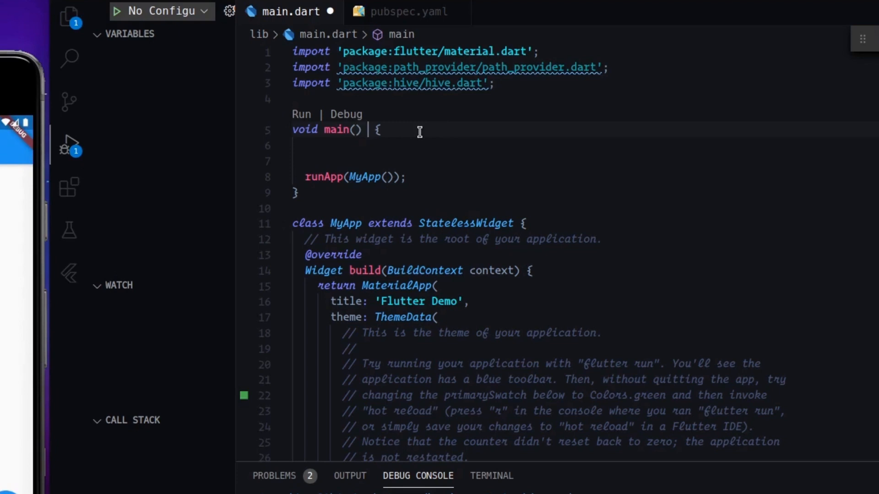
type("async")
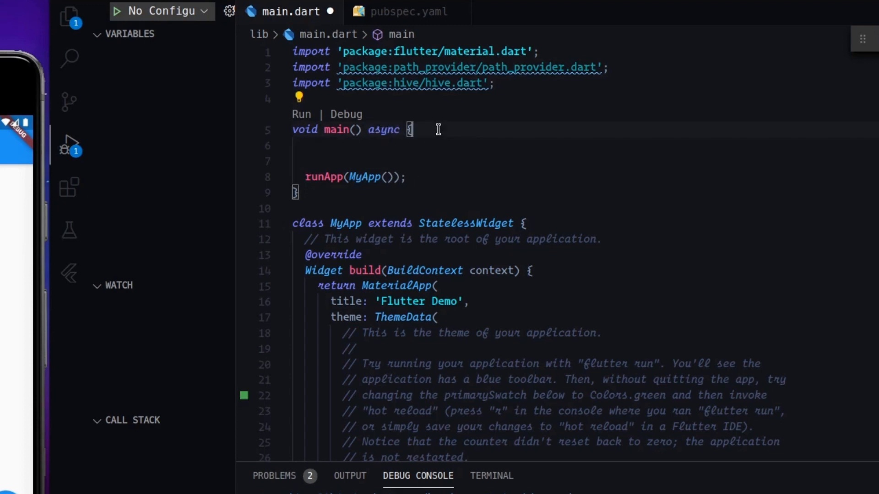
key("enter")
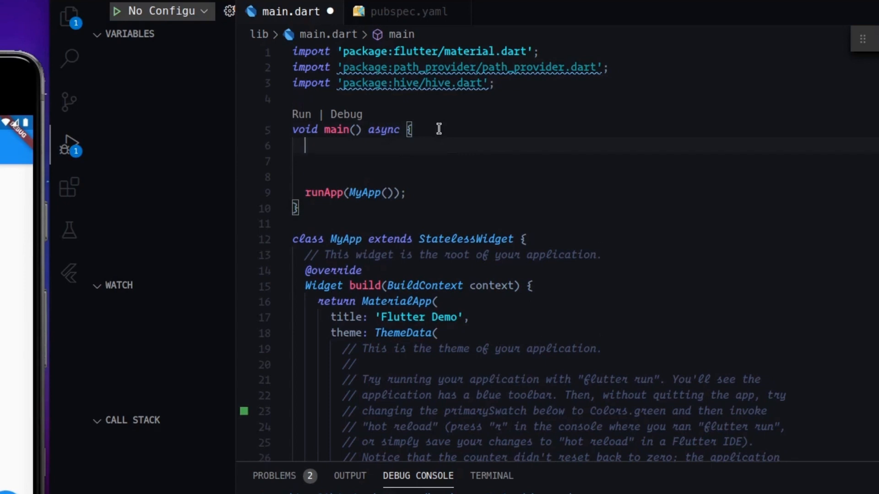
type("W")
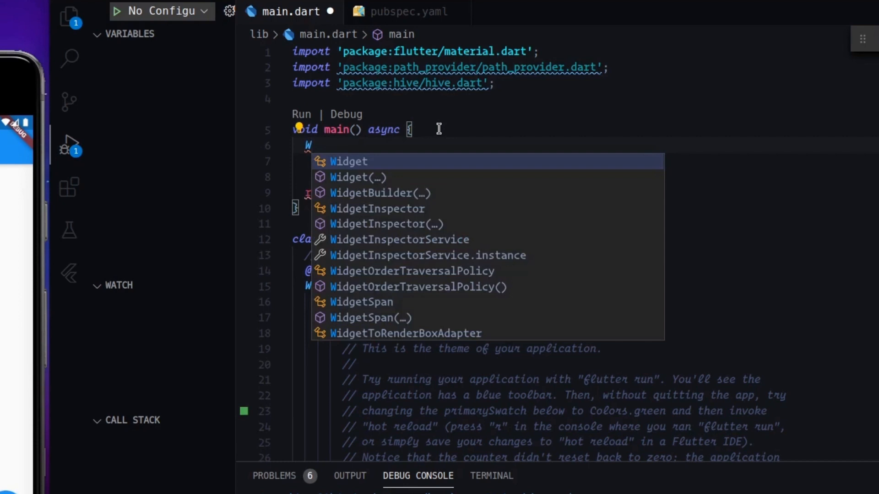
mouse_move(424, 147)
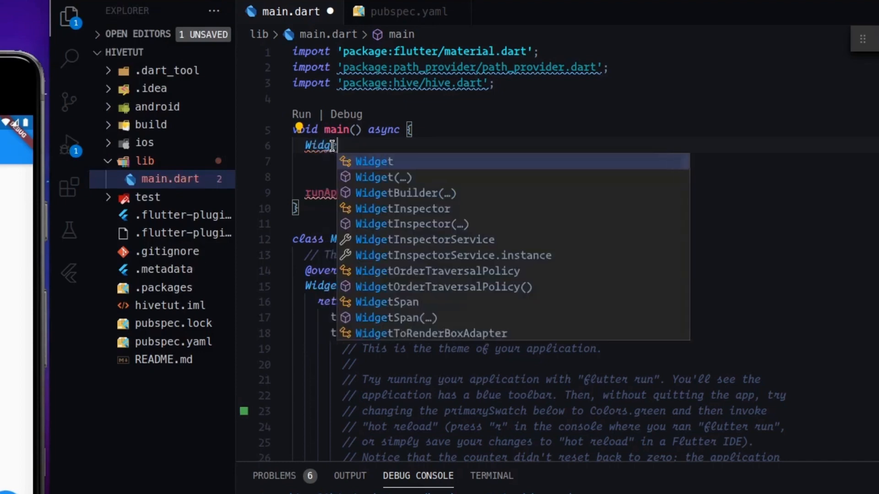
type("s")
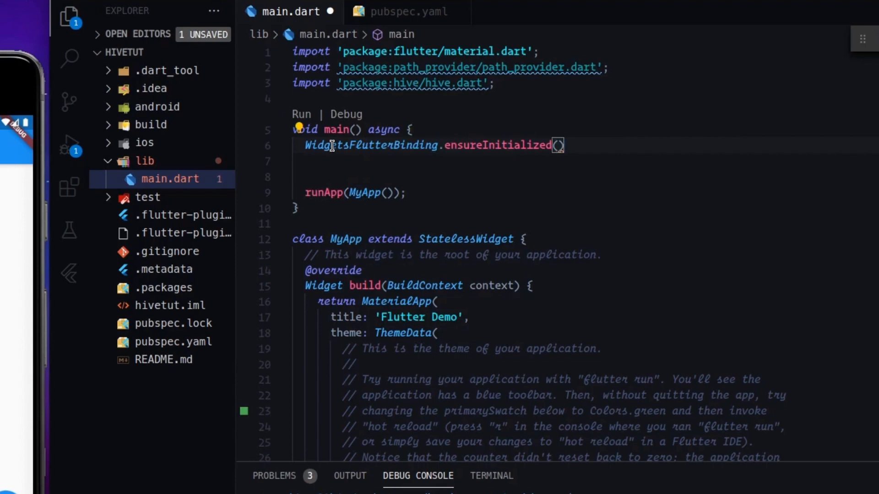
type(";")
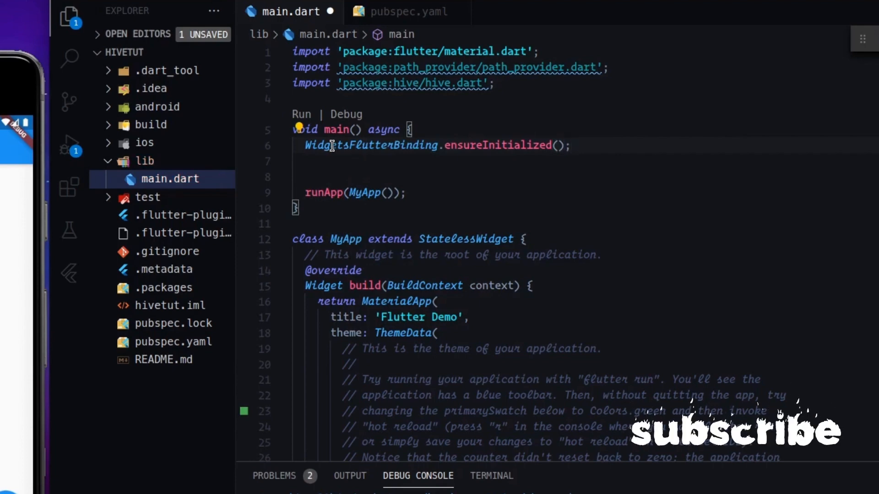
- Await getApplicationDocumentsDirectory() into appDocDir and call Hive.init(appDocDir.path)
type("fi")
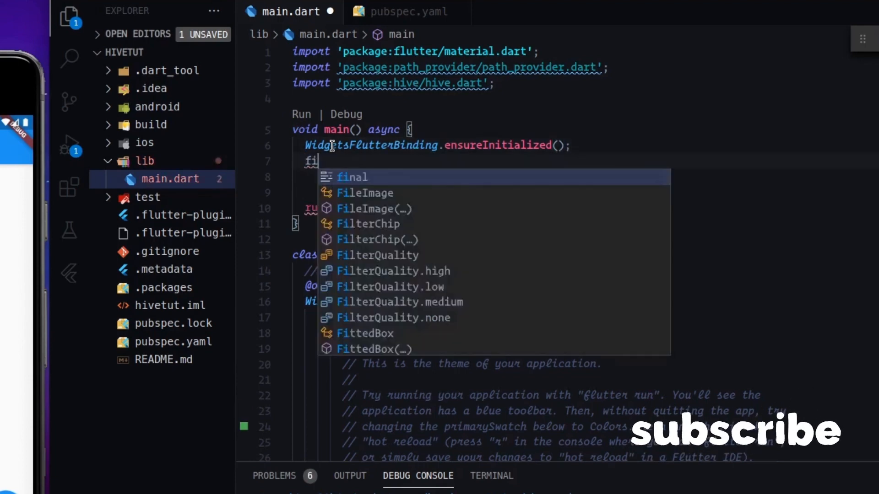
type("final appDocDir =")
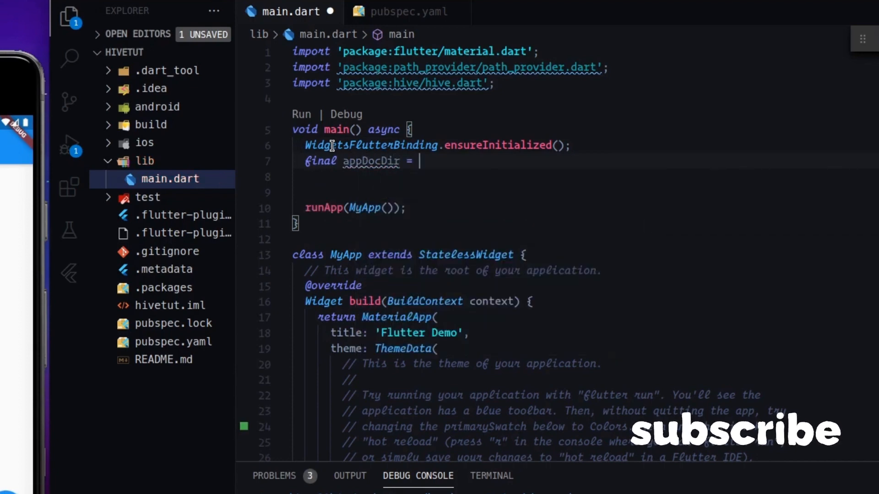
type("wa")
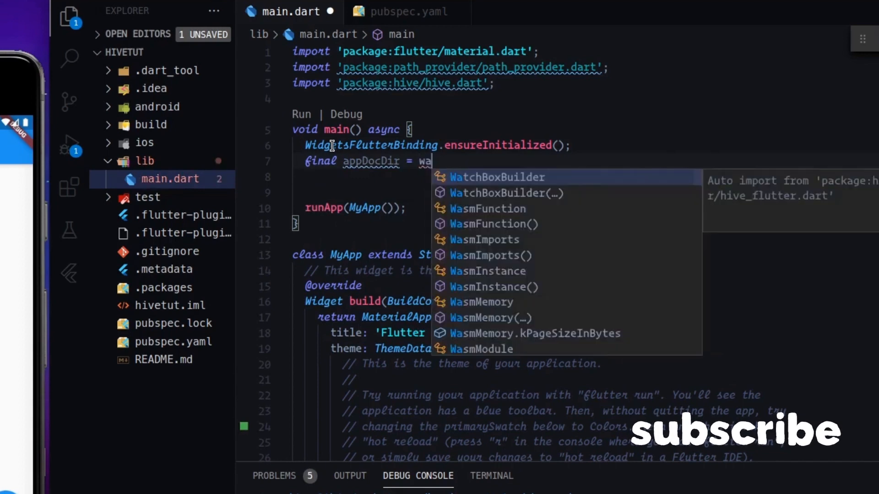
type("await g")
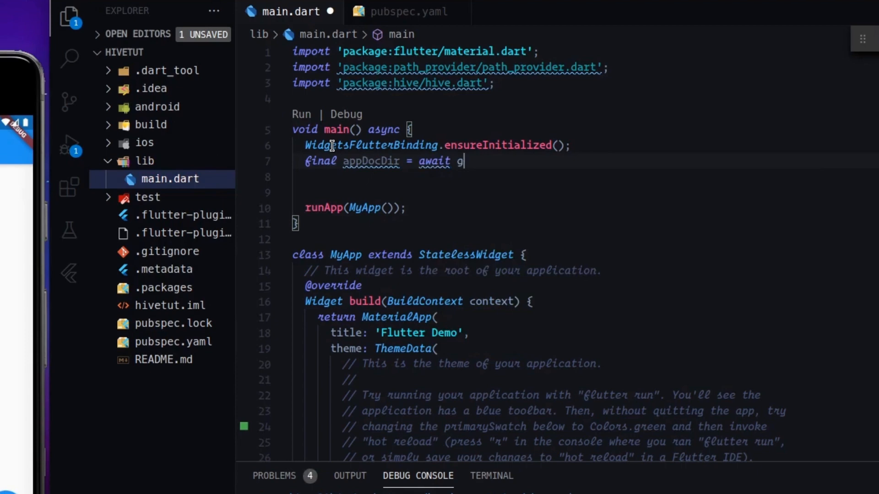
type("etApplicationDocumentsDirectory();")
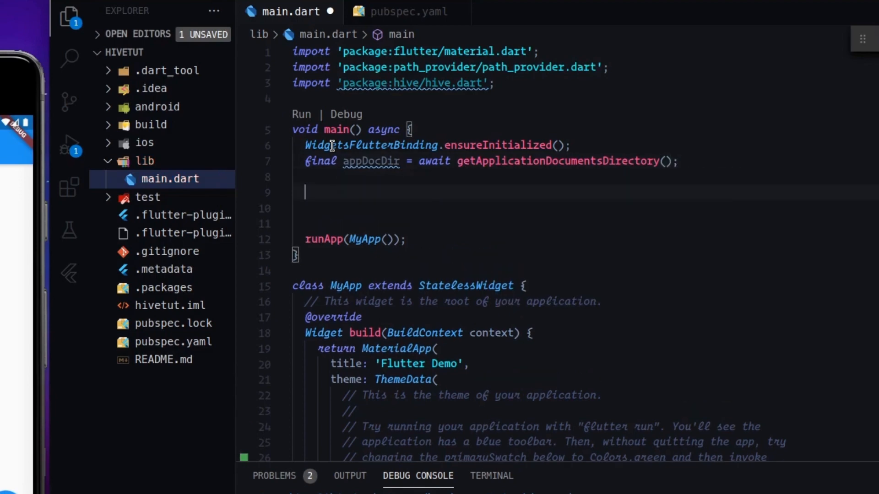
type("Hive")
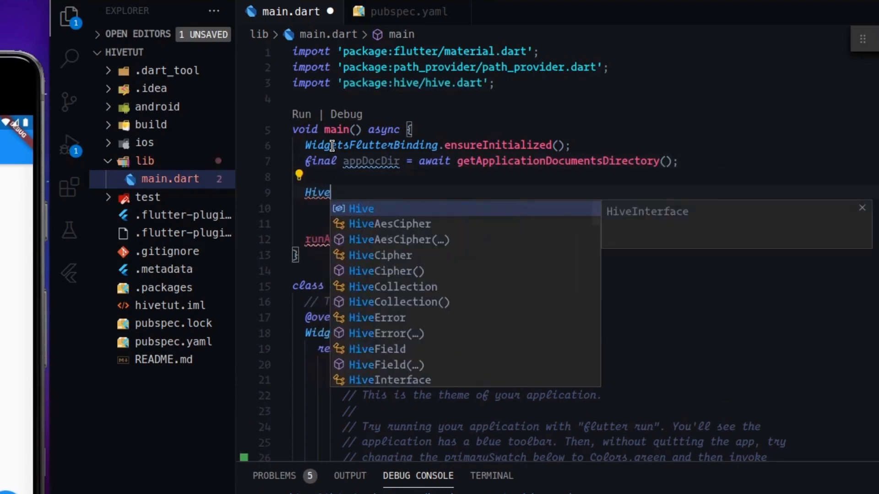
type(".i")
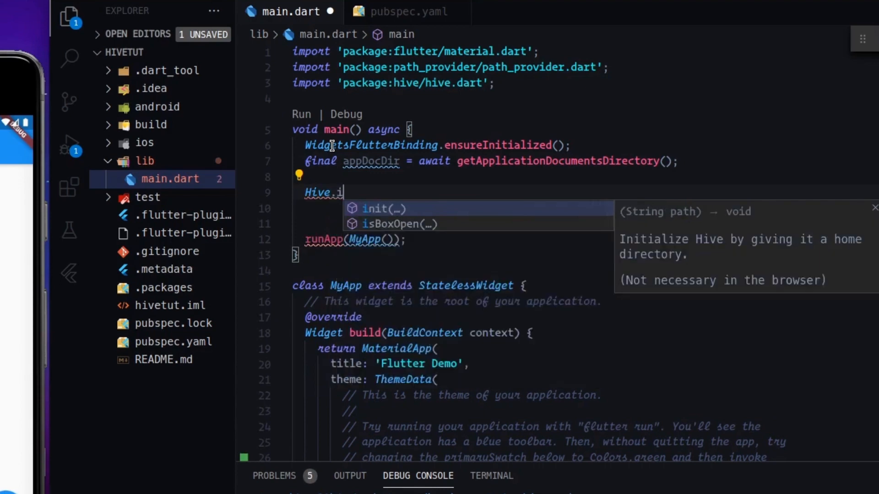
type("nit(appDocDir")
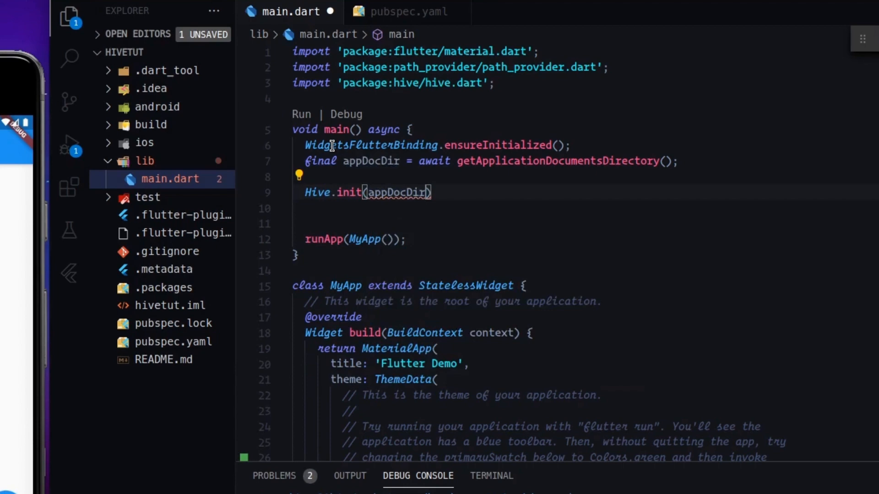
type(".path")
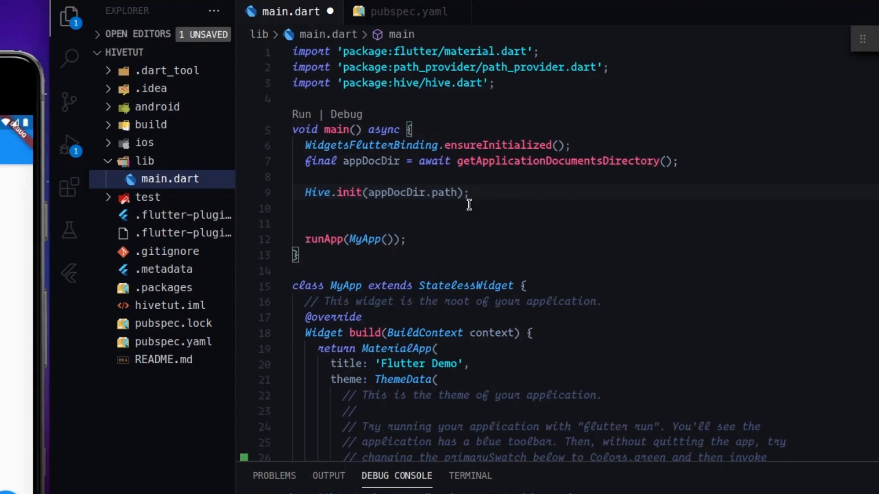
- Assign var box = await Hive.openBox('people'); with a new line beneath it
key("Enter")
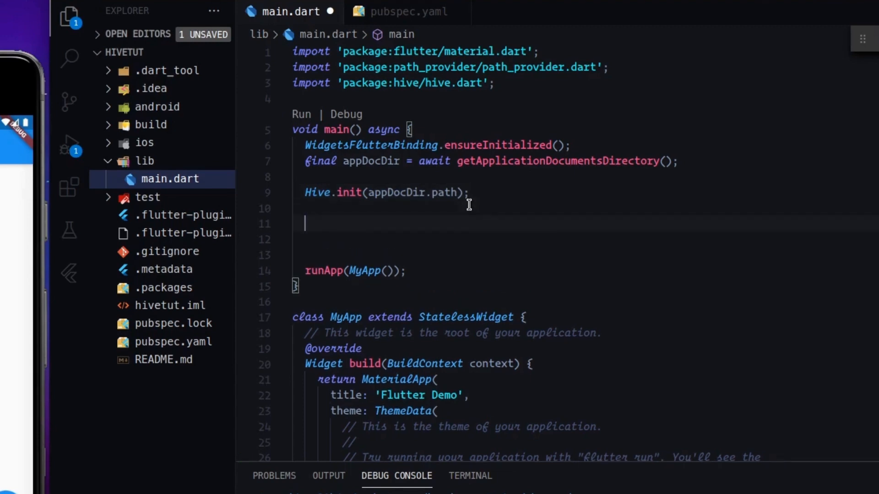
type("var")
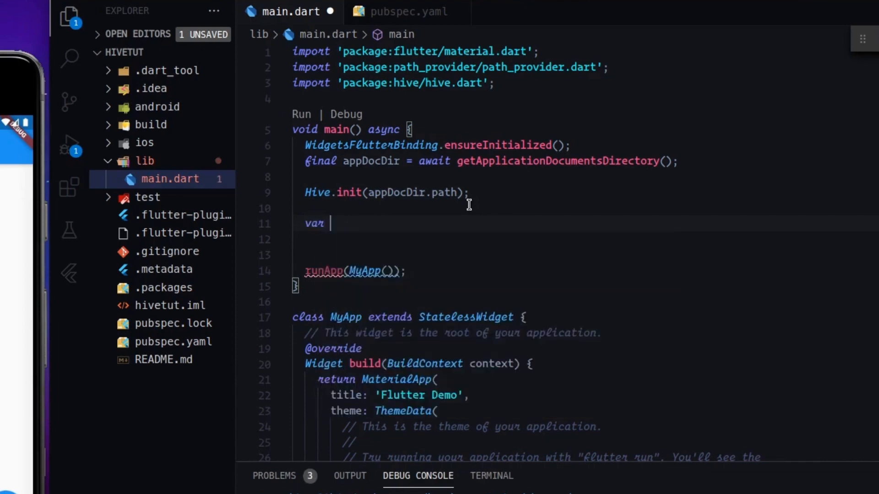
type("b")
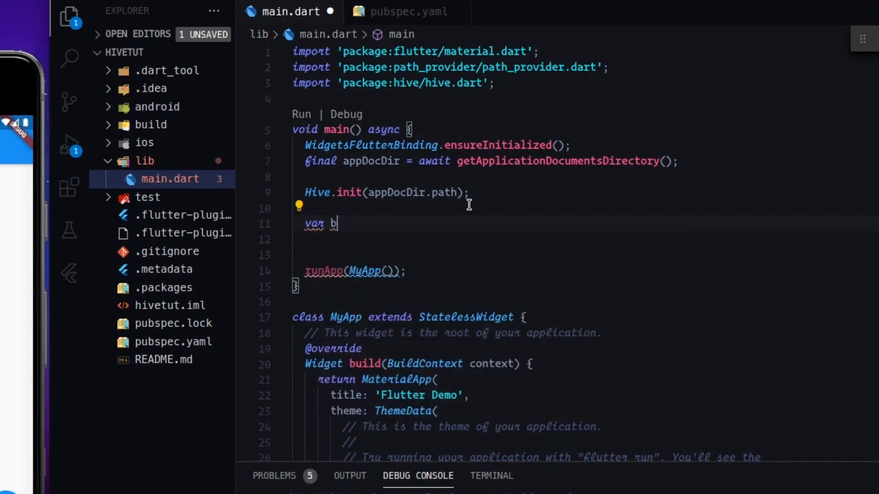
type("ox =")
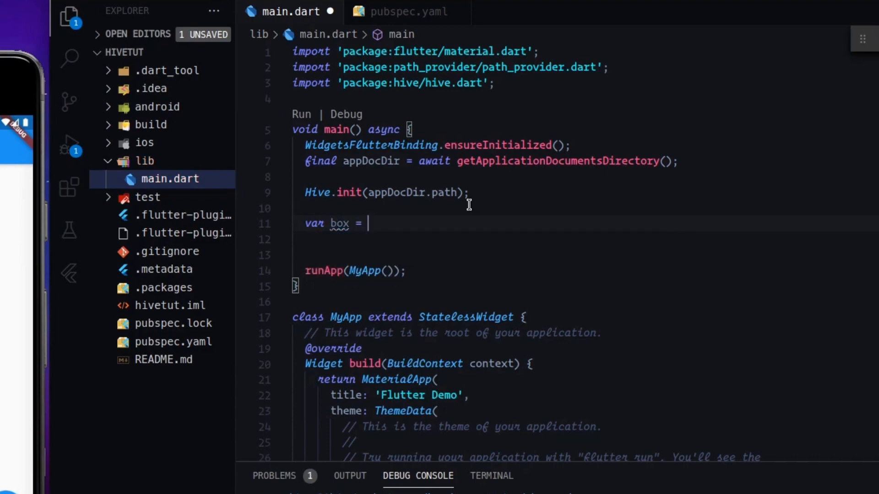
type("await")
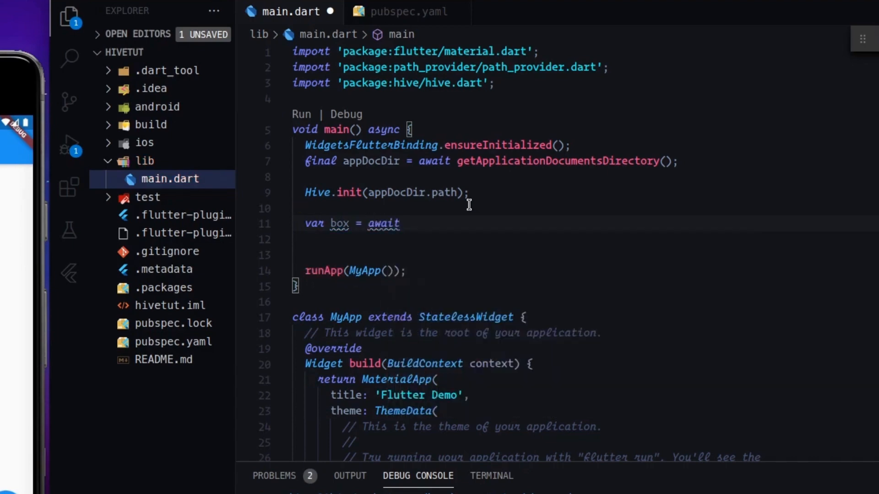
type("Hiver")
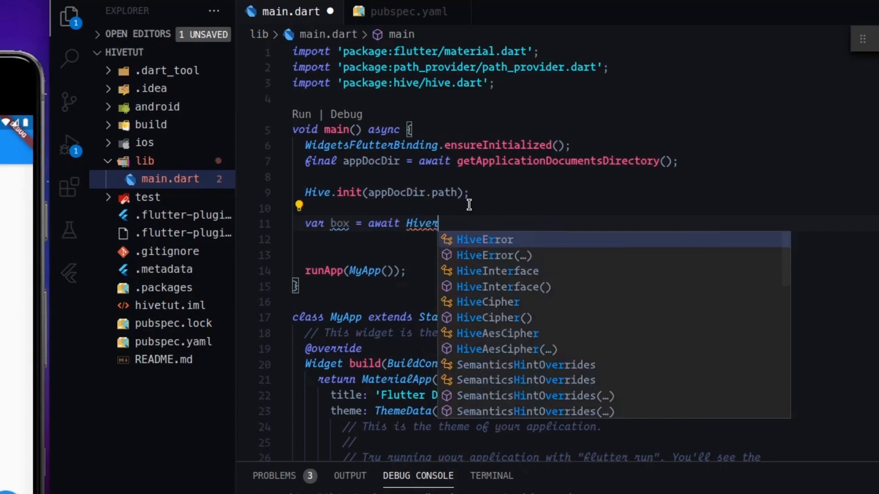
type(".")
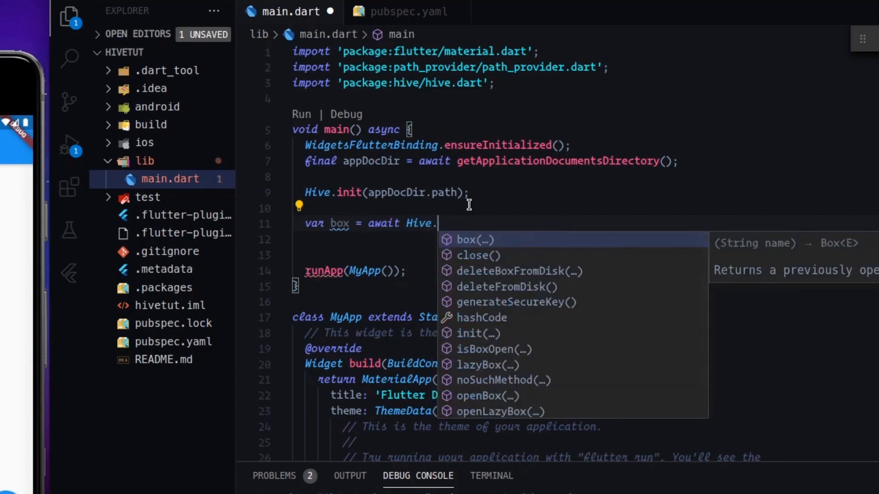
type("openBox('")
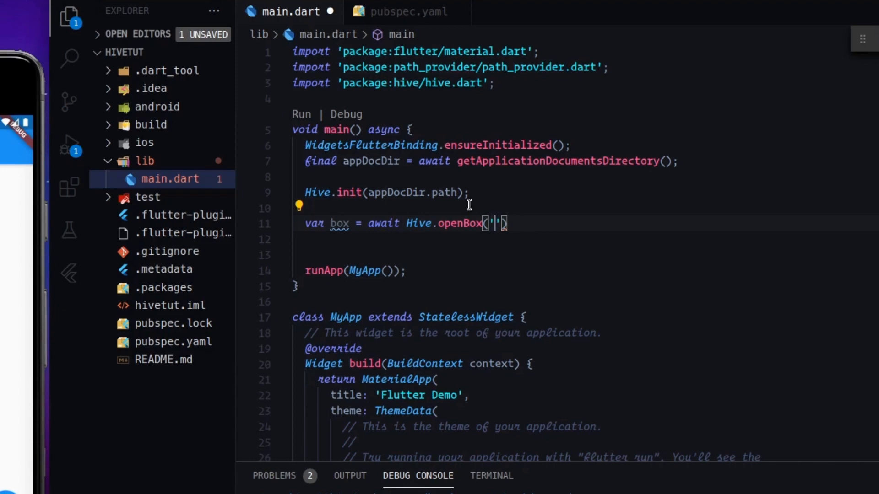
type(");")
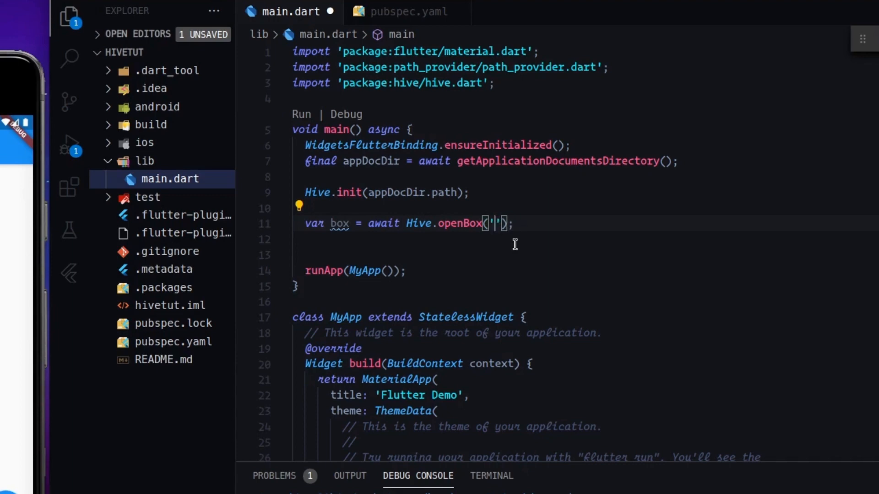
type("people")
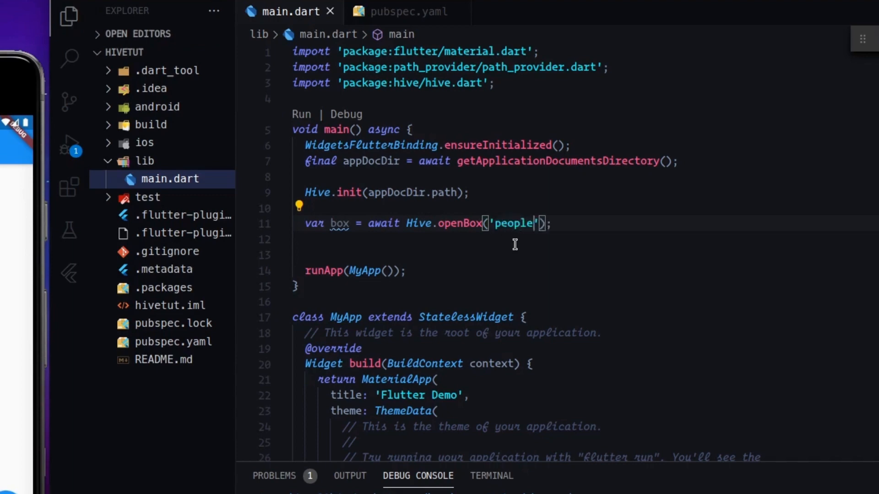
key("enter")
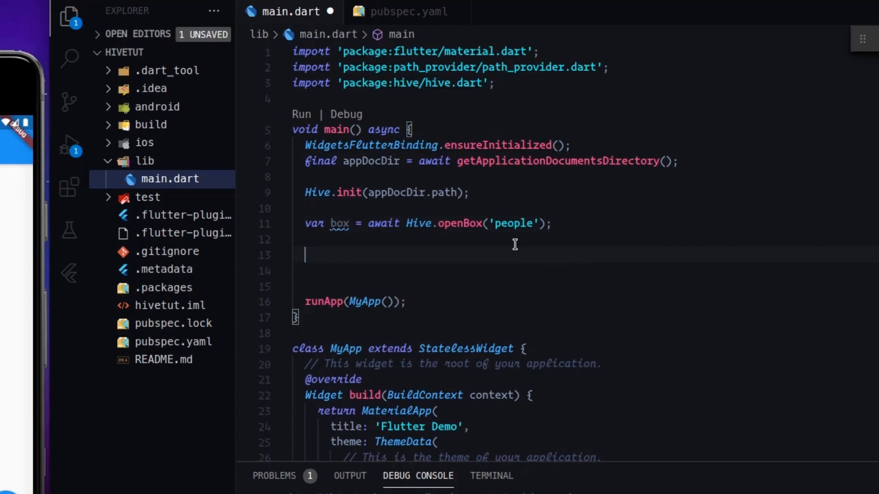
- Store Mark under key '123' with box.put('123', 'Mark');
type("box.add(")
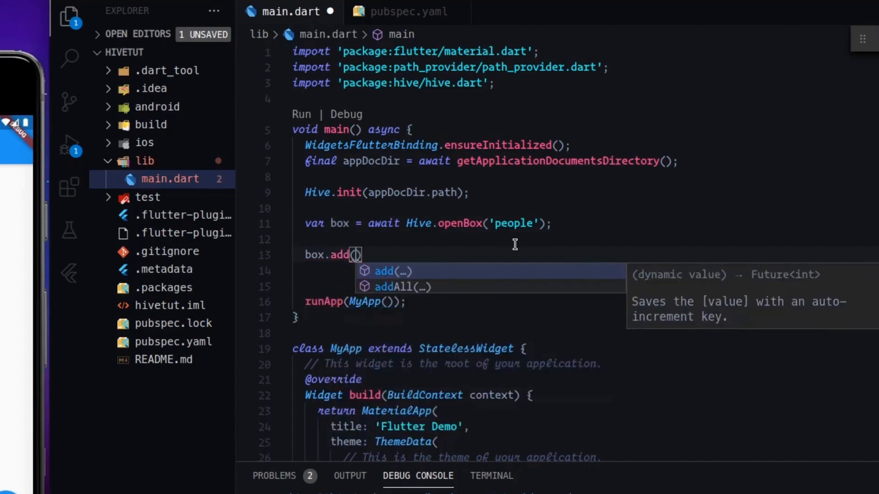
type("'")
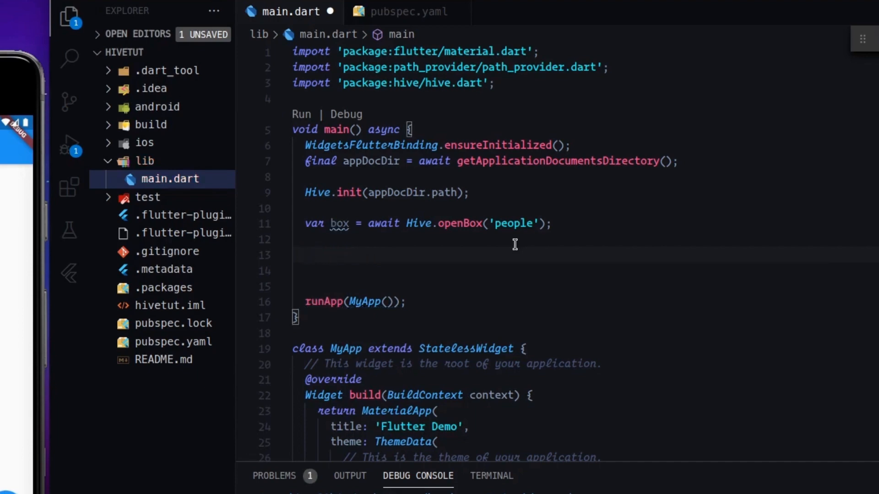
type("box.put(''")
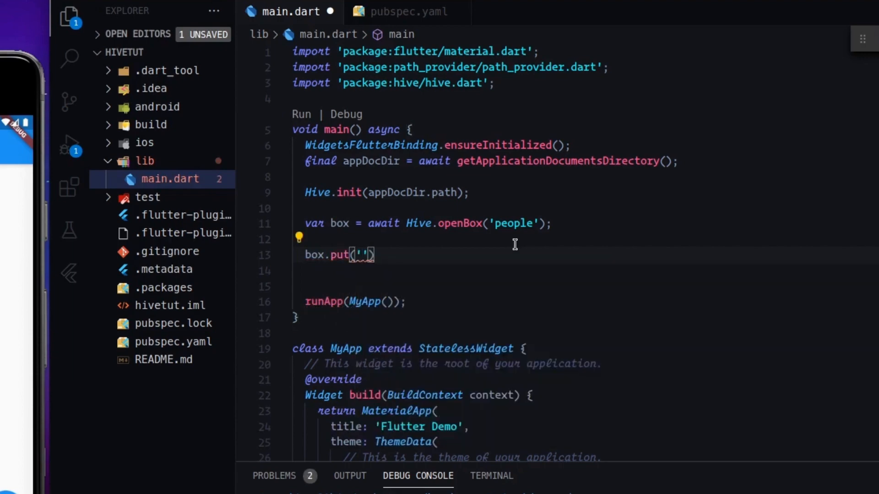
type("123")
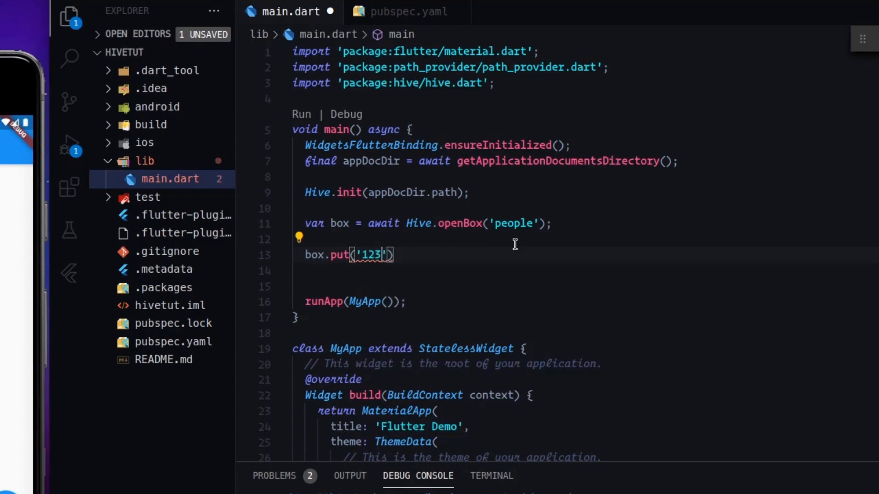
type(", ''")
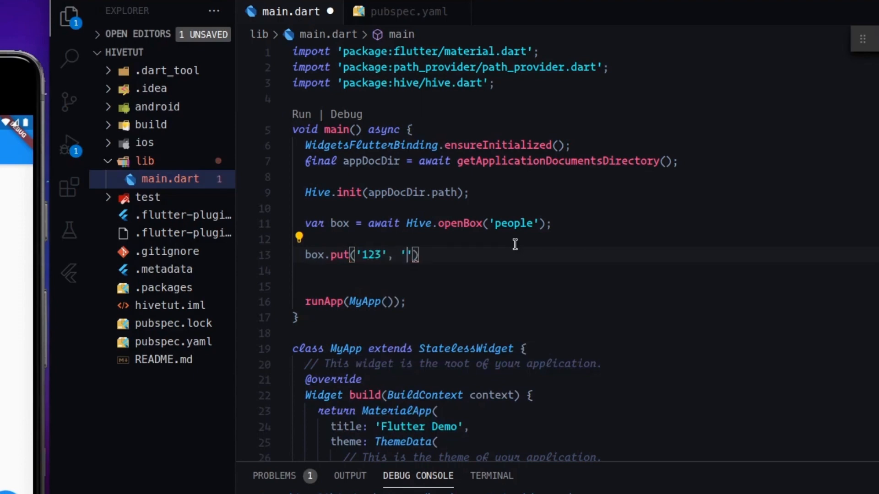
type("Mark")
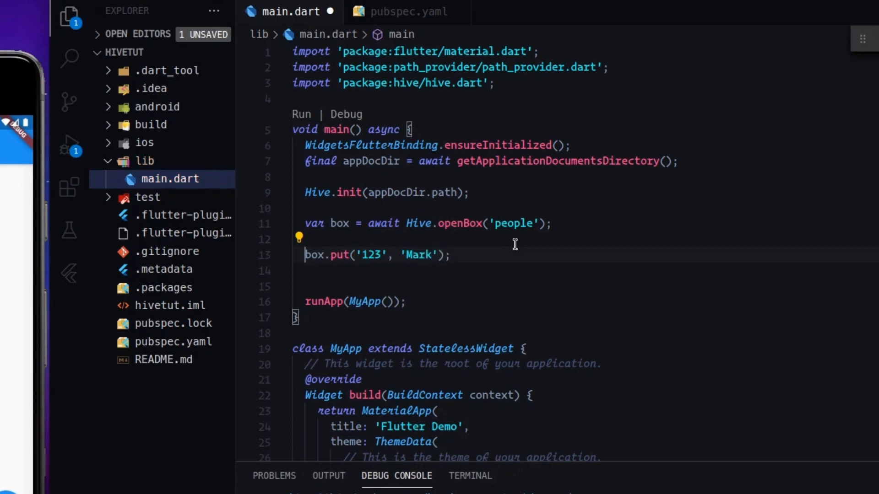
- Duplicate the put line and edit it to box.put('442', 'Jacob');
left_click(449, 254)
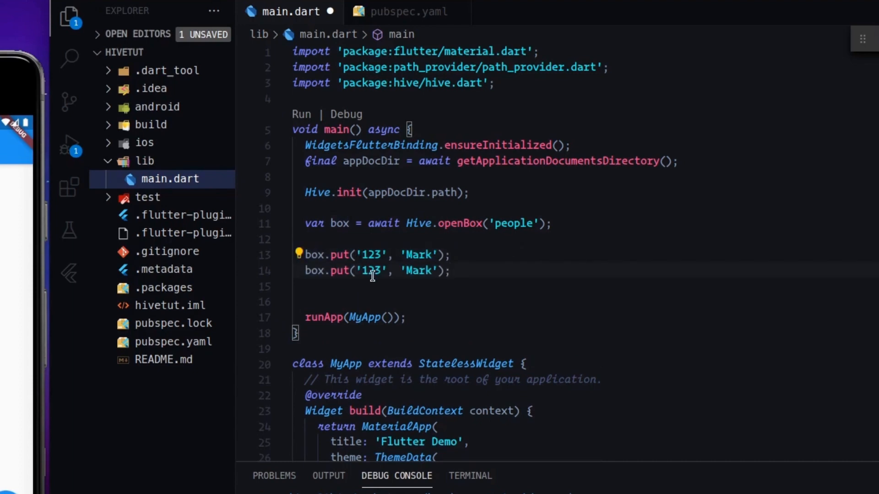
type("442")
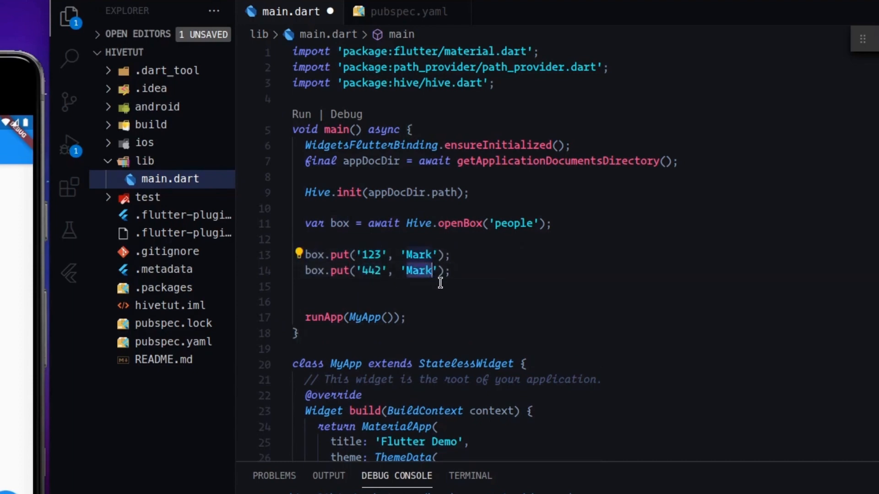
type("Ja")
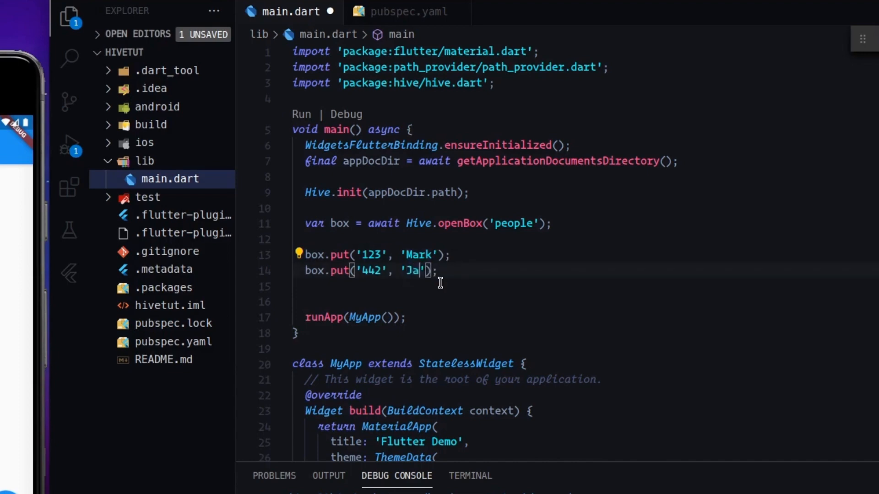
type("cob")
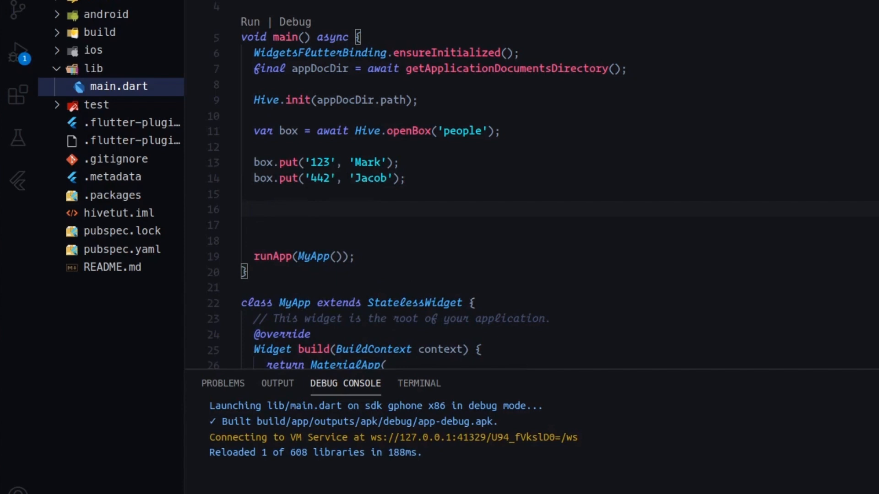
mouse_move(400, 212)
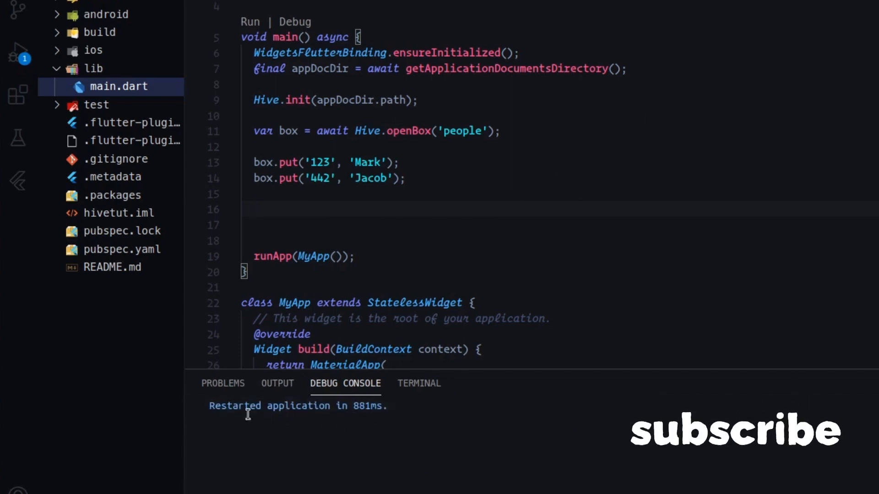
mouse_move(171, 225)
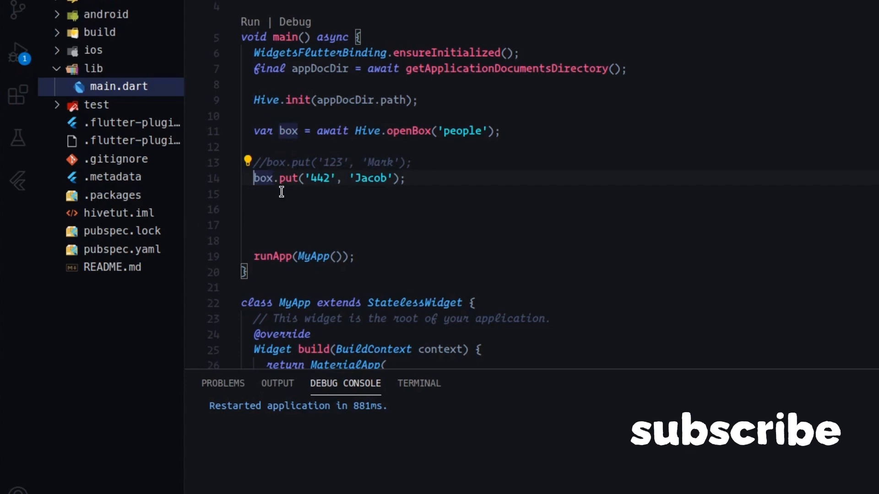
- Comment out the box.put statements and move to the empty line below them
key("ctrl+/")
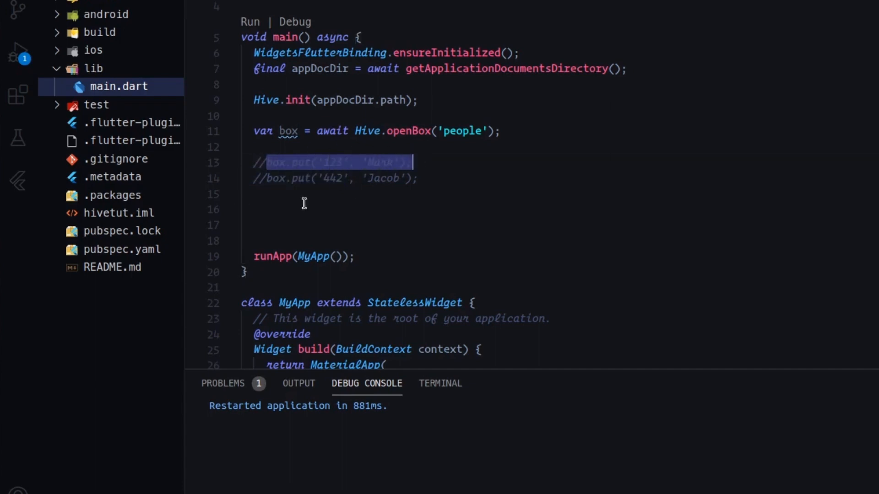
mouse_move(304, 167)
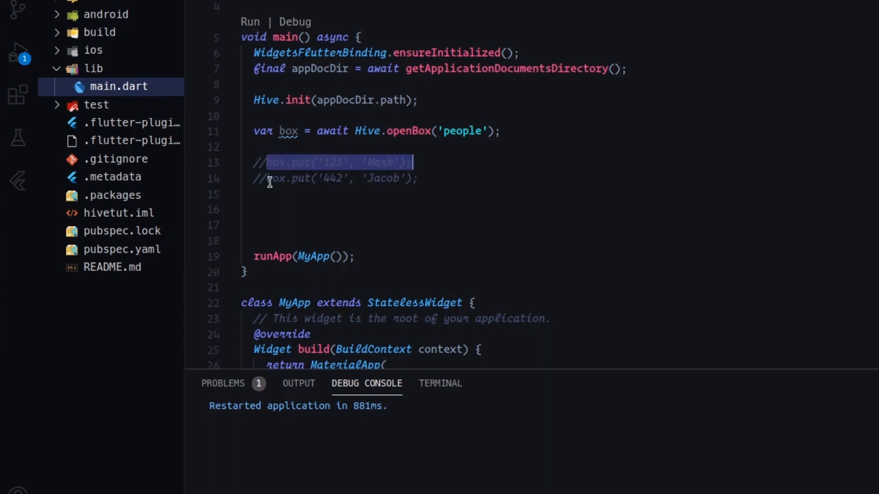
left_click(503, 179)
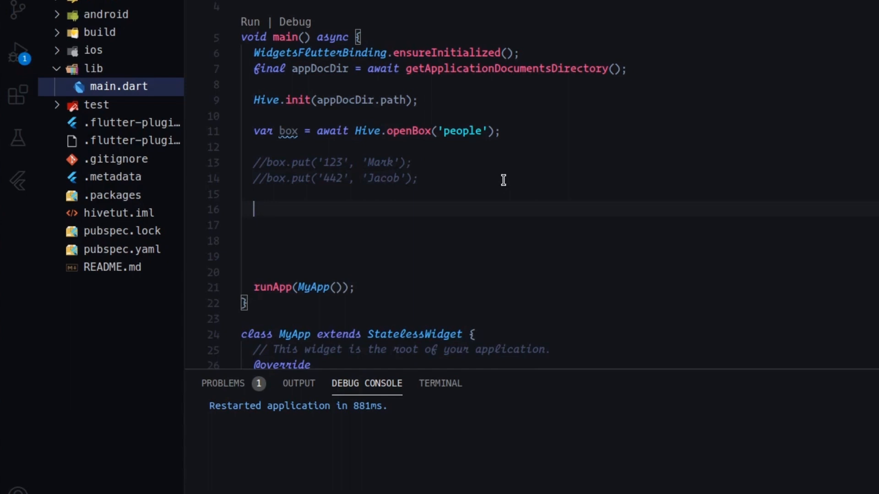
type("v")
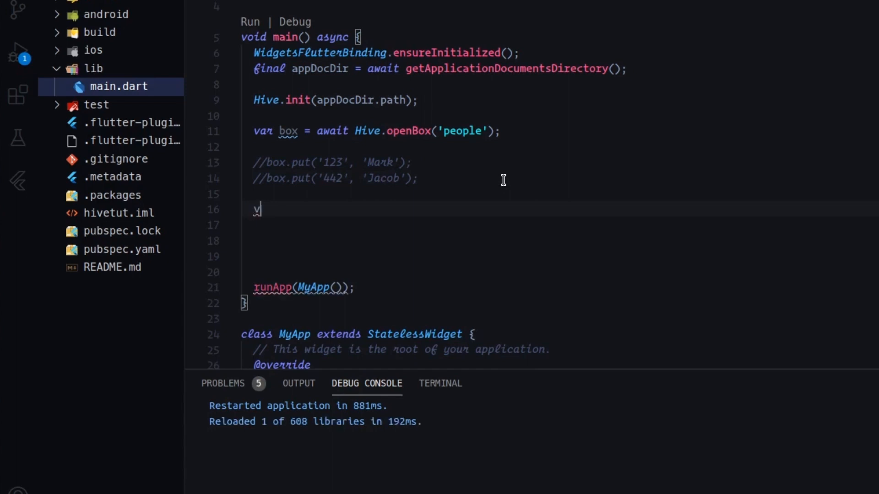
type("var a")
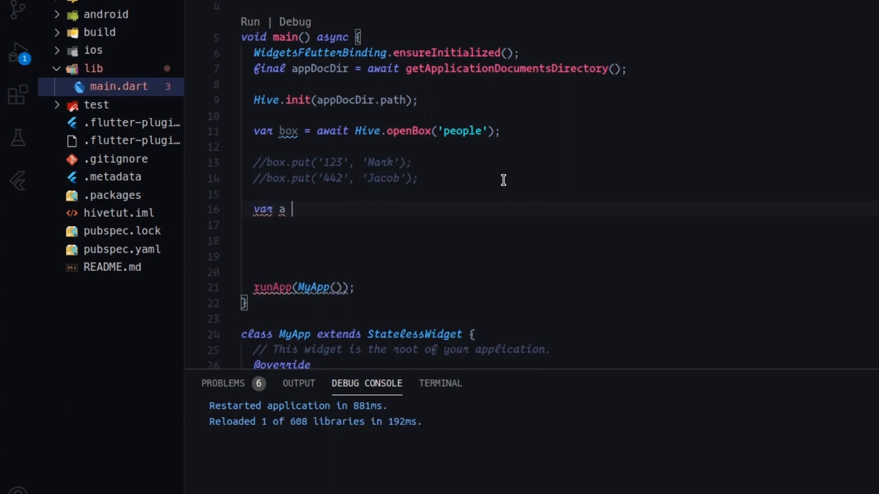
key("Backspace")
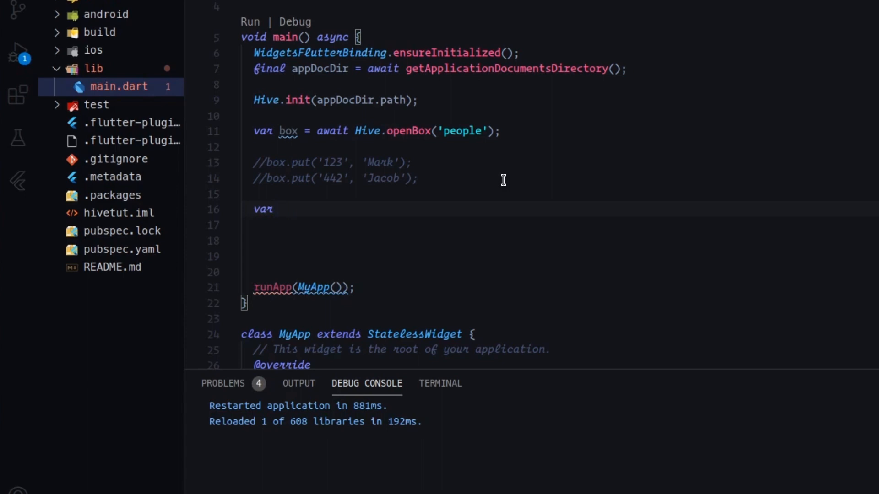
type("pe")
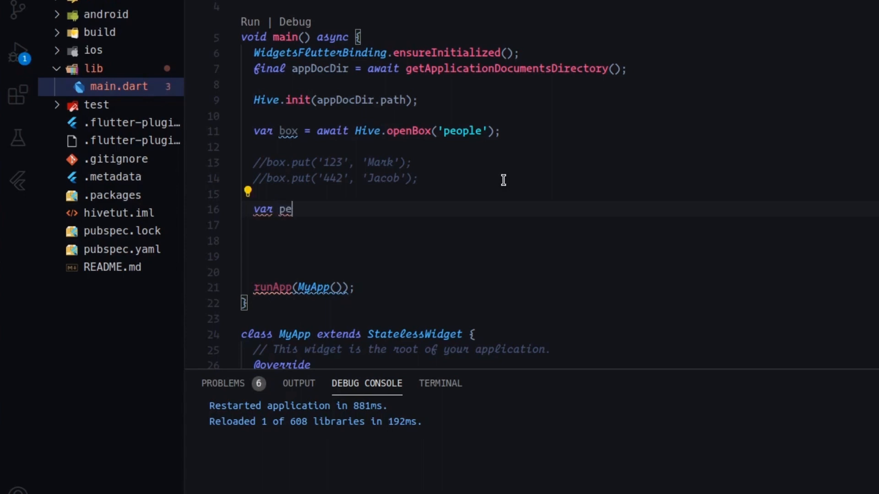
type("rson")
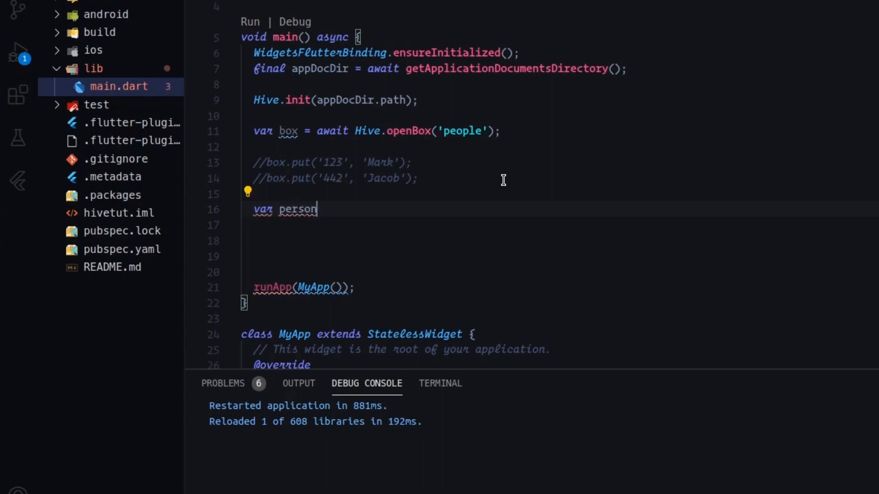
type("1 =")
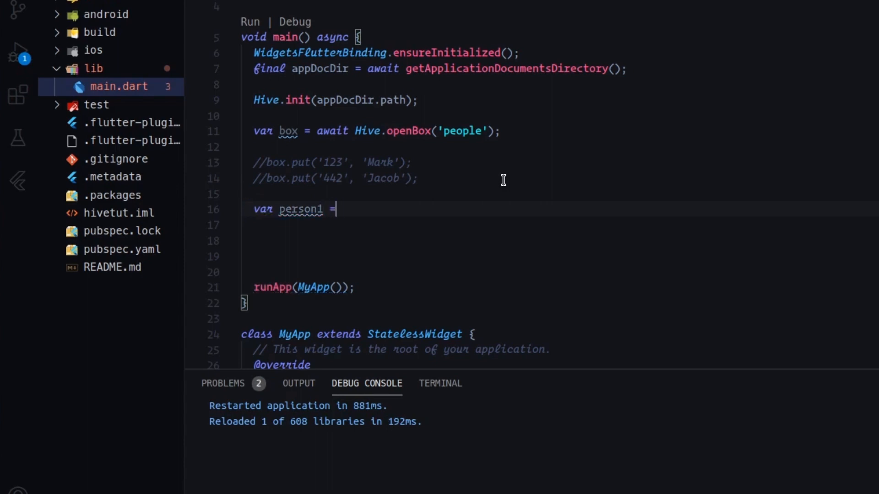
type("box")
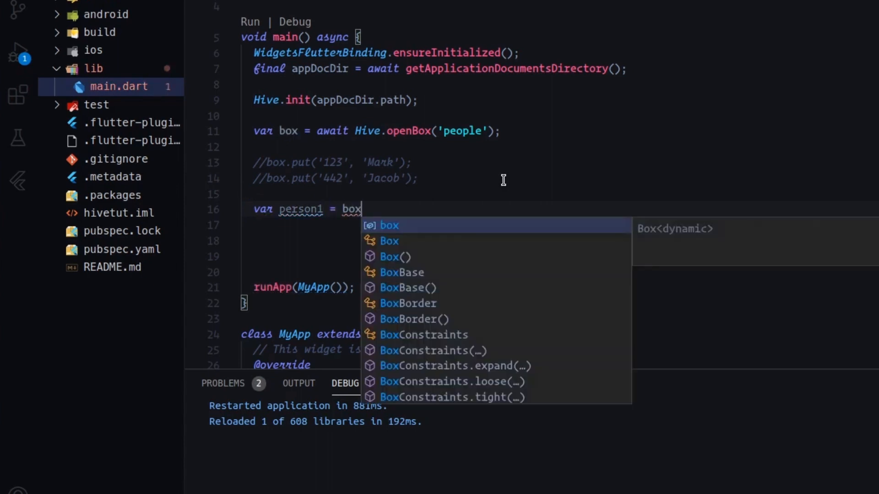
type(".get(")
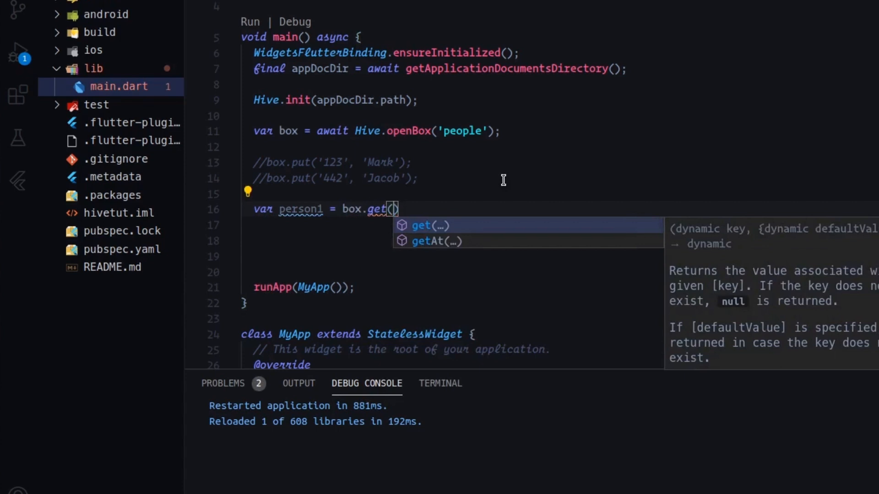
type("'123'")
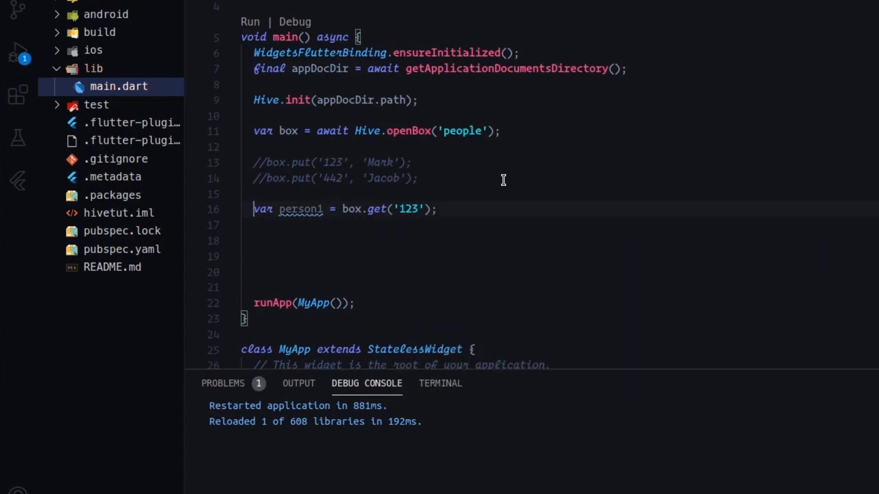
left_click(258, 225)
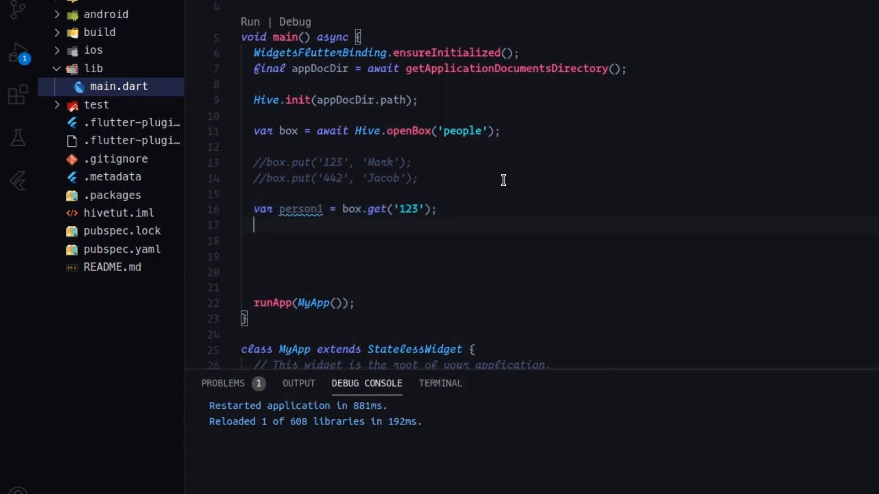
type("var person1 = box.get('123');")
type("var person2 = box.get('442');")
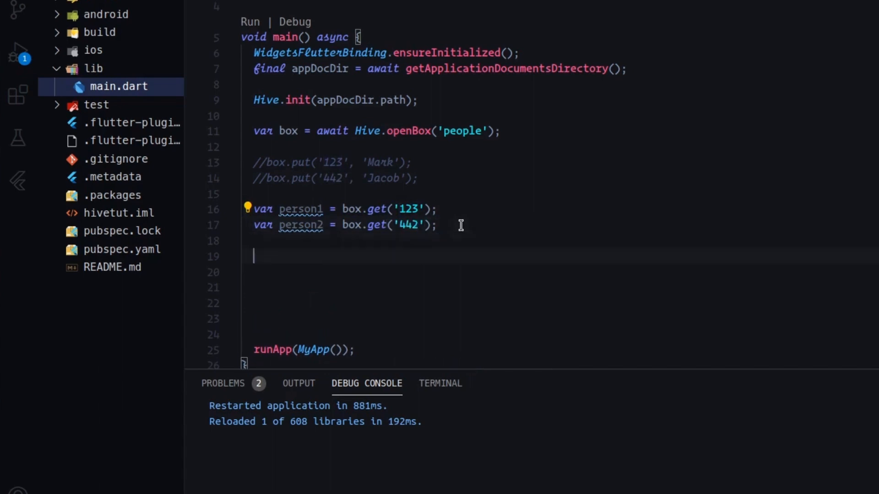
type("print(person1);")
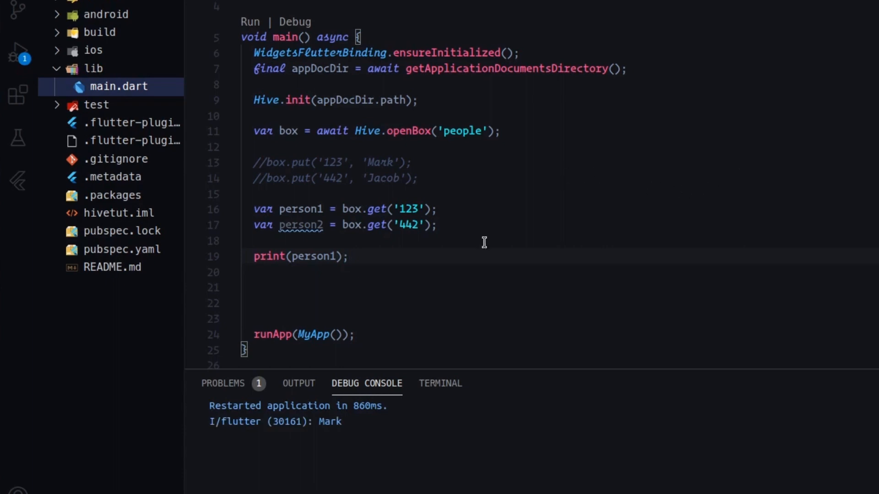
mouse_move(332, 421)
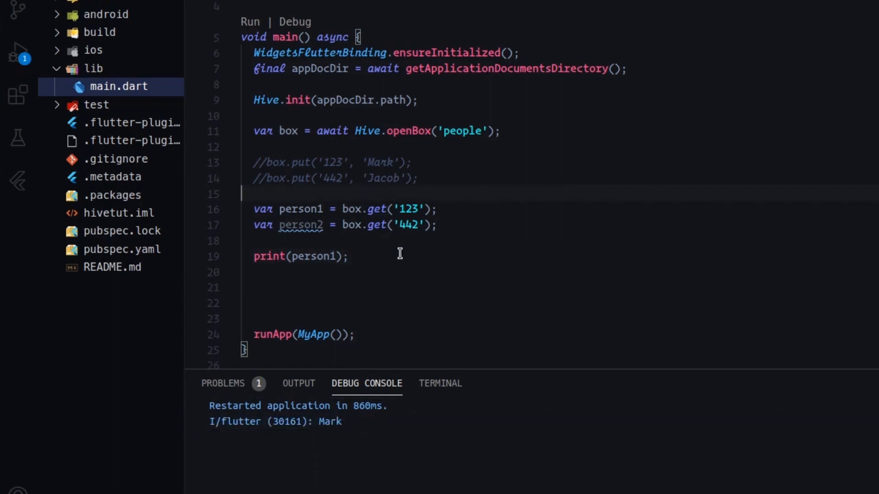
mouse_move(411, 248)
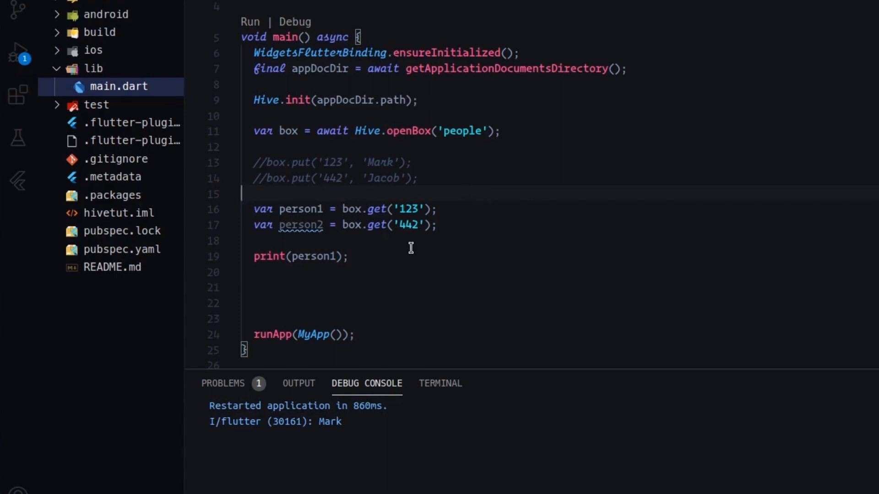
mouse_move(404, 245)
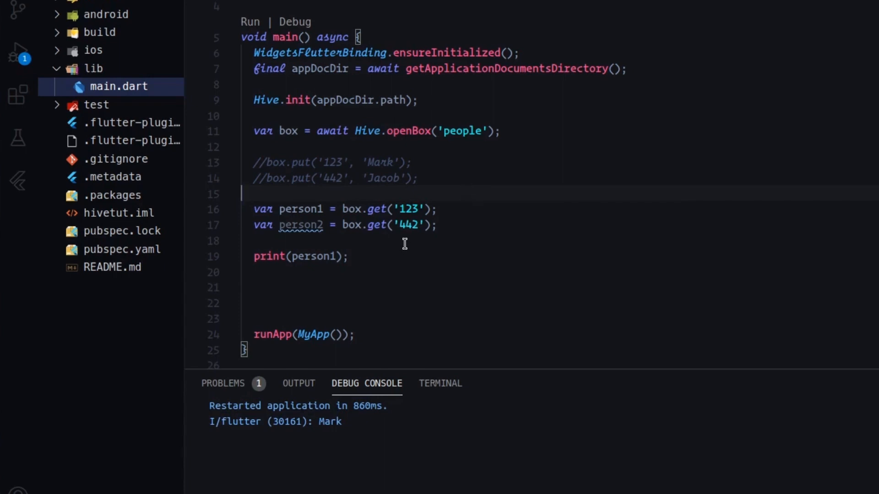
- Scroll through main.dart around the blank lines before runApp
scroll("down", 3)
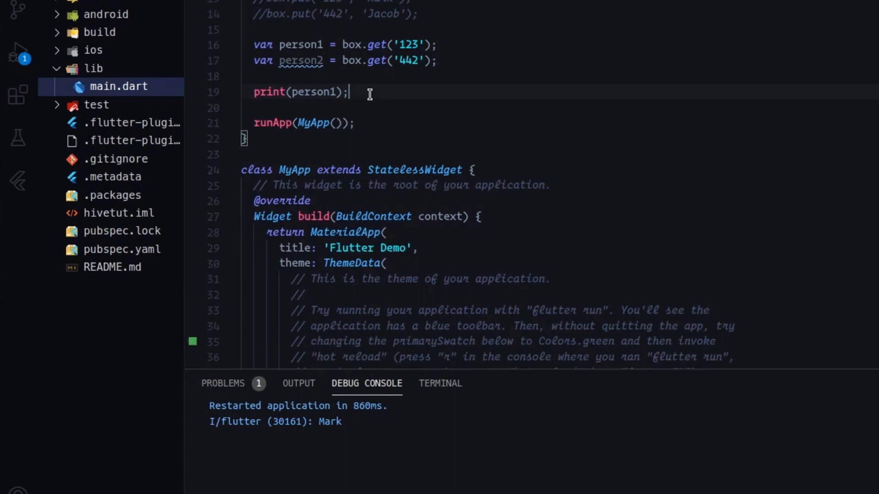
scroll("up", 3)
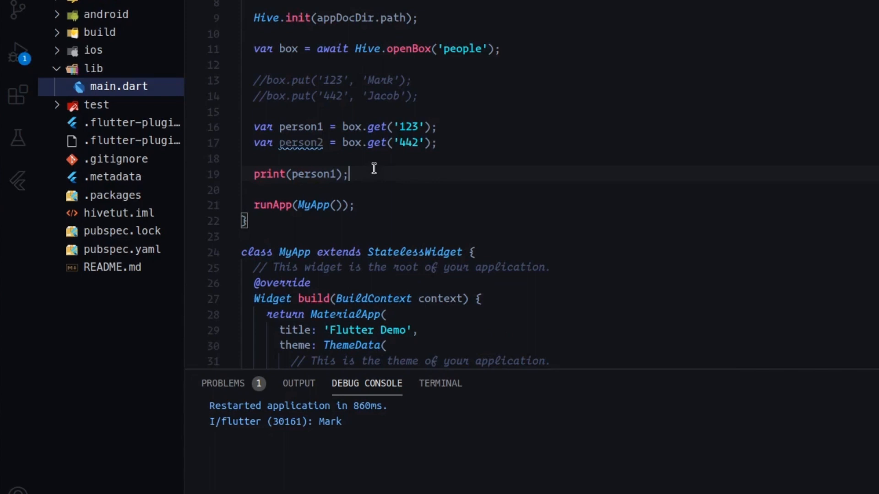
mouse_move(370, 142)
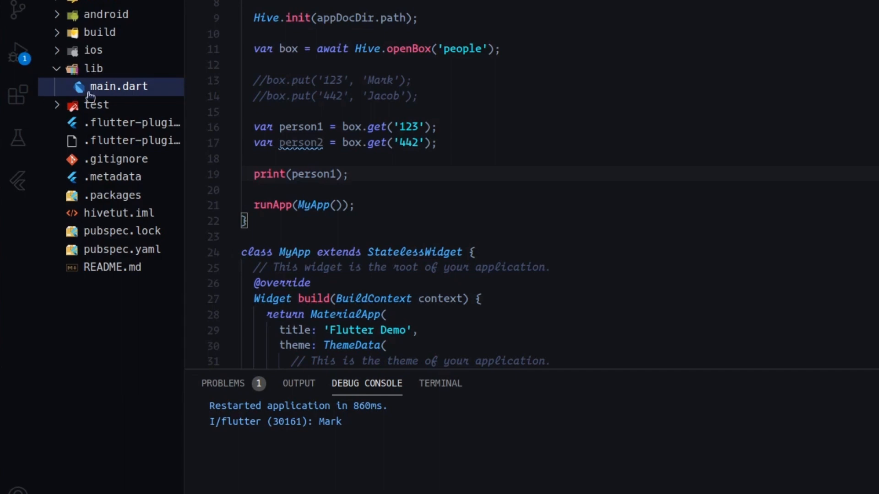
mouse_move(94, 68)
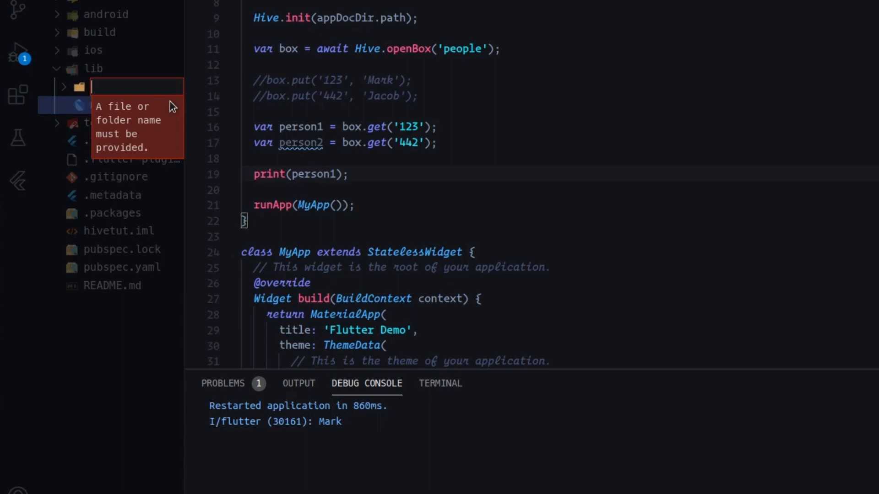
- Name the new lib folder models and create a car.dart file inside it
type("models")
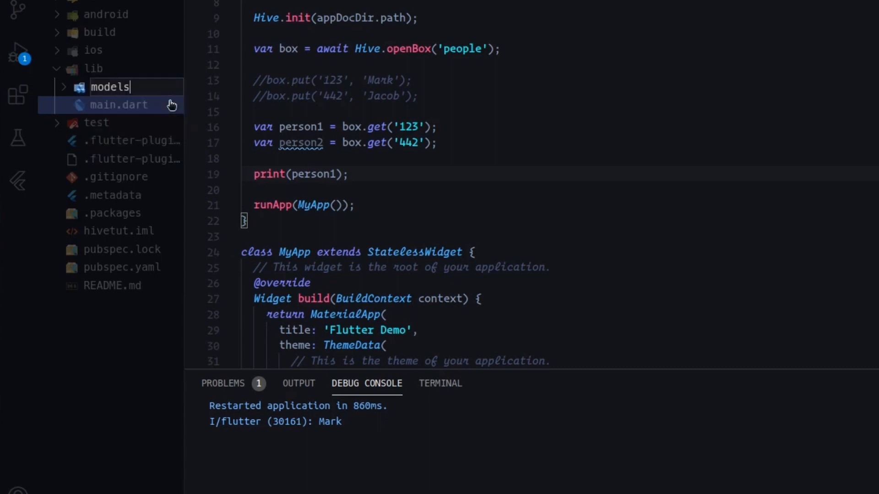
right_click(109, 87)
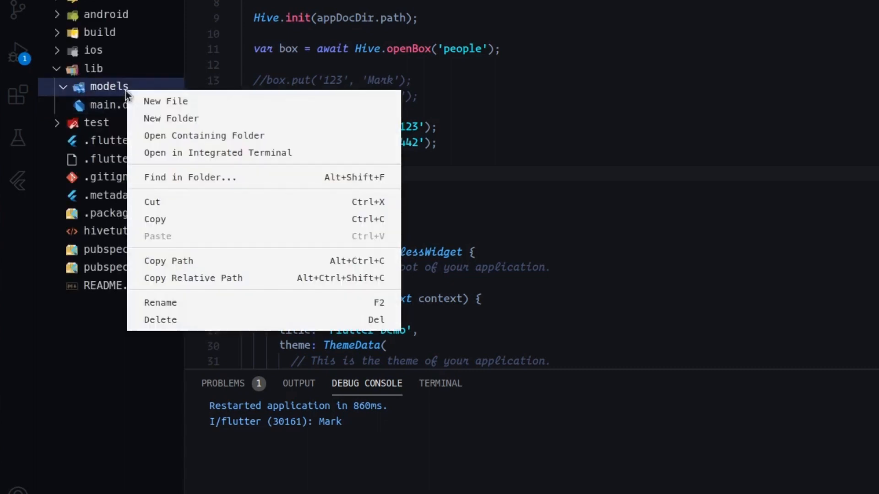
left_click(165, 102)
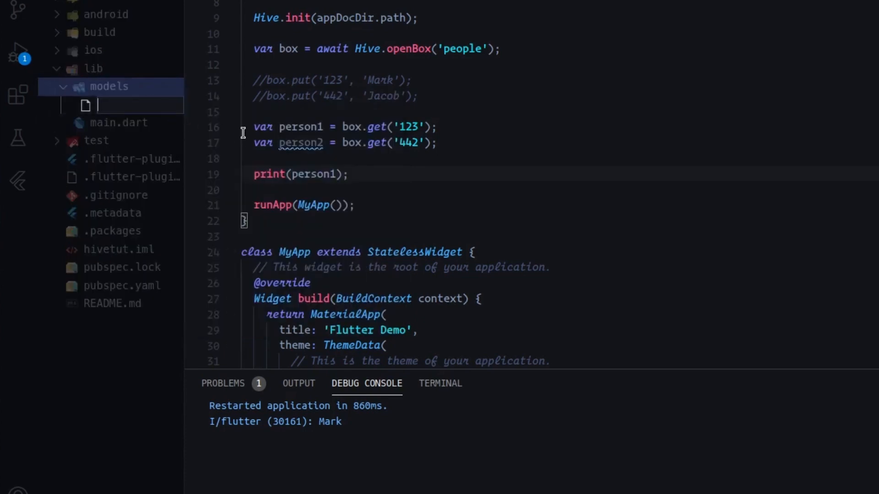
type("car.dart")
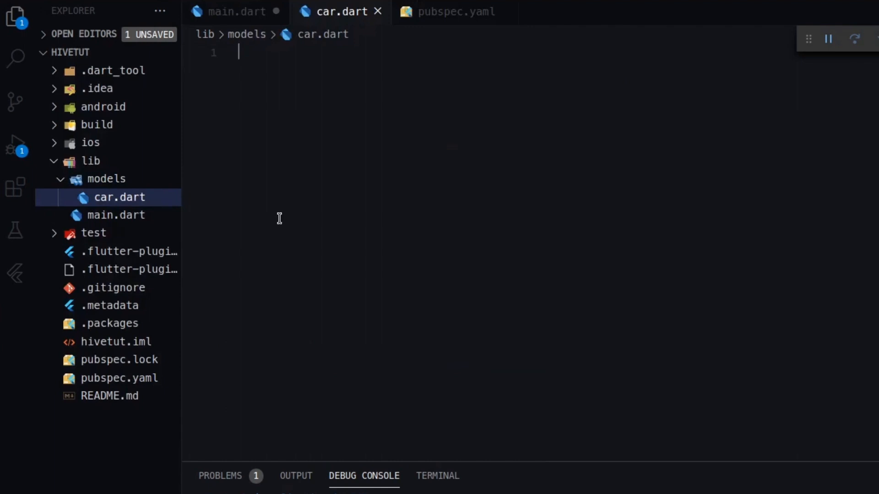
- Declare an empty Car class in car.dart with blank lines inside and above it
key("Enter")
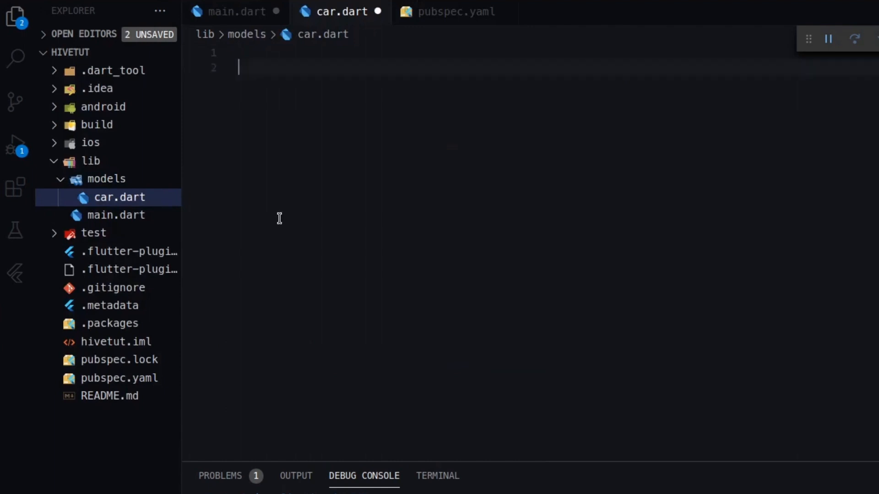
type("class")
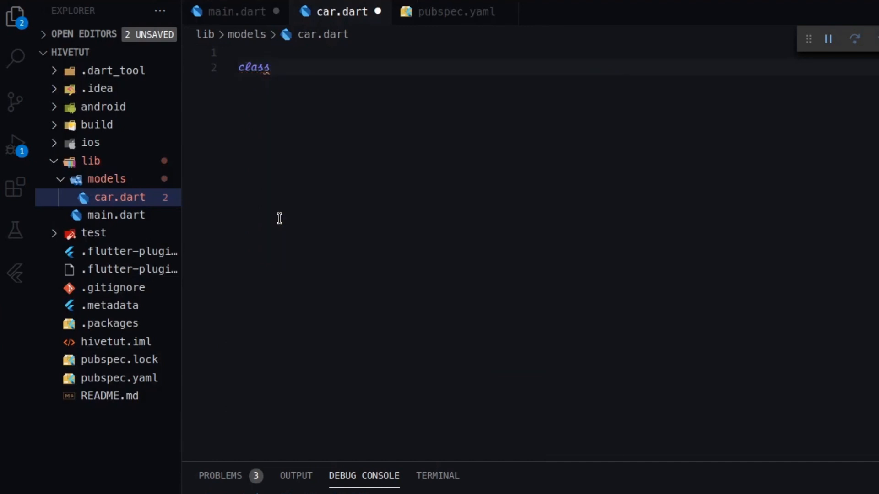
type("Car{}")
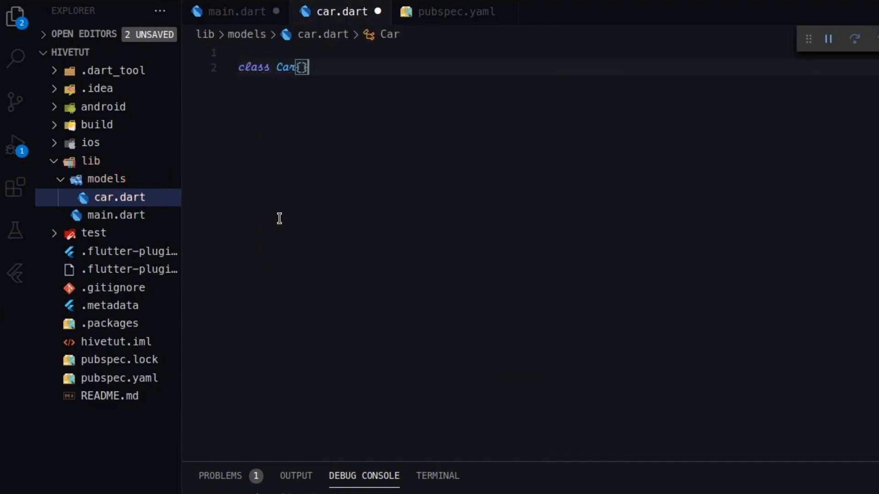
key("Enter")
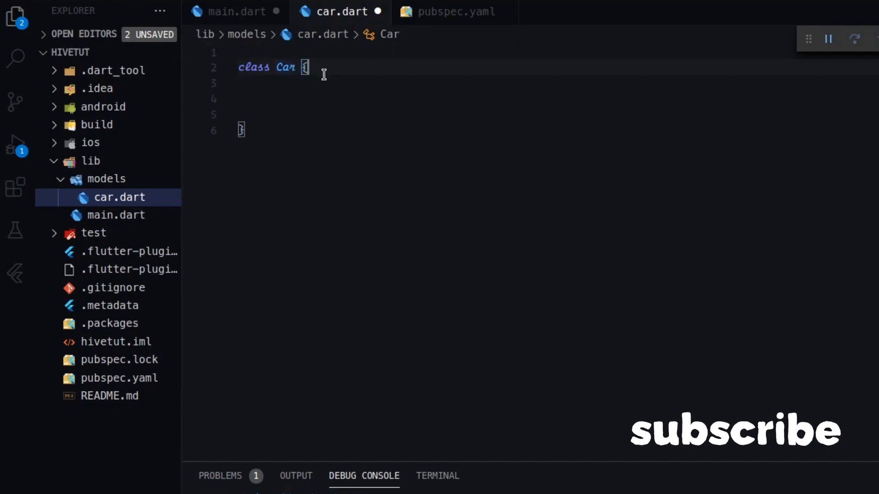
key("Enter")
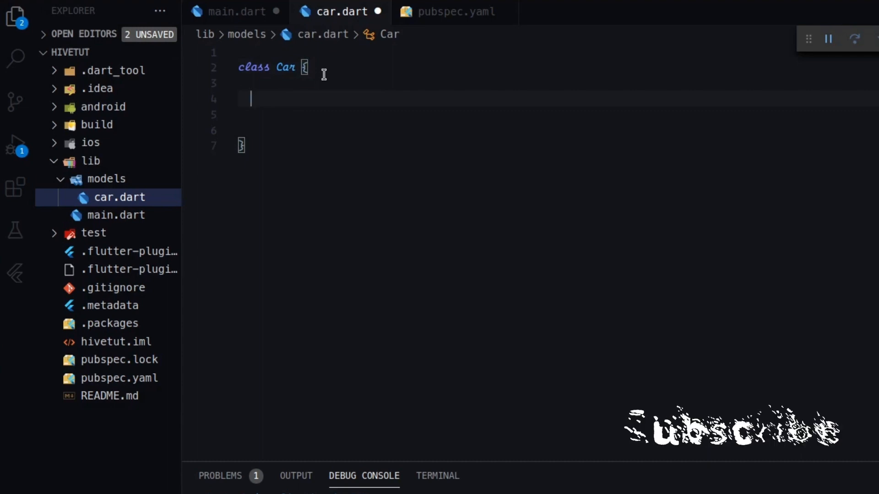
key("Enter")
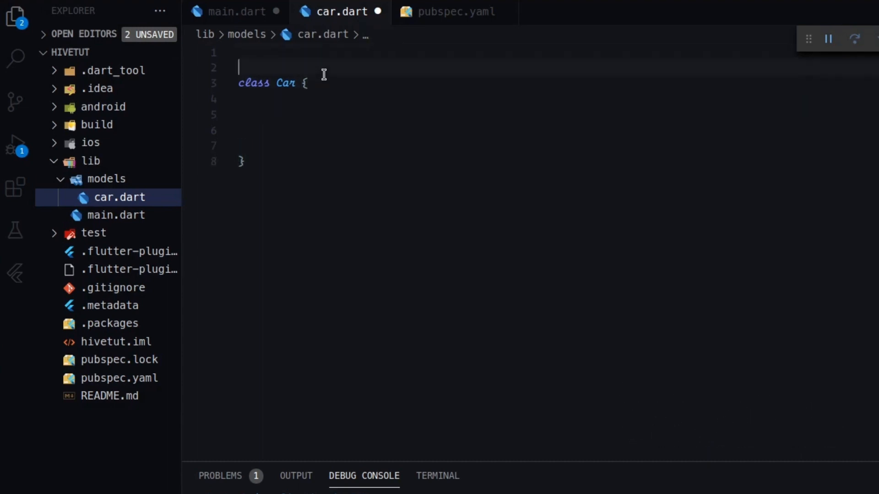
- Add import 'package:hive/hive.dart'; at the top of car.dart via autocomplete
type("import 'package:';")
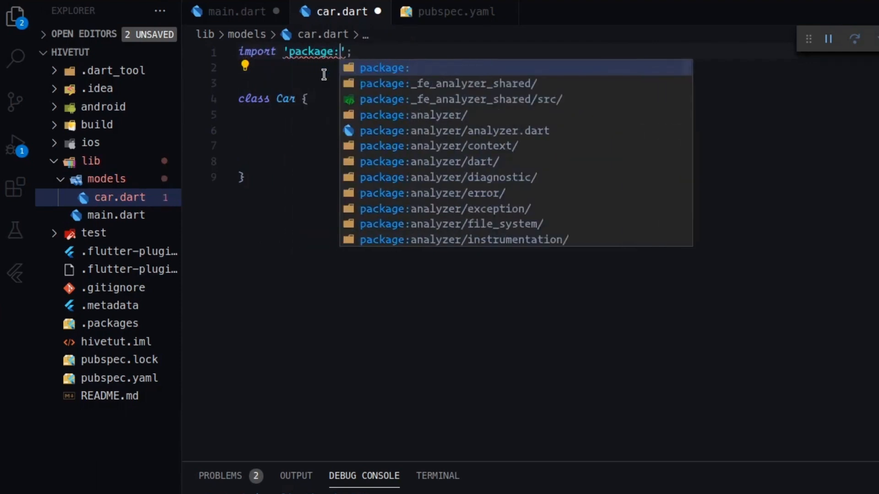
type("hive")
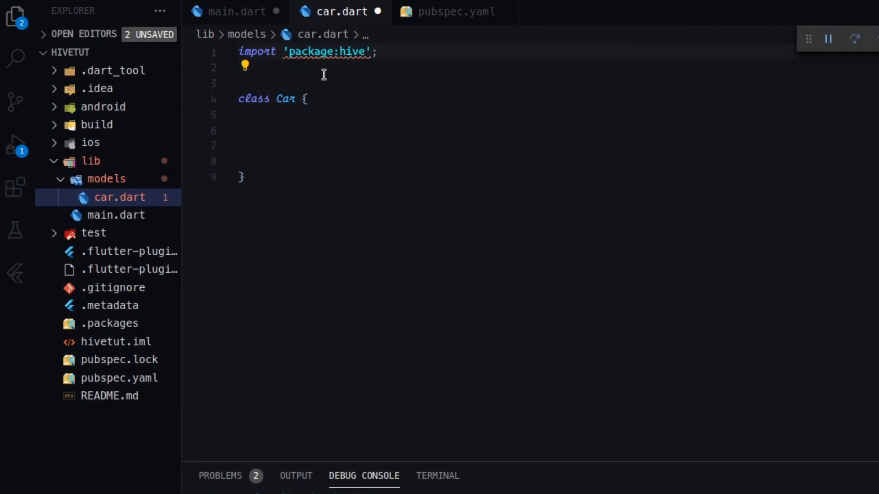
type("/")
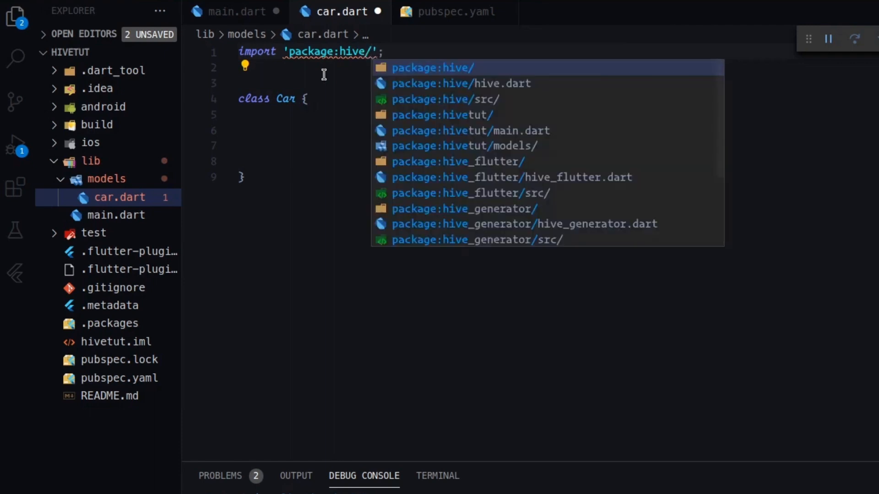
left_click(460, 84)
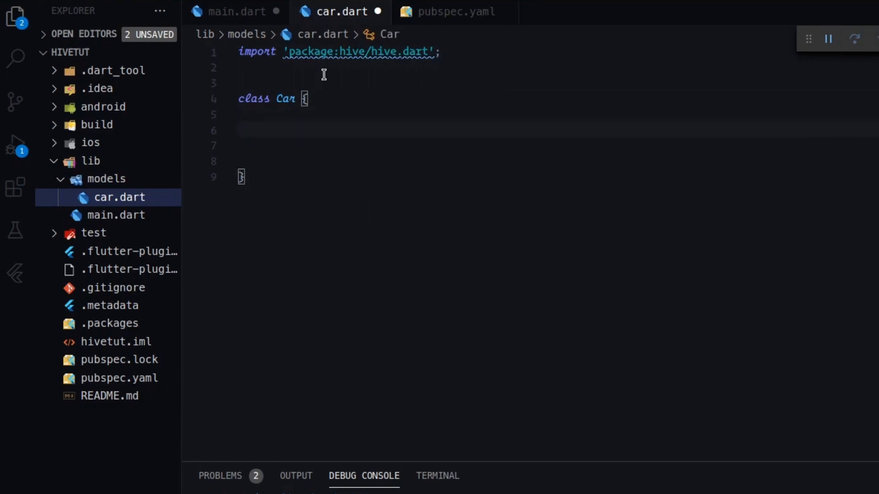
left_click(240, 84)
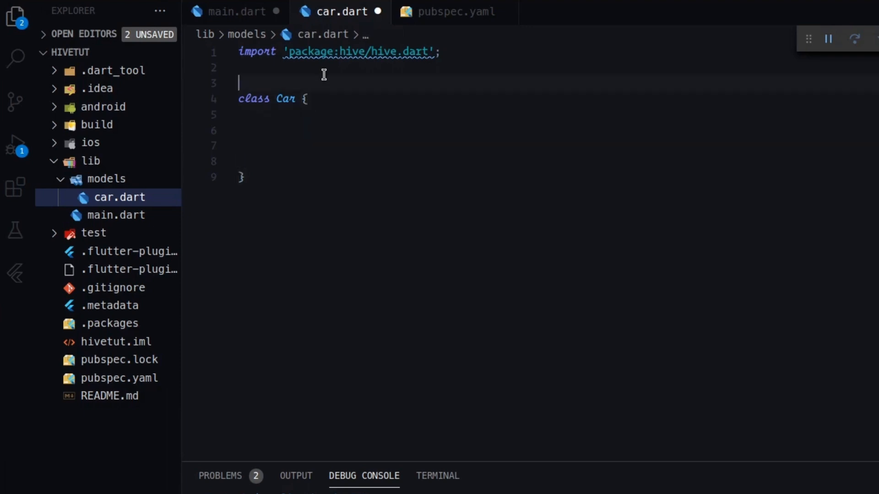
type("@h")
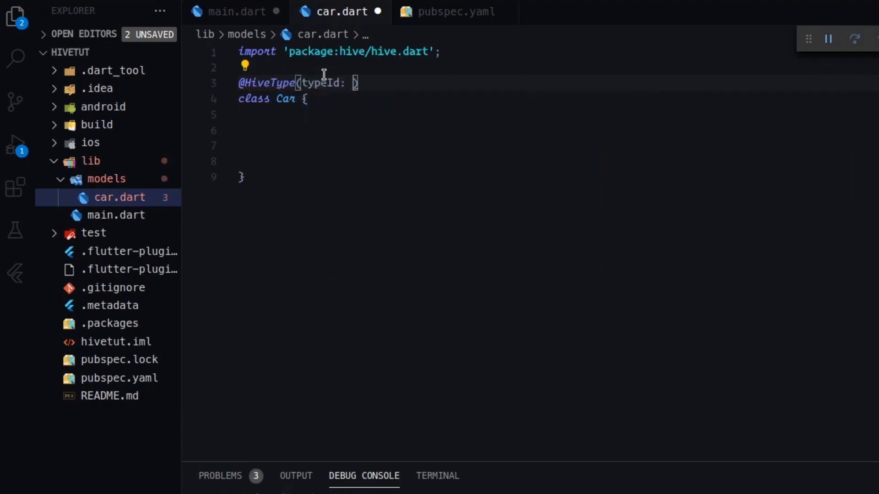
type("1")
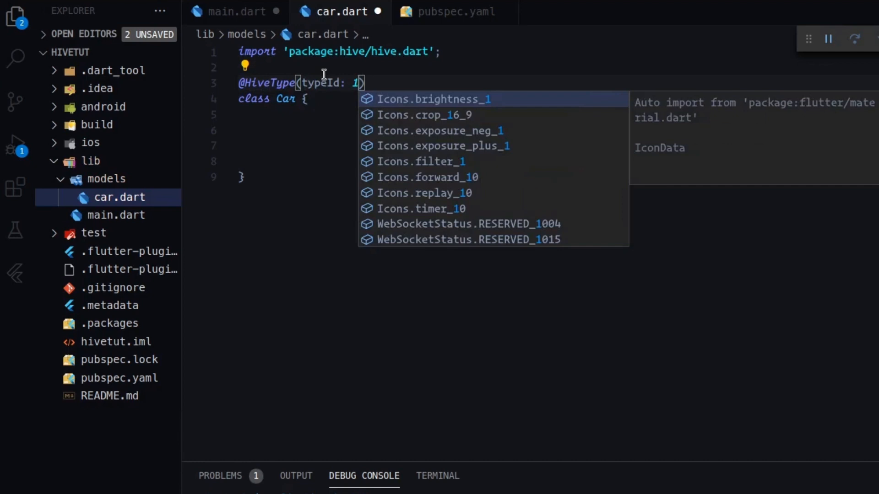
key("Escape")
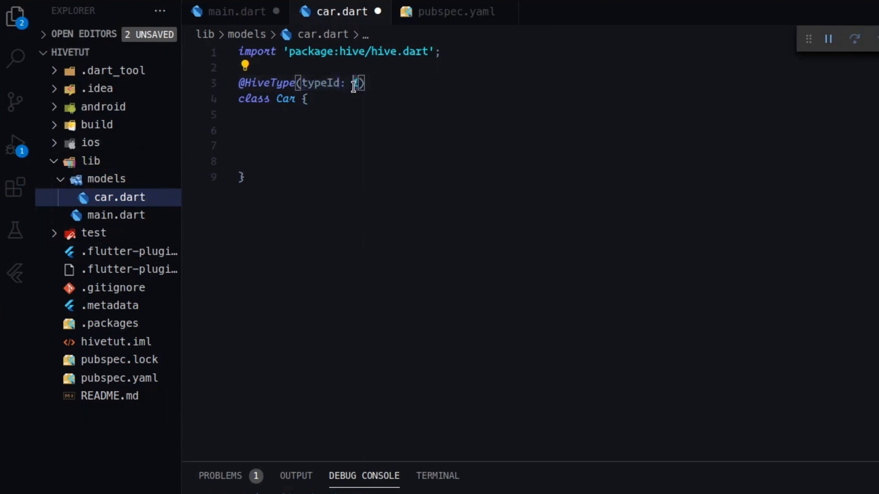
type("1")
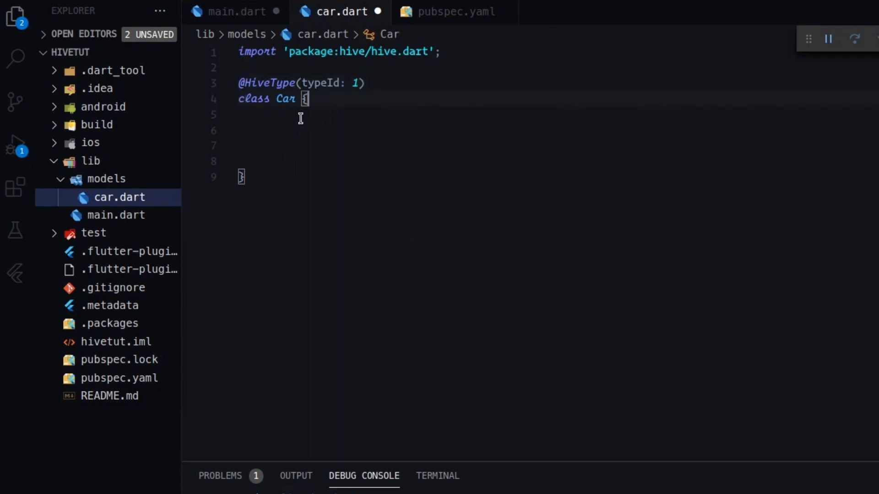
key("Enter")
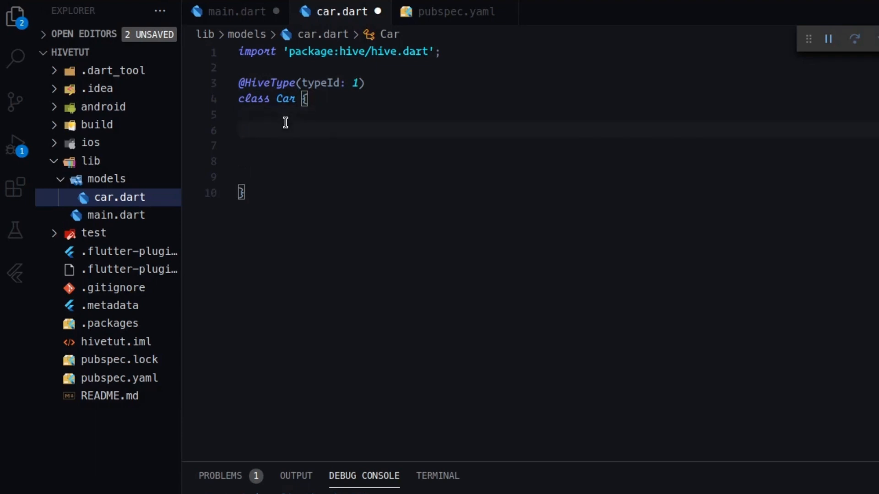
- Declare String name, String model and int year fields in the Car class
type("s")
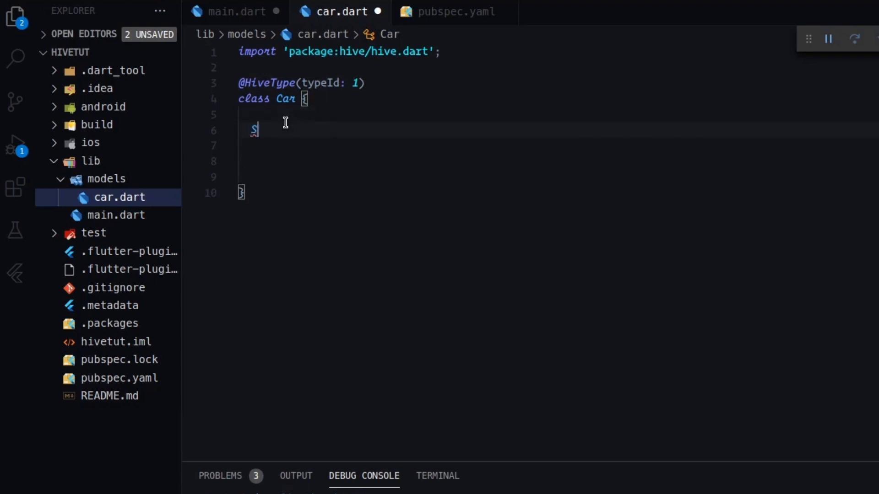
type("tring name;")
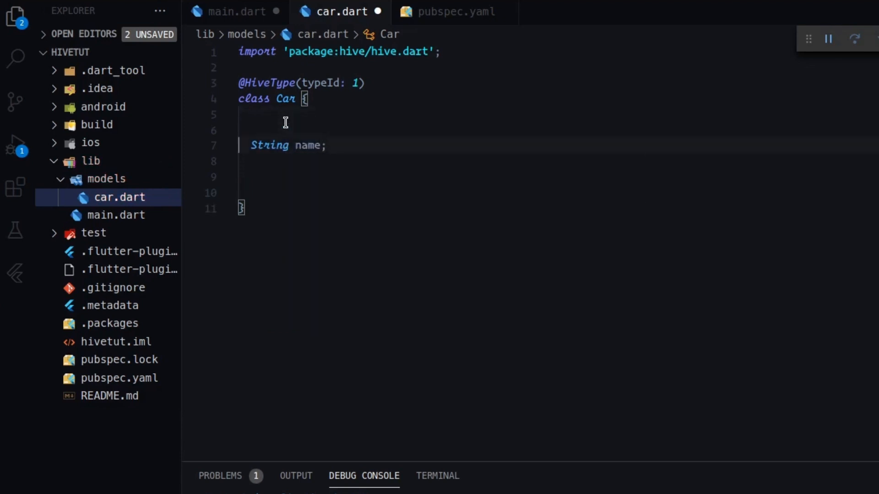
type("String")
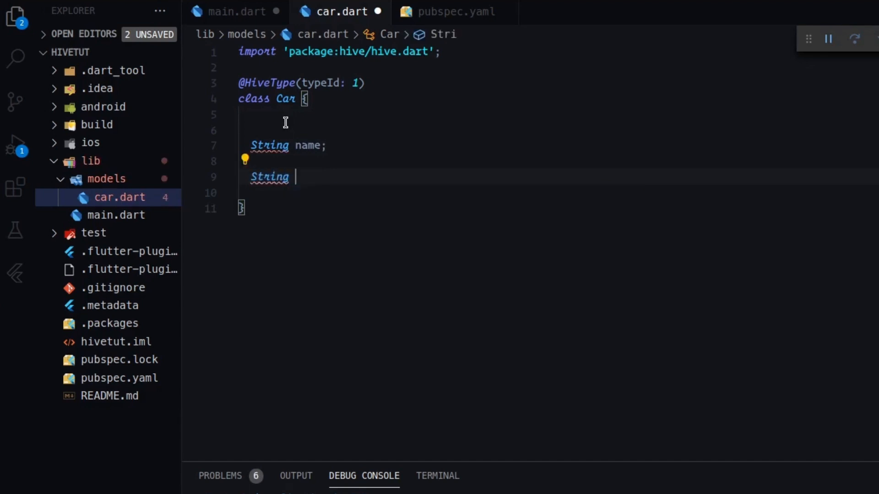
type("model;")
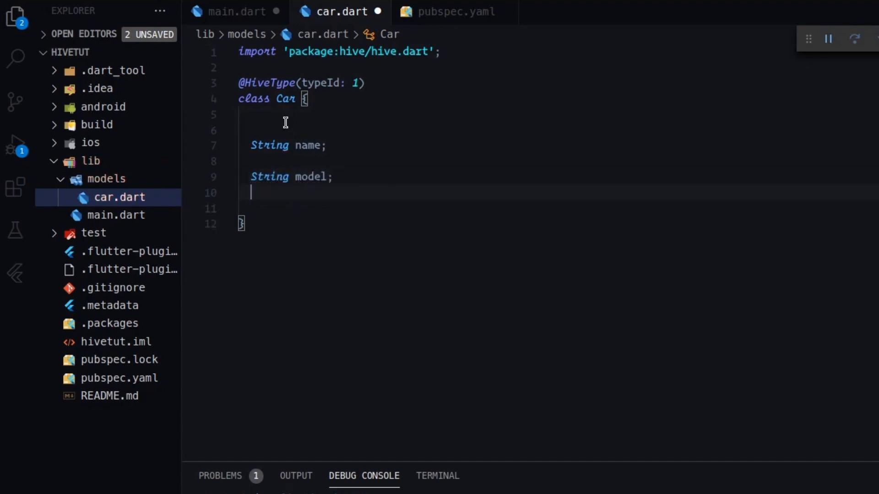
type("int y")
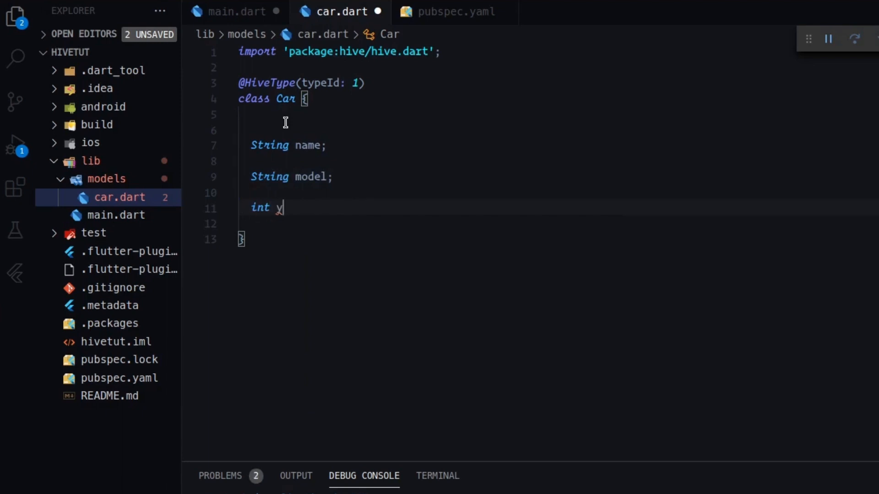
type("ear;")
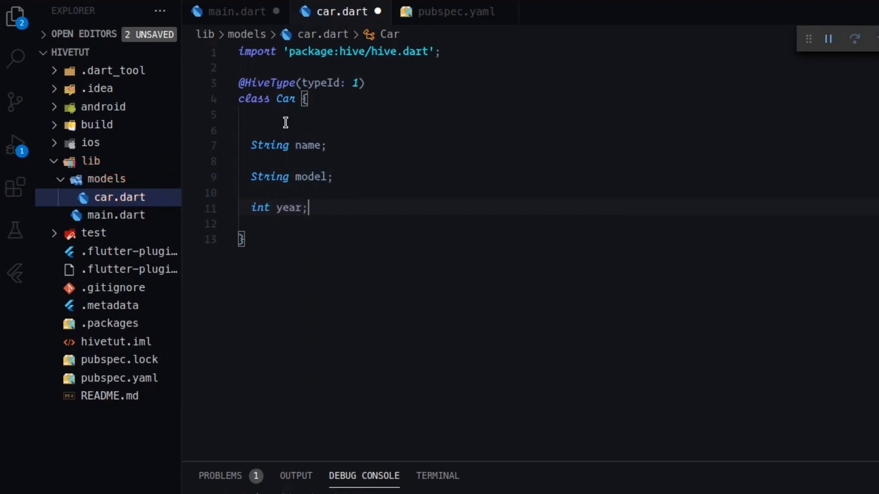
key("Backspace")
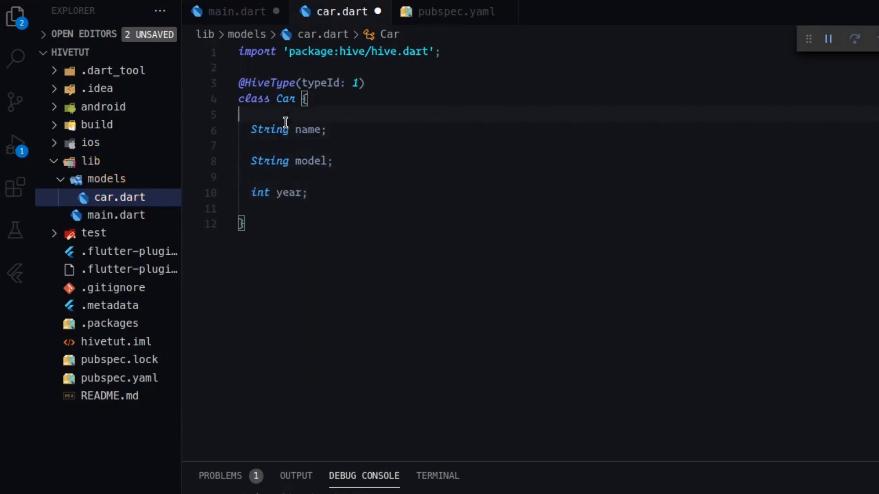
key("Enter")
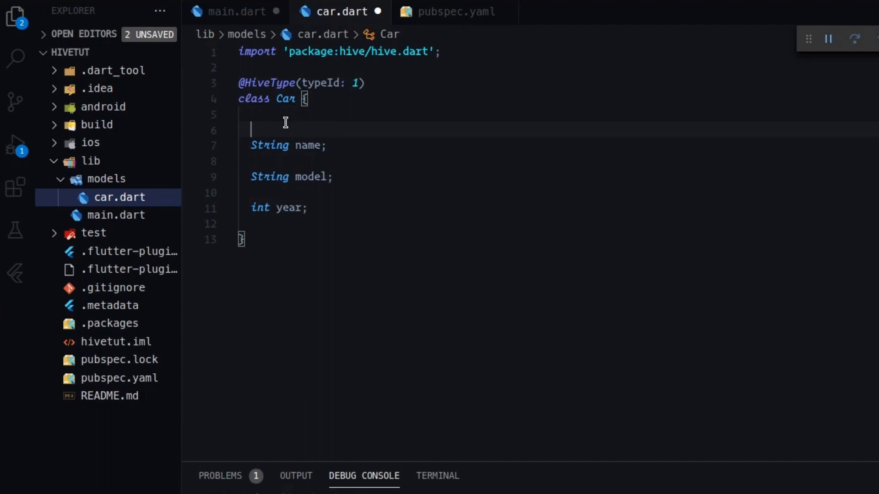
type("@")
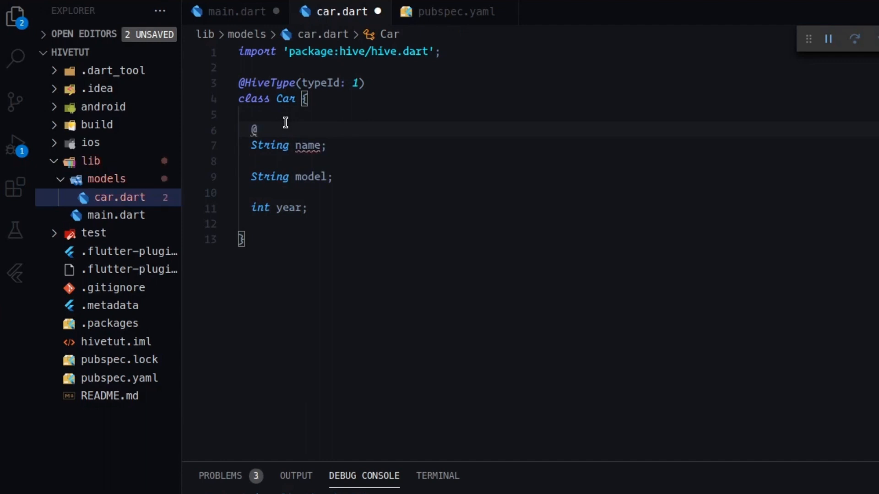
type("HiveField")
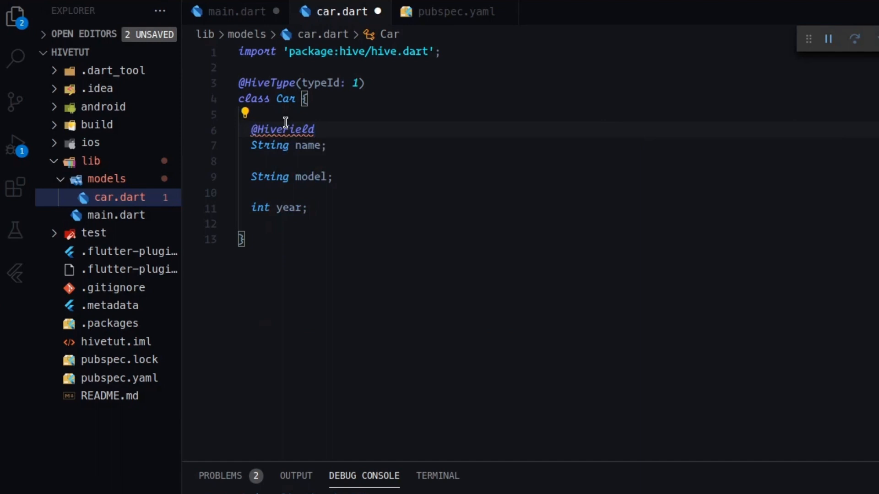
type("()")
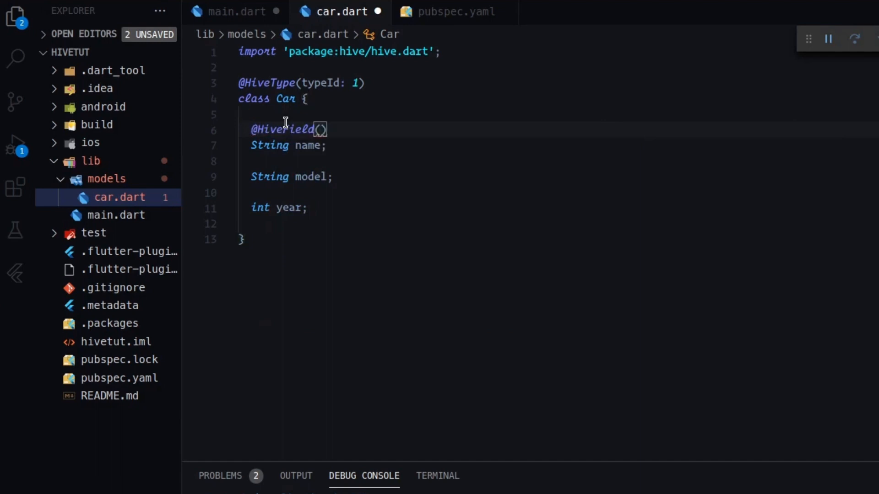
type("0")
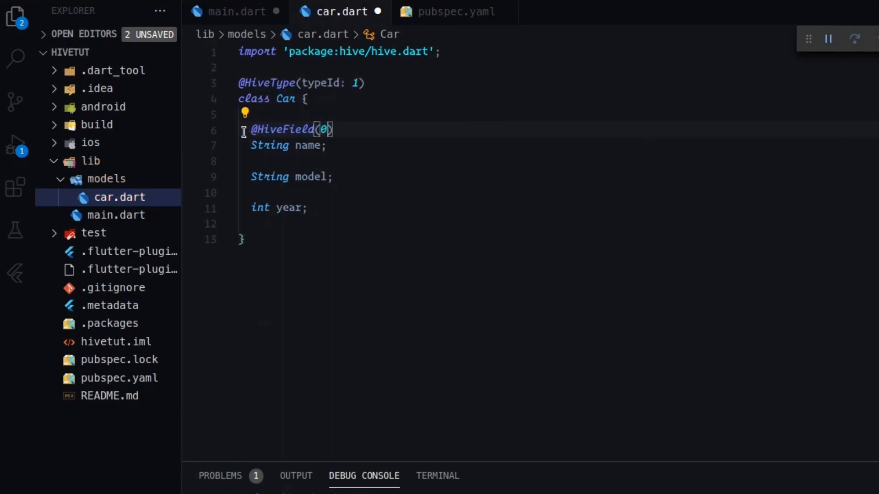
left_click(333, 176)
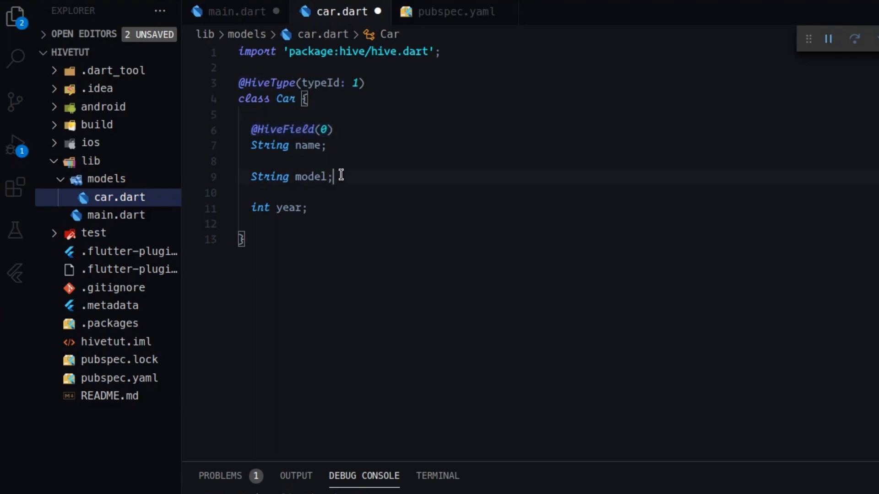
key("Enter")
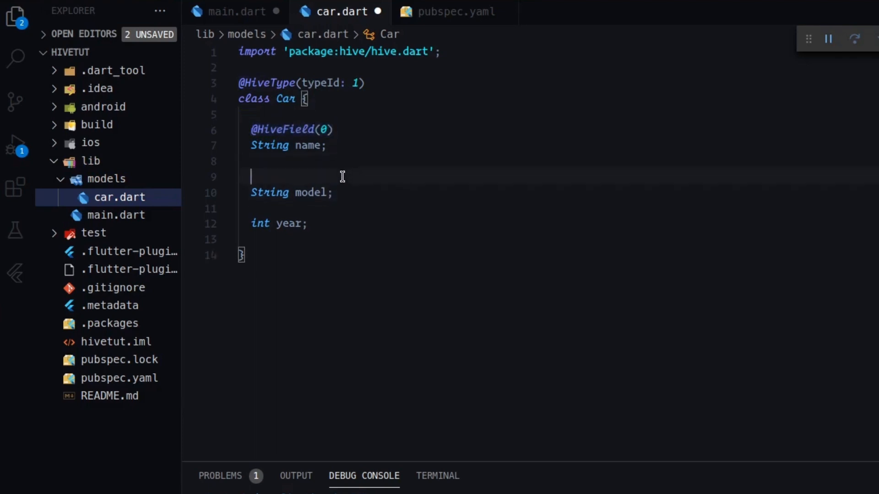
type("@HiveField(1)")
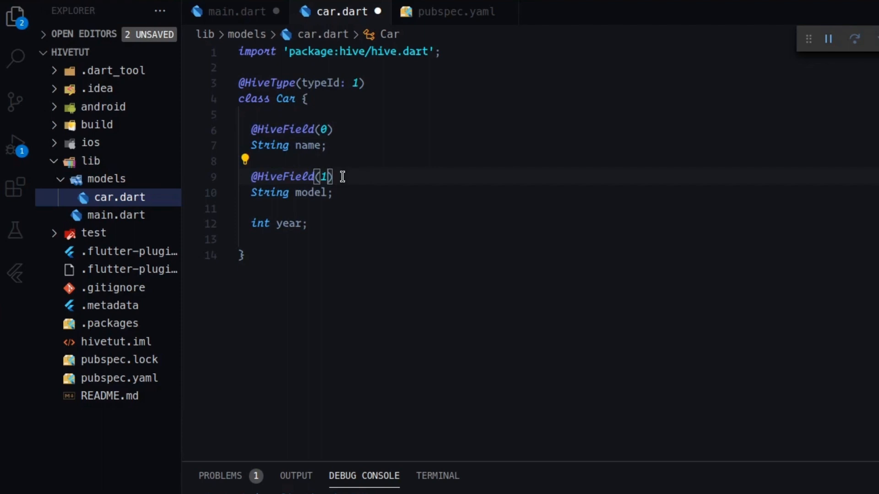
key("Enter")
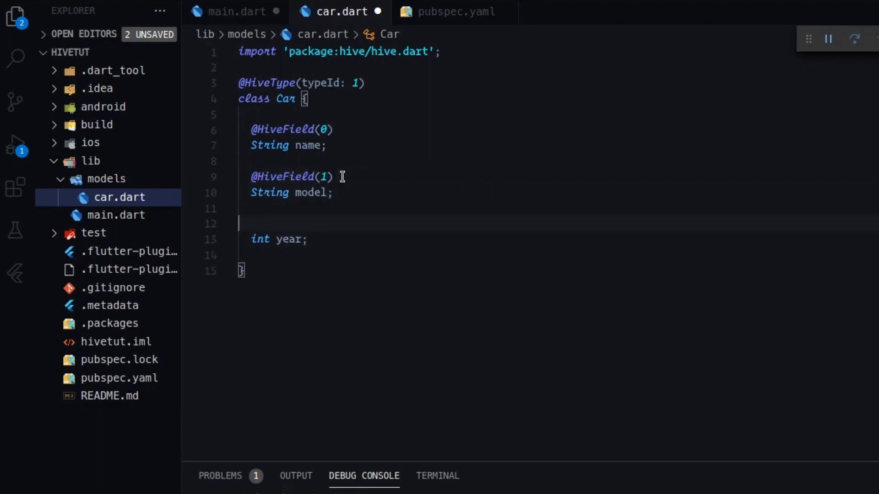
type("@HiveField(0)")
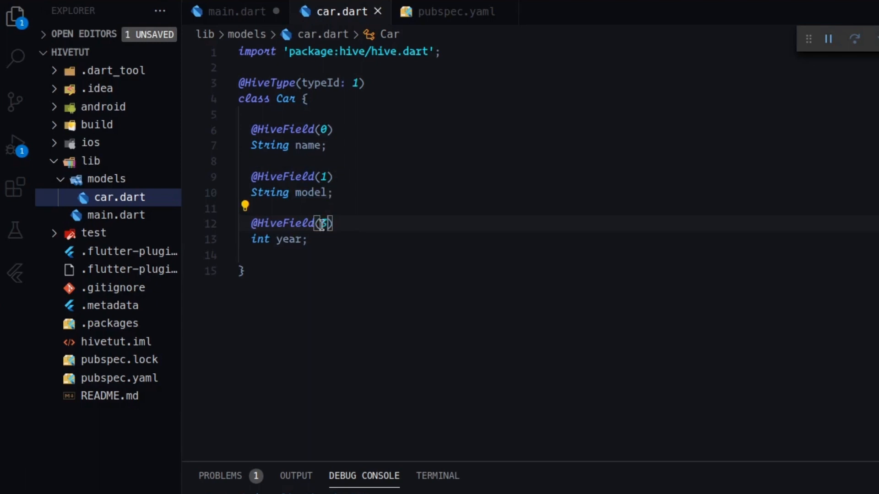
type("3")
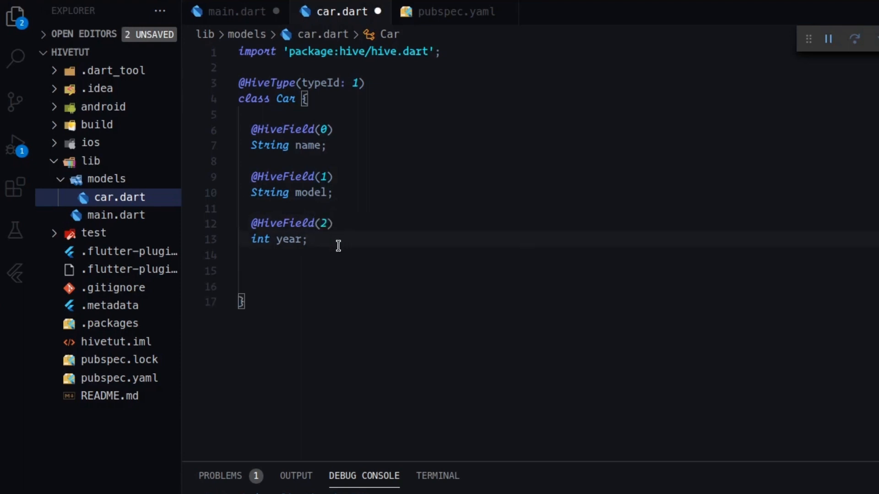
mouse_move(397, 228)
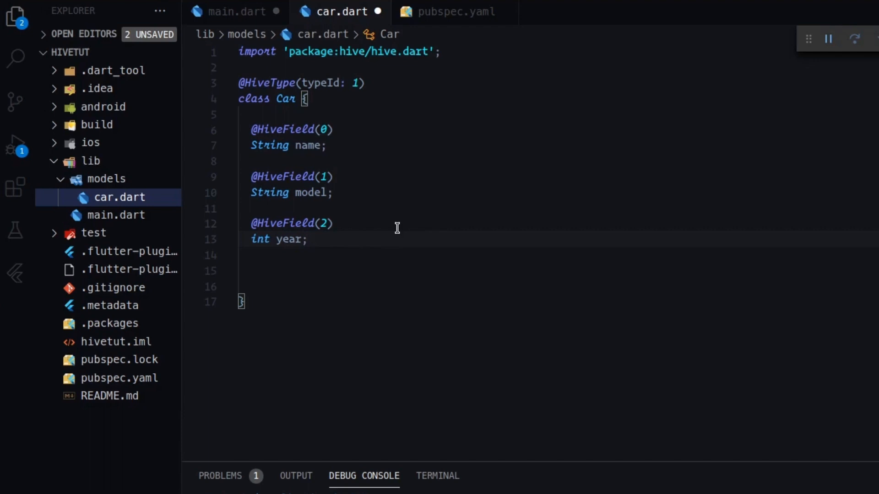
- Add constructor Car(this.name, this.model, this.year) below the fields and tidy blank lines
key("Enter")
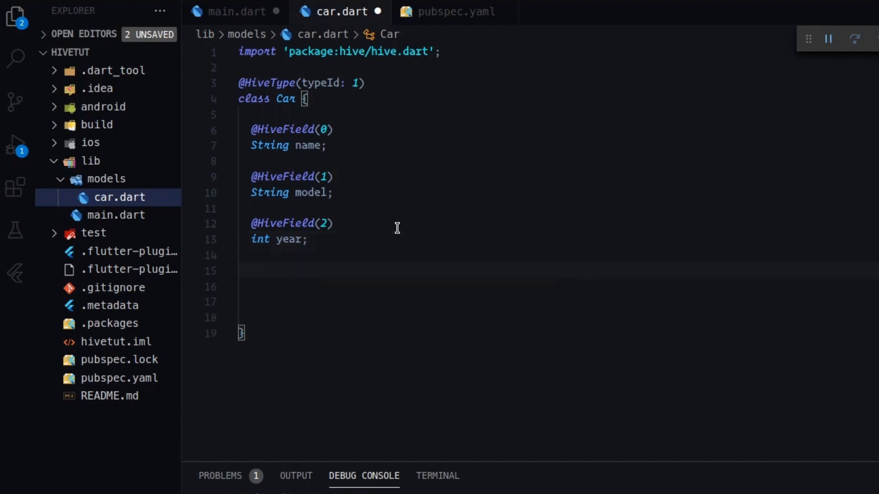
left_click(252, 271)
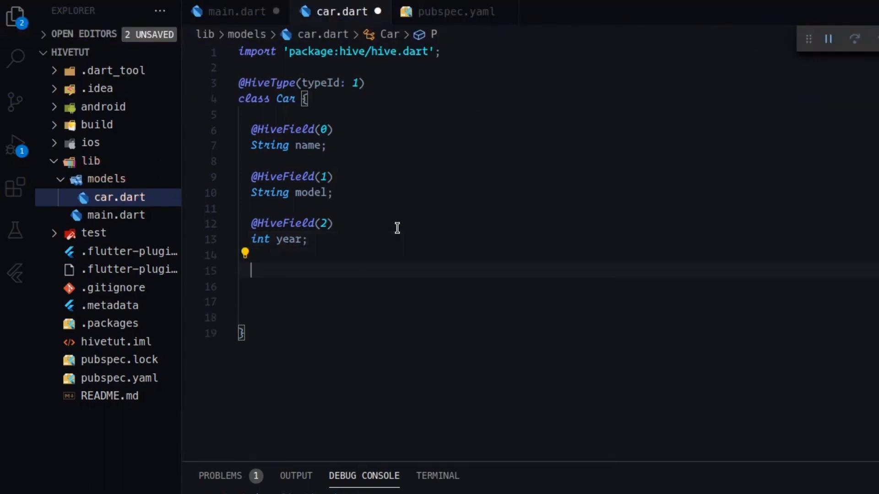
type("Car8")
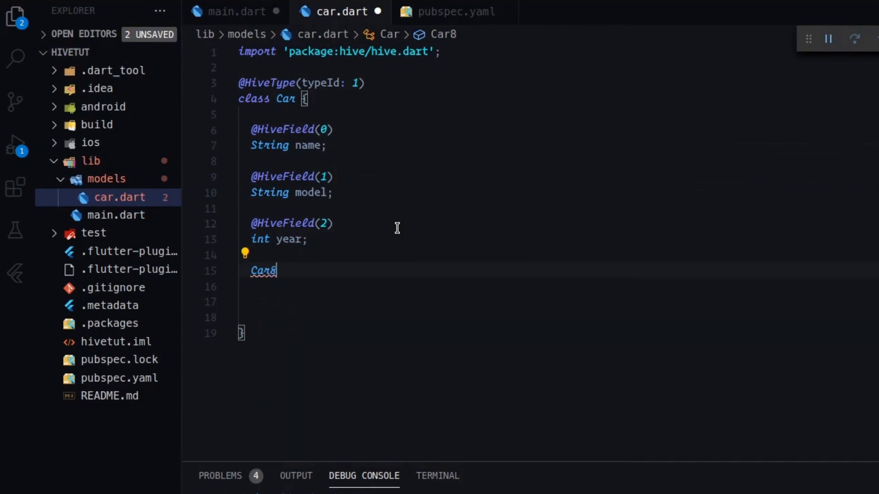
type("(")
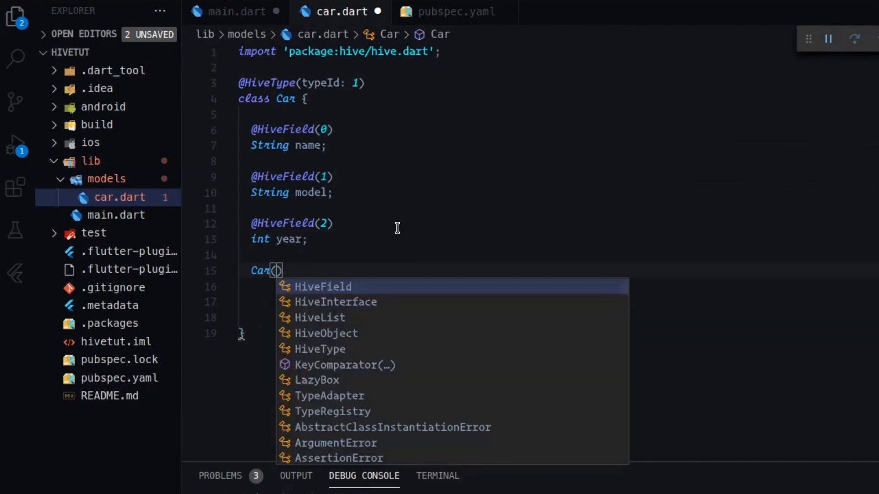
type("this")
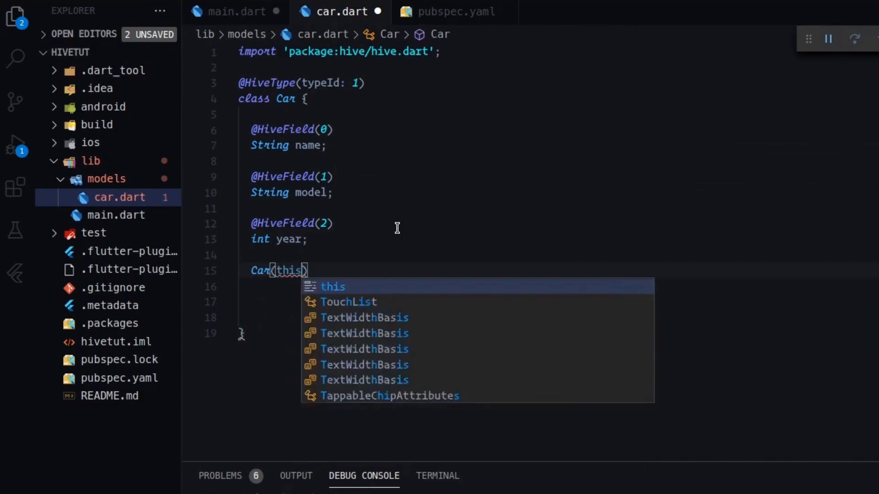
type(".")
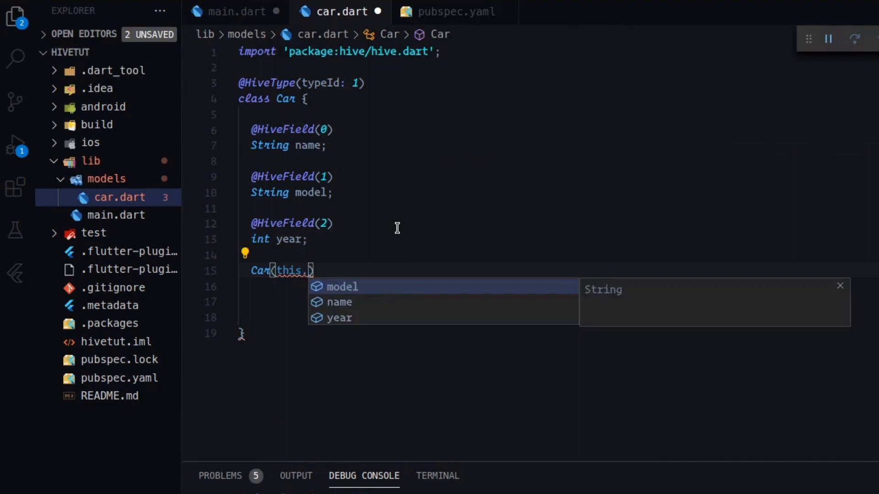
left_click(341, 301)
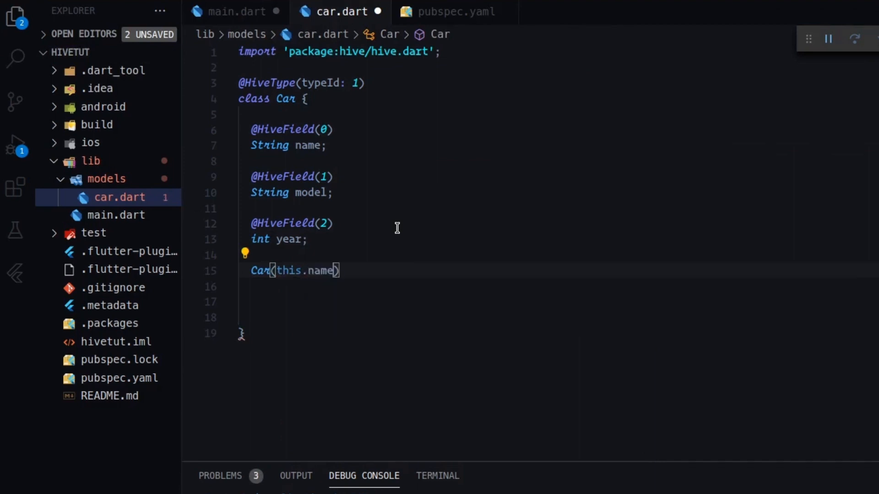
type(", this.model, this.year")
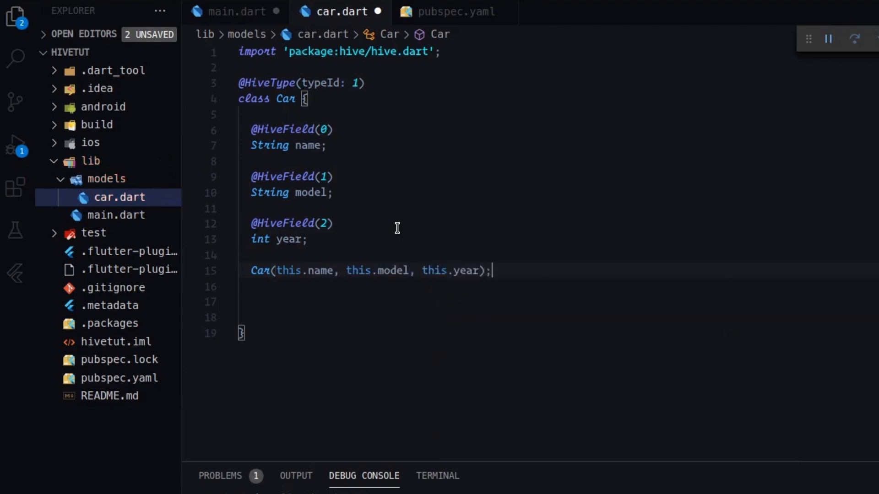
key("Enter")
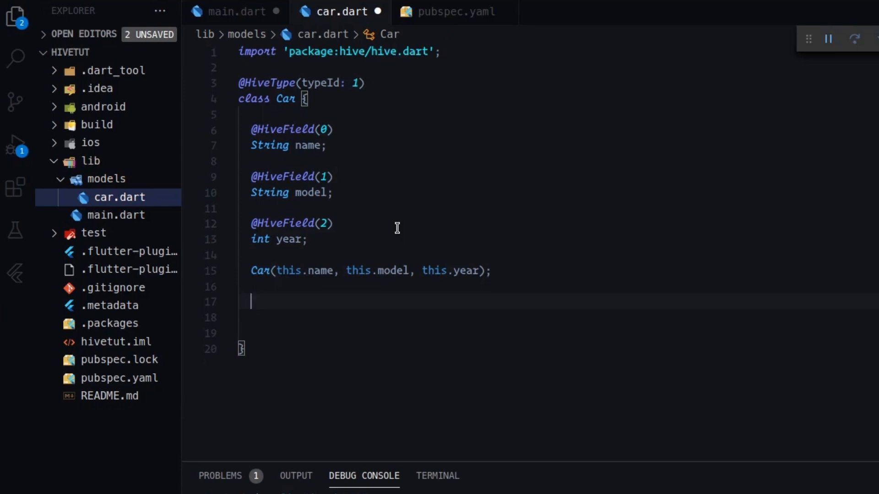
left_click(493, 271)
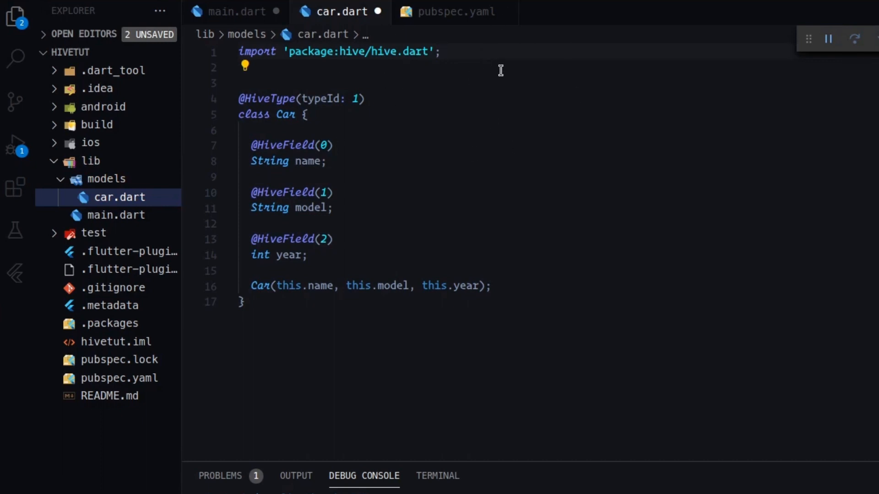
- Declare part 'car.g.dart'; below the import in car.dart and save
key("Enter")
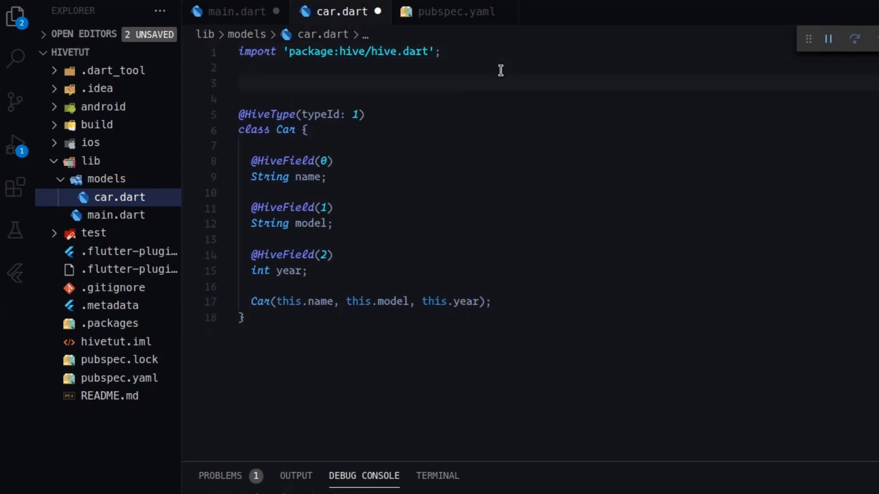
type("part '")
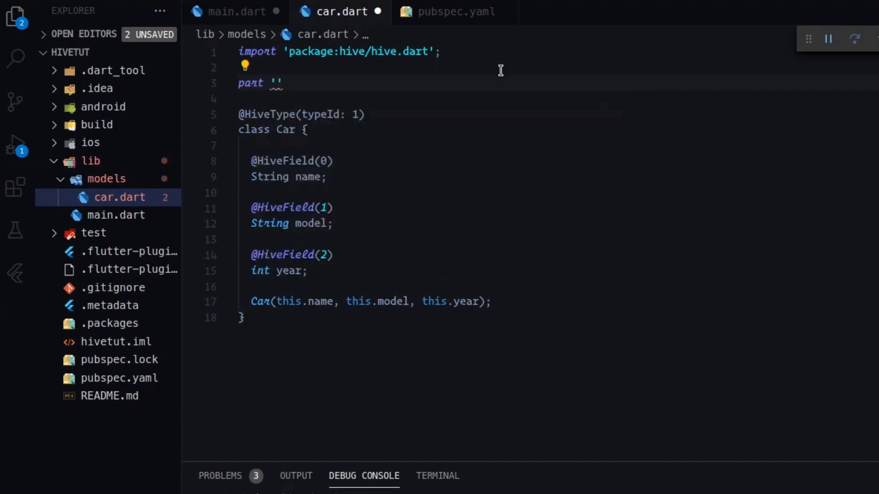
type("car.")
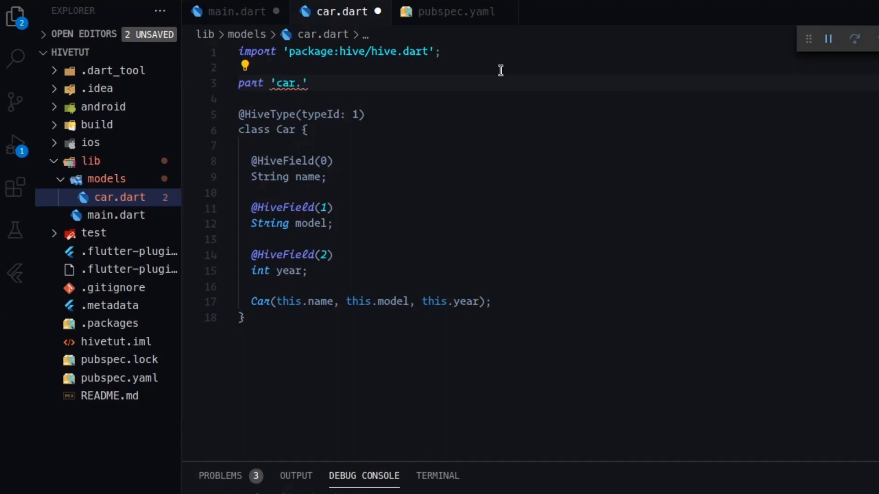
type("g.dart")
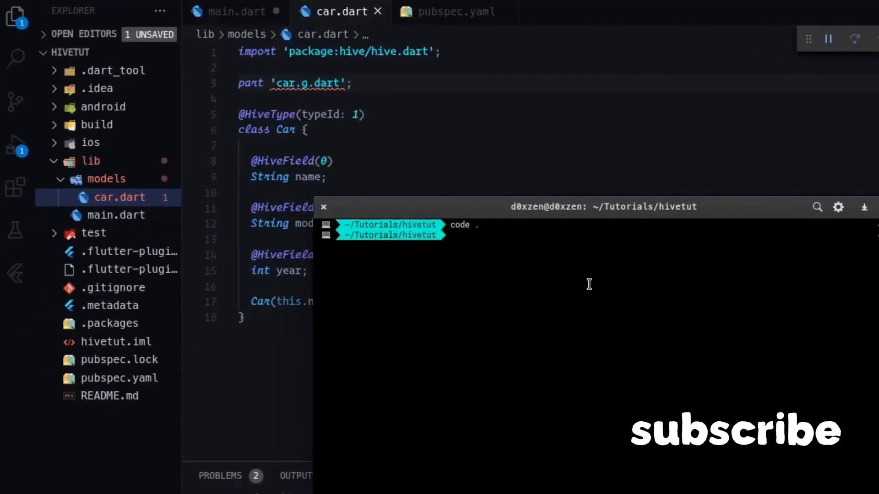
- Run 'flutter packages pub run build_runner build' to generate car.g.dart in lib/models
key("Return")
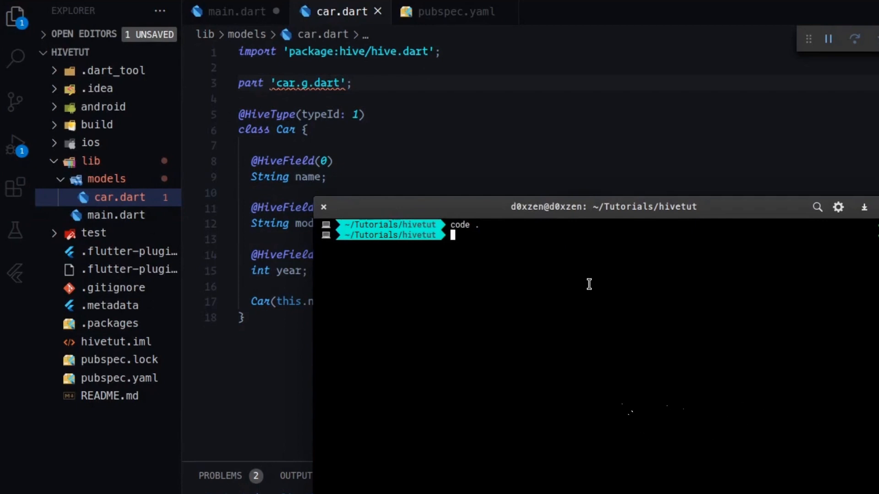
type("flutter")
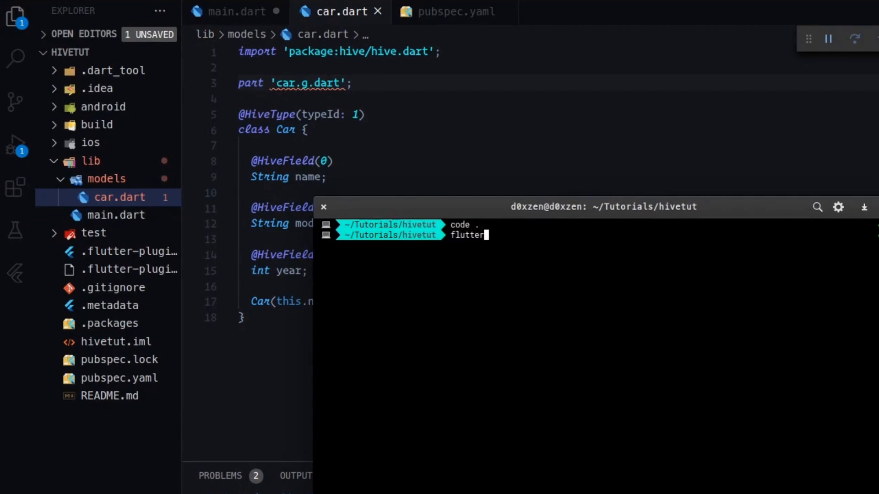
type("packages")
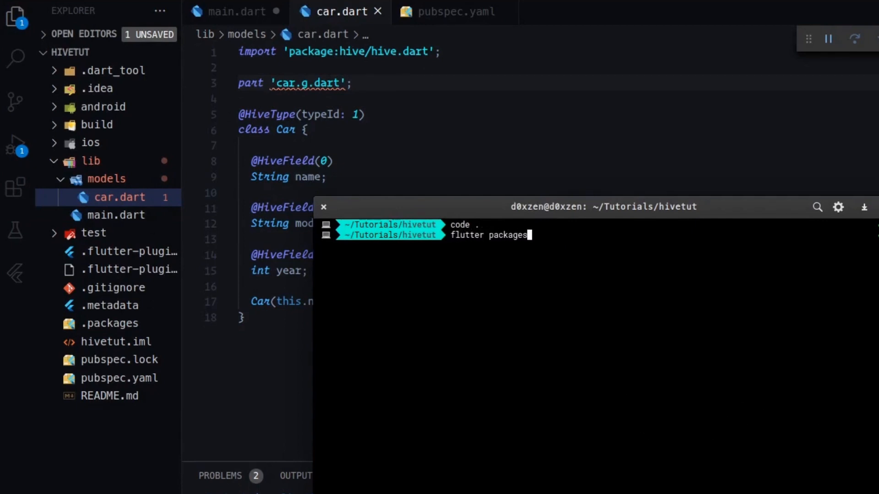
type("pub run")
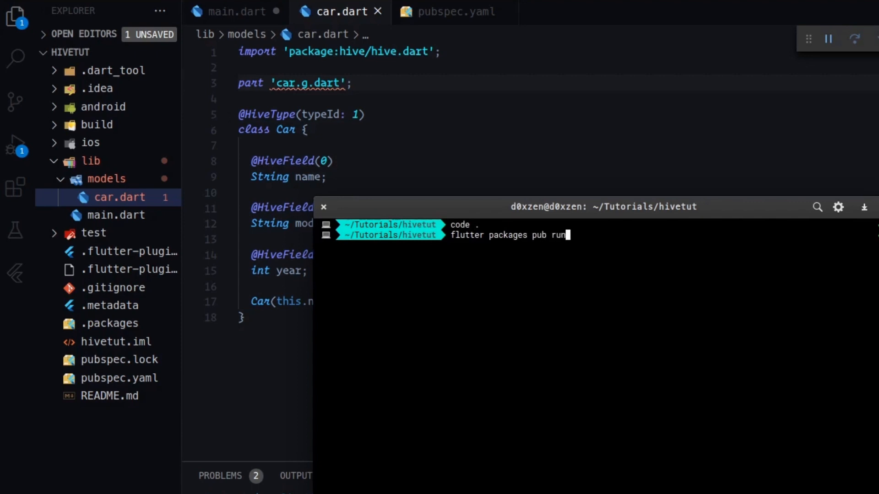
type("build")
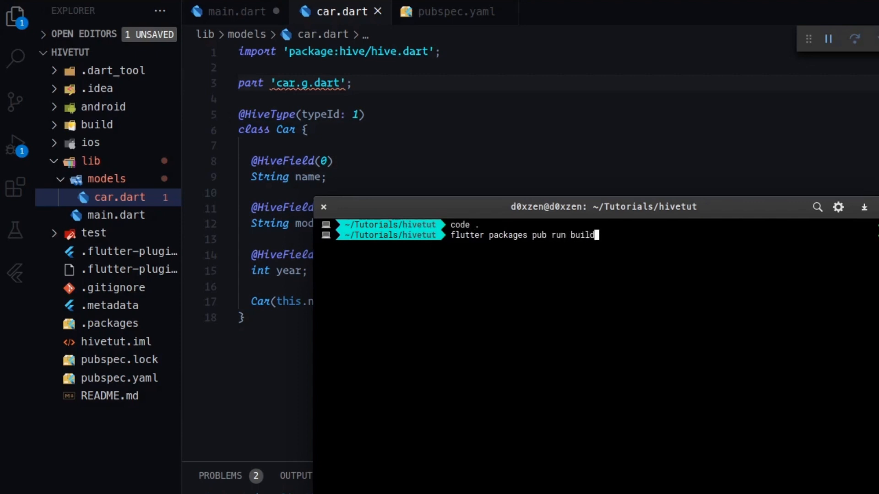
type("_runner")
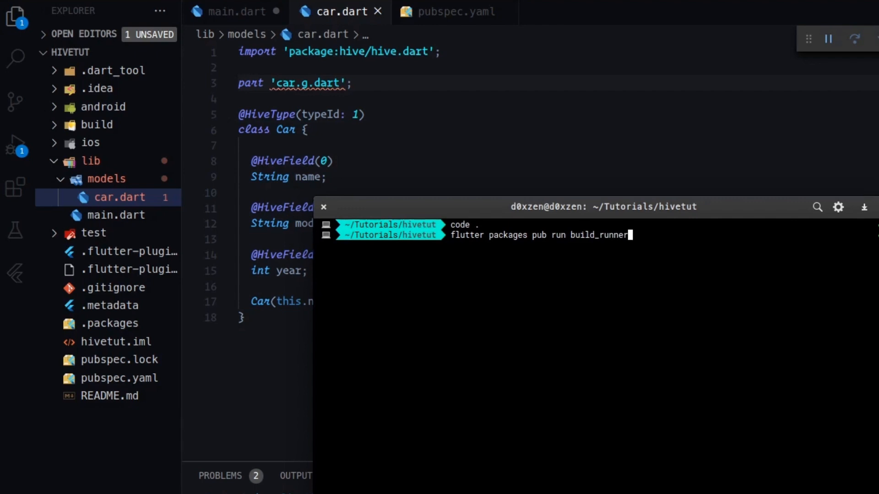
type("build")
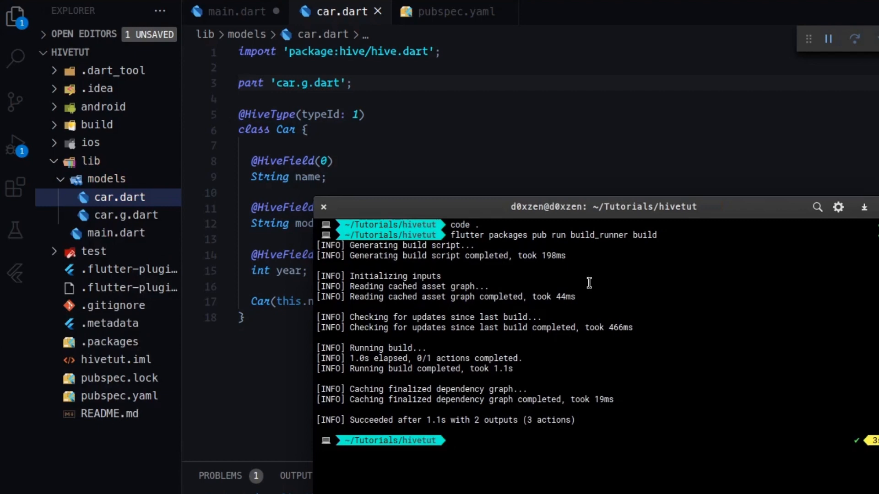
mouse_move(125, 215)
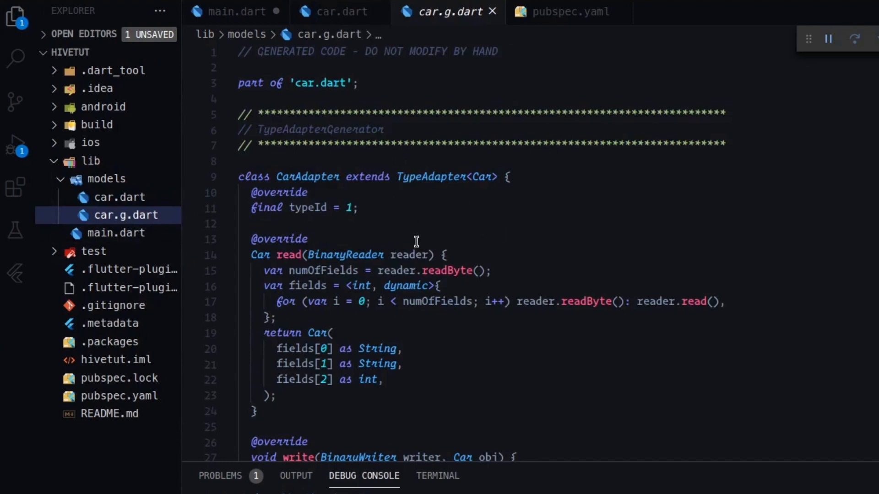
mouse_move(468, 296)
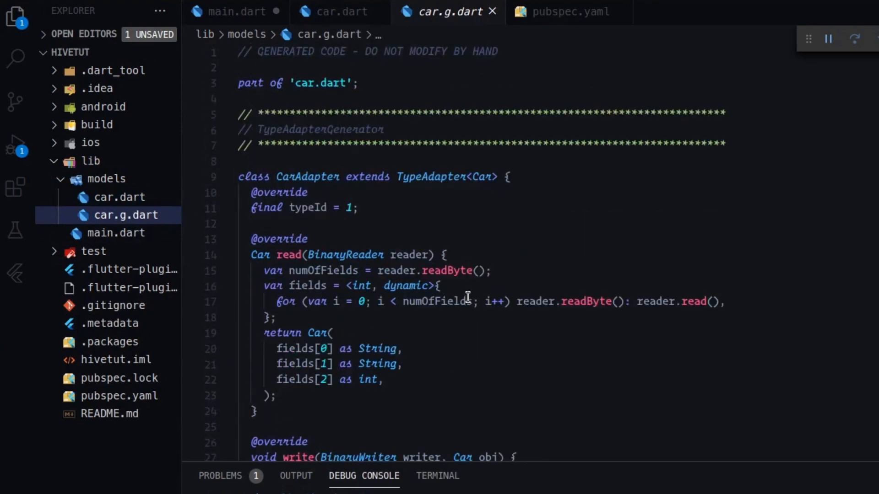
mouse_move(328, 216)
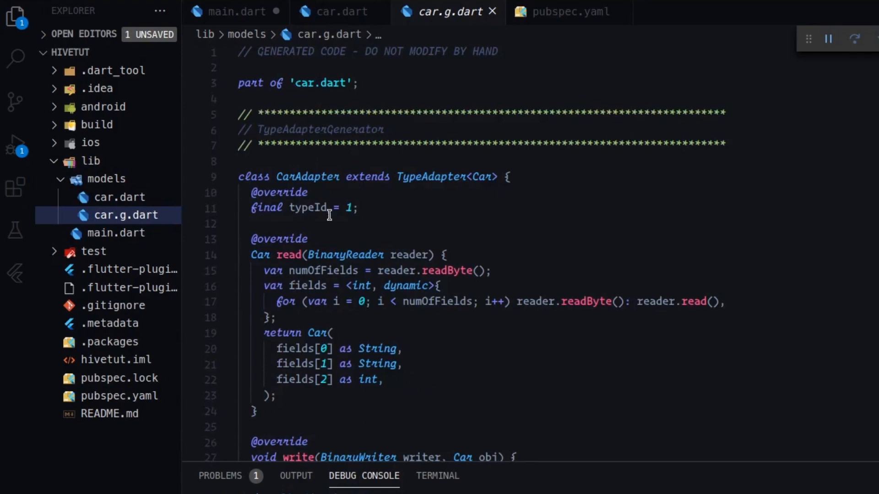
- Return from the generated CarAdapter file to car.dart, then switch to main.dart
left_click(335, 11)
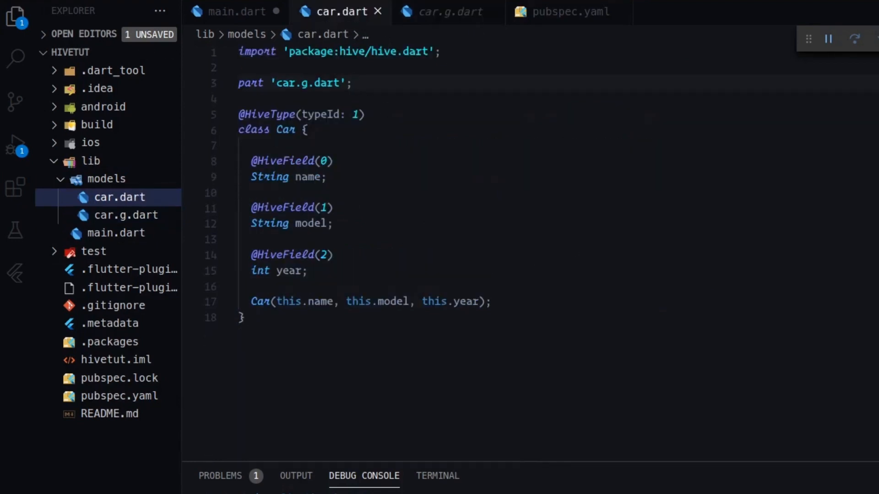
mouse_move(216, 14)
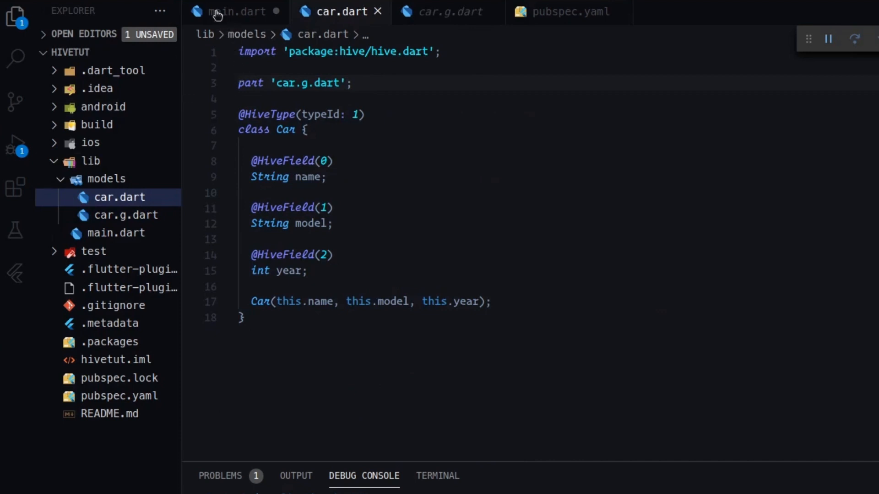
left_click(235, 11)
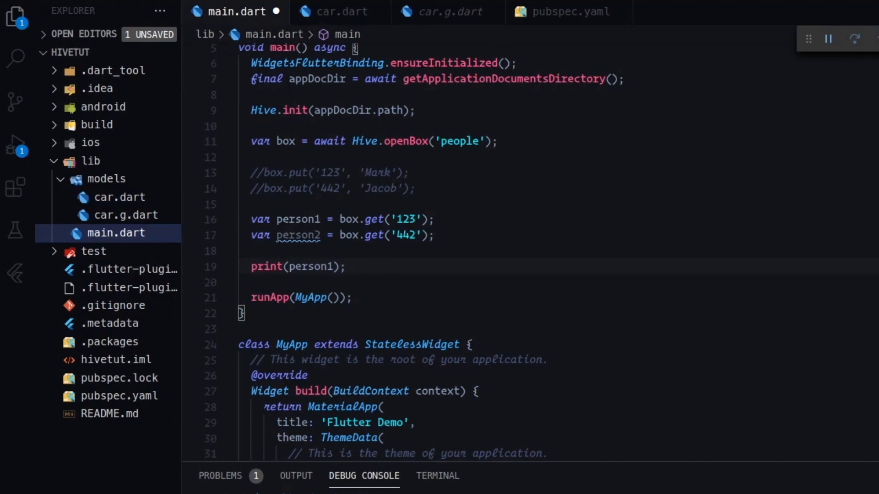
mouse_move(335, 157)
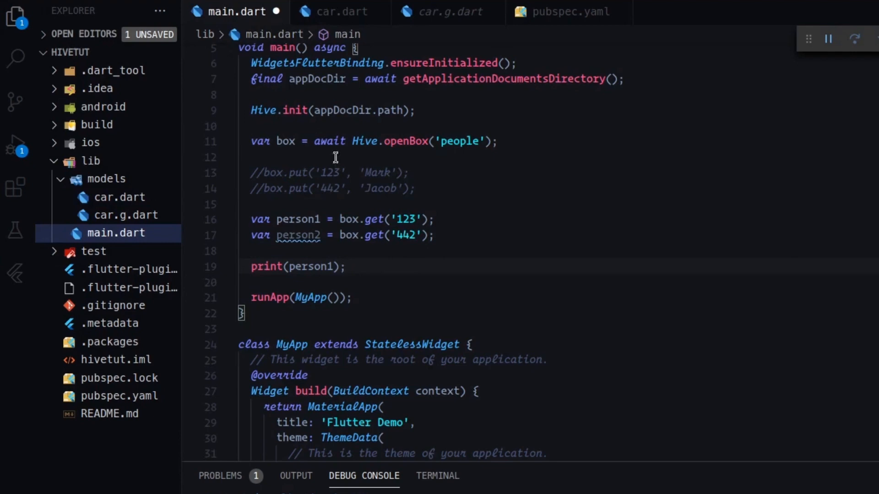
- Split Hive.init into a cascade and chain ..registerAdapter(CarAdapter()) via autocomplete
scroll("up", 3)
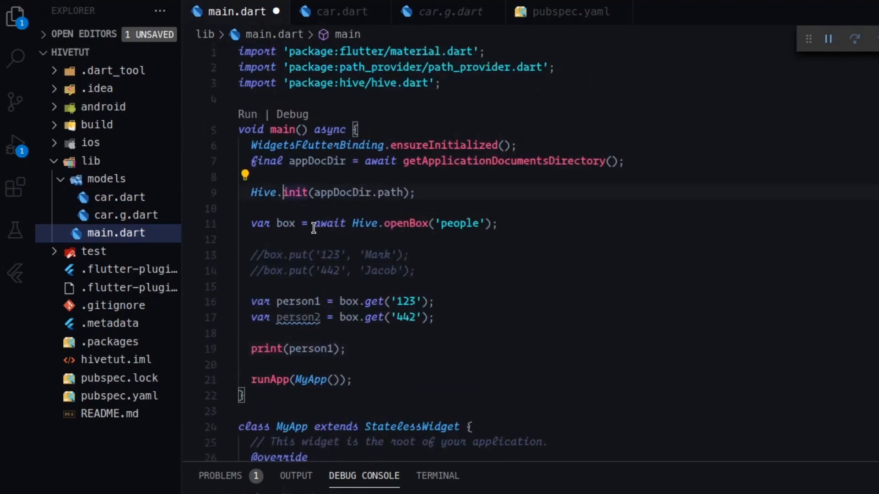
mouse_move(296, 223)
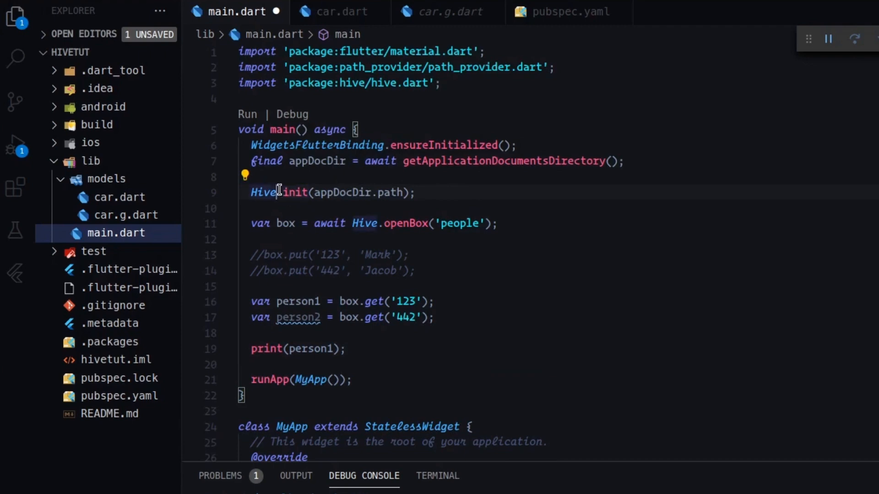
key("Enter")
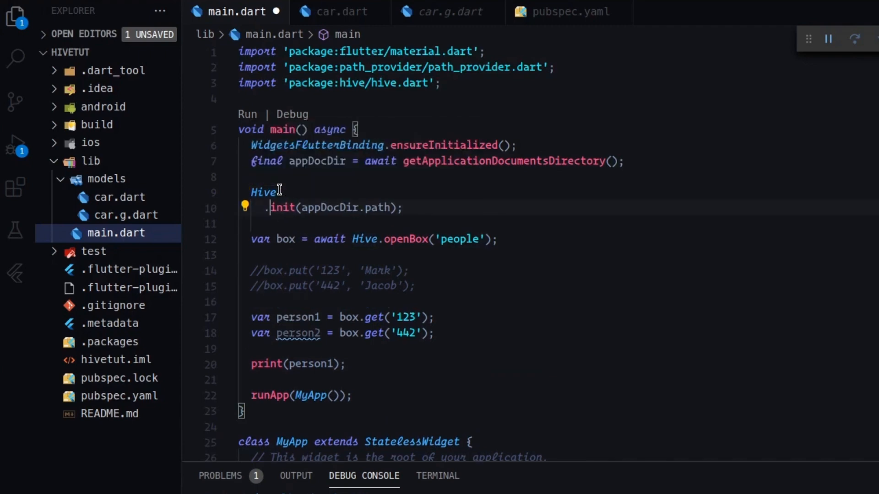
type(".")
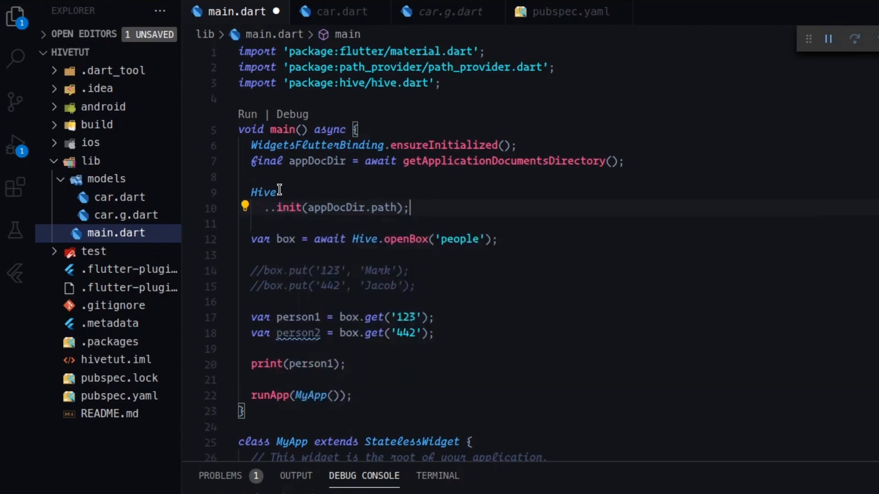
key("Backspace")
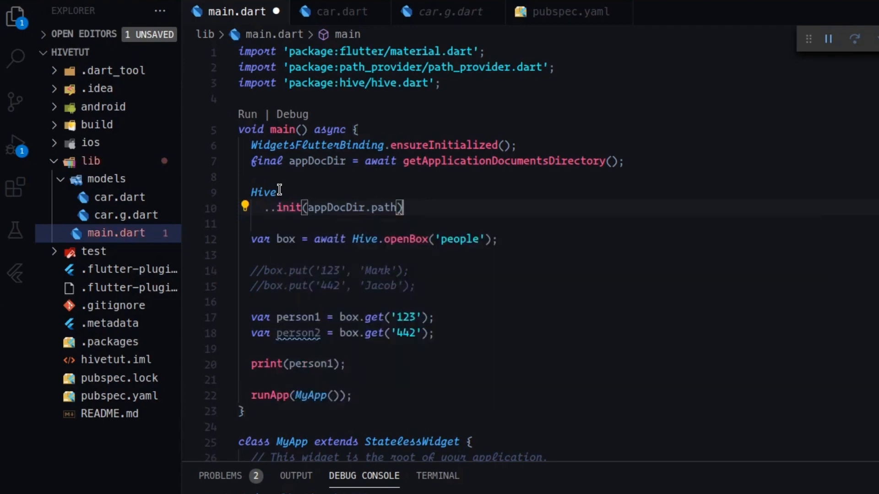
key("Enter")
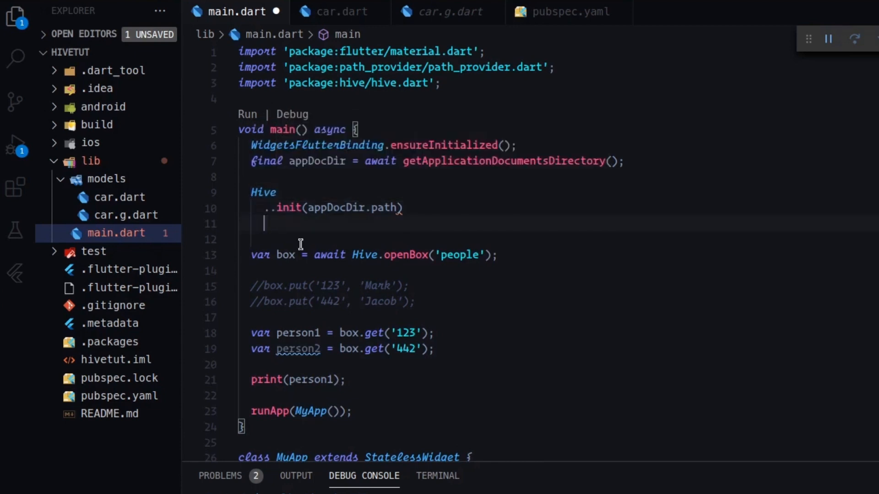
type("..")
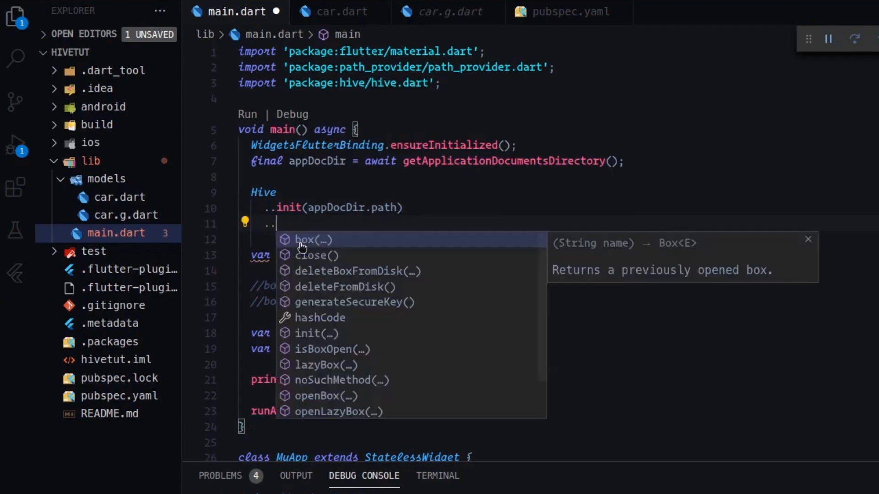
type("re")
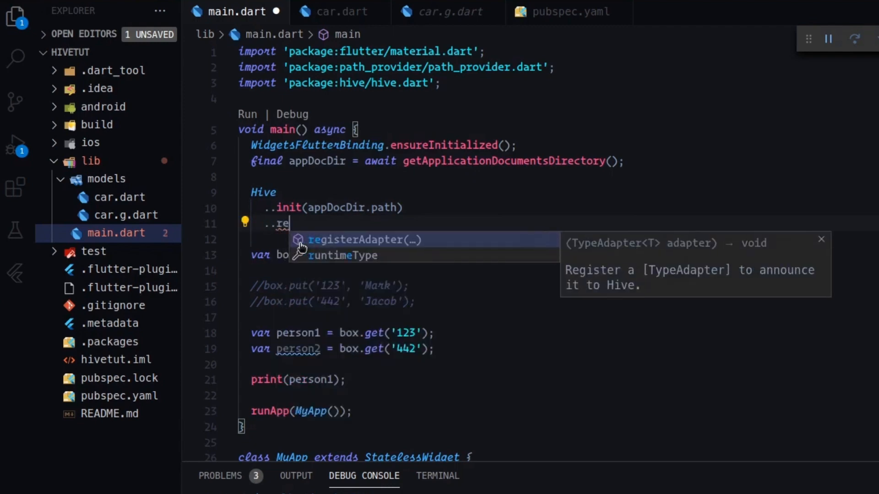
left_click(365, 239)
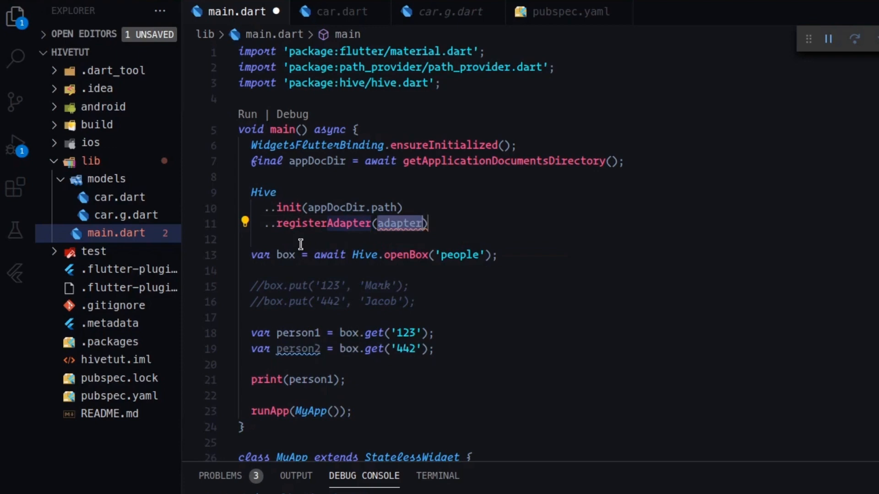
mouse_move(488, 128)
type("import '';")
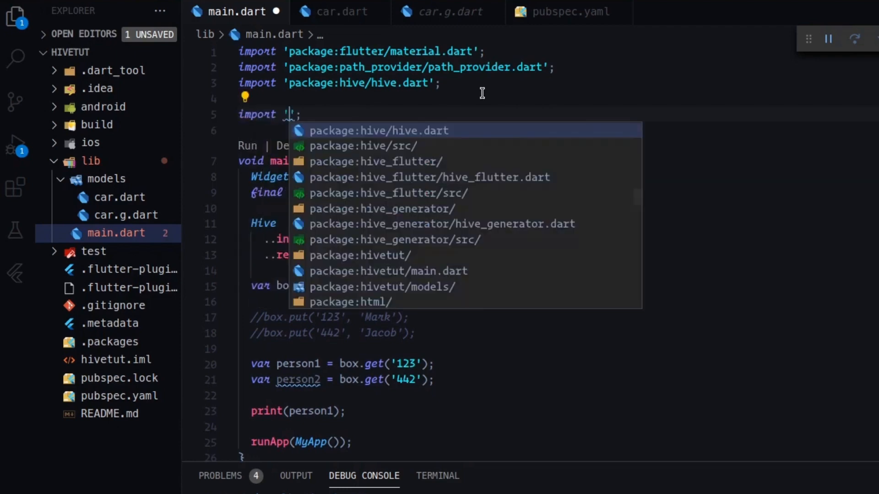
- Import './models/car.dart' in main.dart and complete the CarAdapter() argument
type("h")
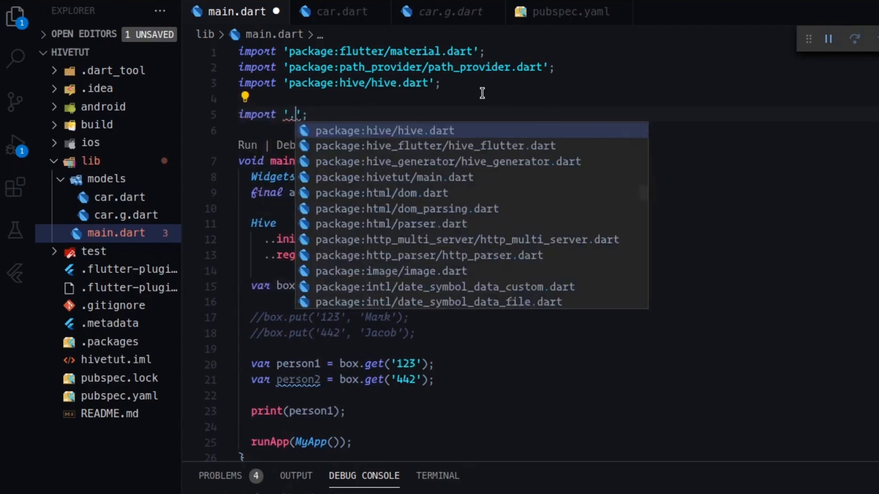
type("./models/car.dart")
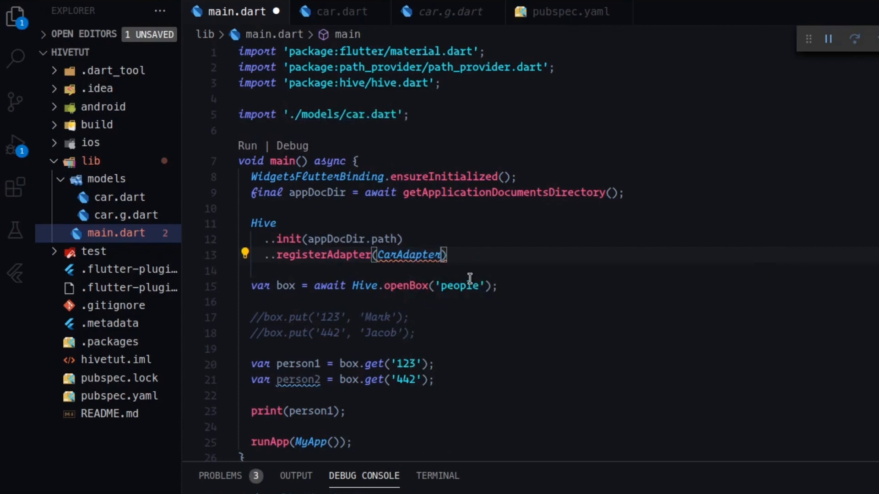
type("()")
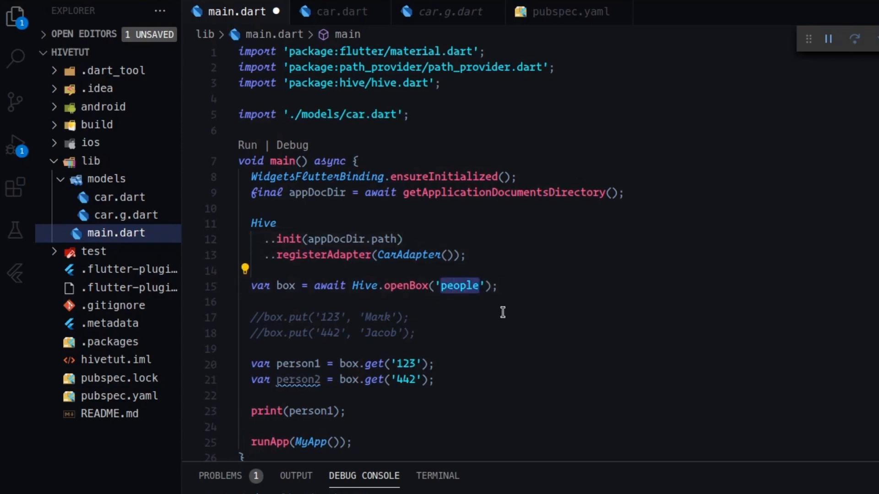
- Change the openBox argument from 'people' to 'cars' and start a new line below
type("car")
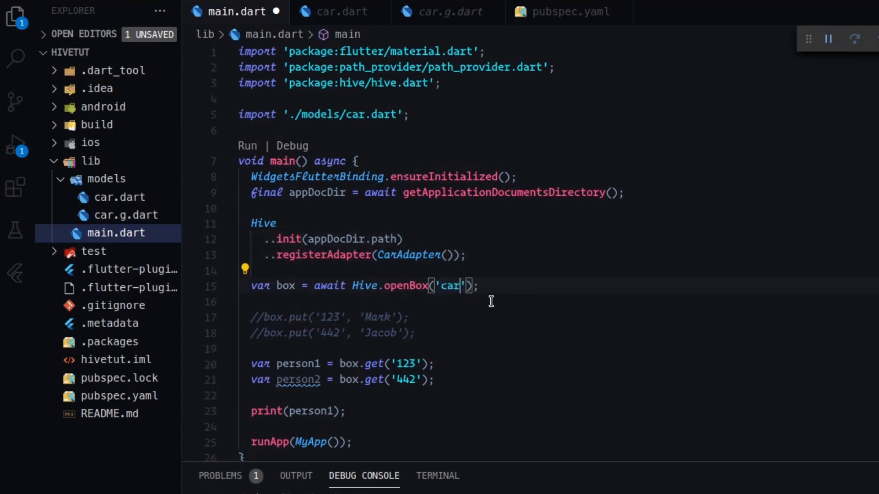
type("s")
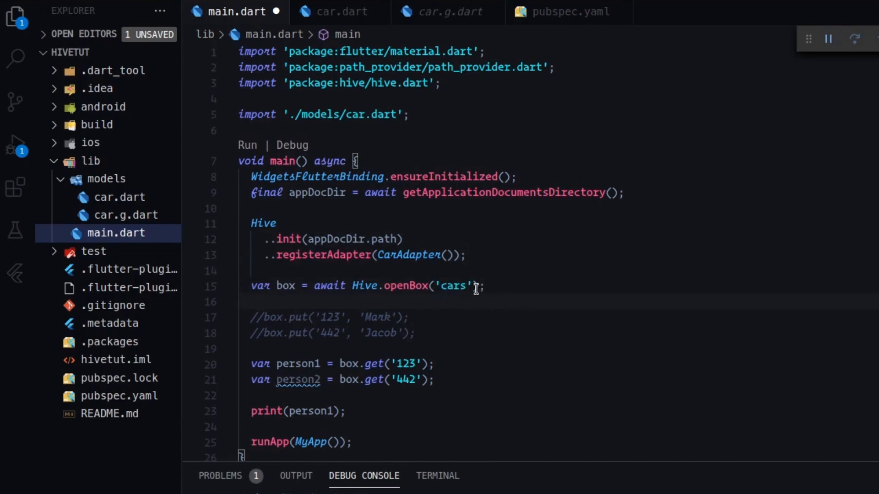
key("Enter")
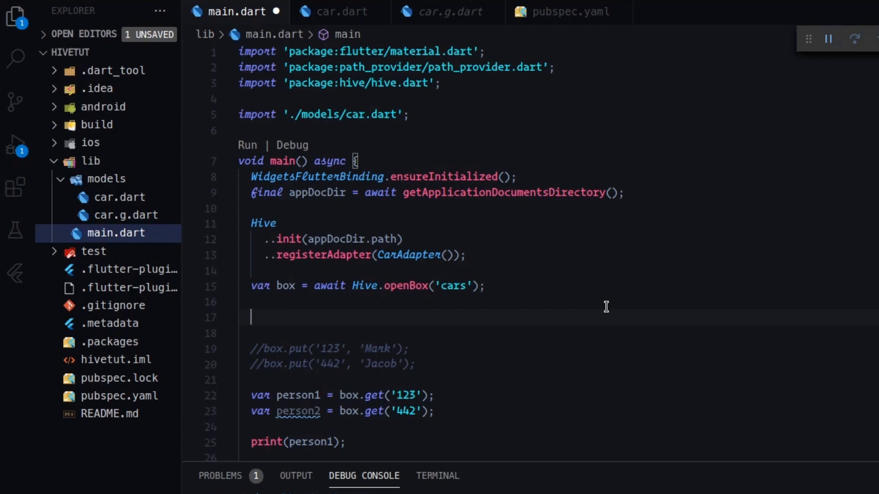
- Write box.put('ew32', Car('BMW', 'test', 2002)); and save main.dart
type("box")
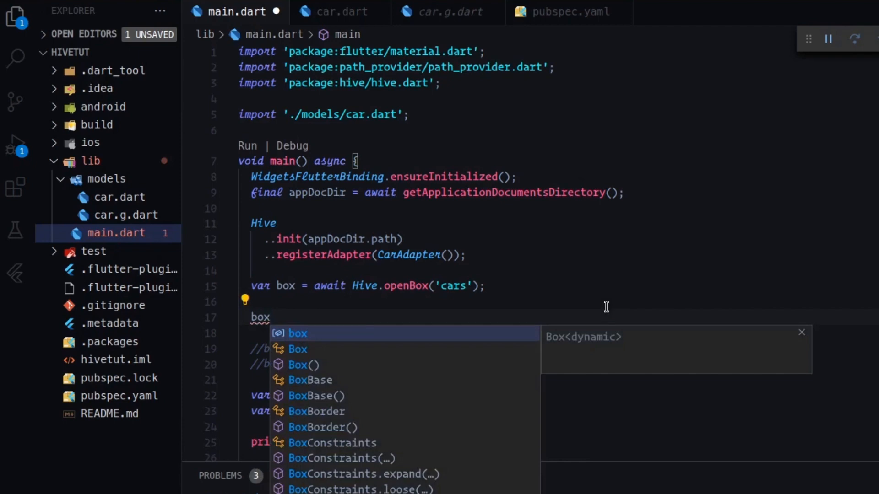
type(".put('")
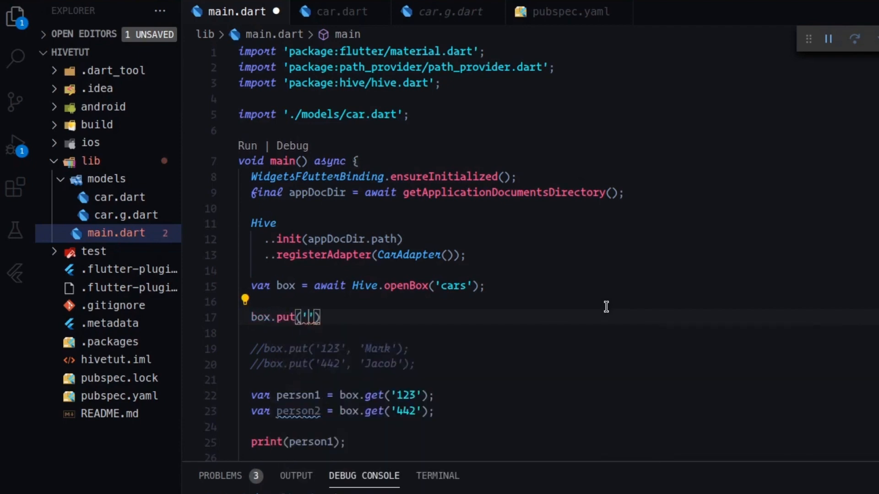
type("ew32")
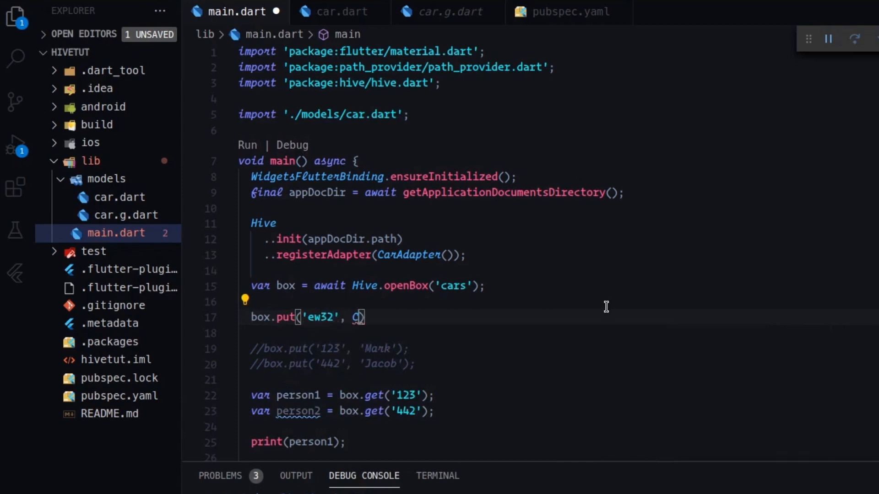
type("Car")
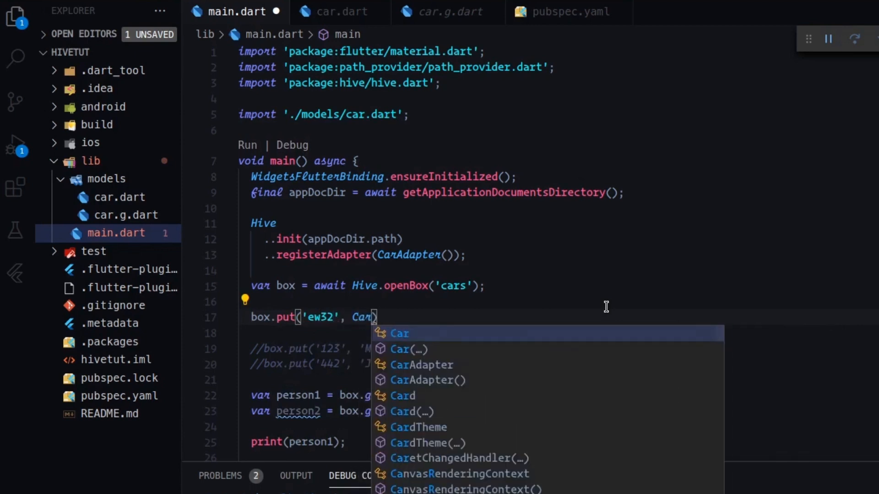
type("(")
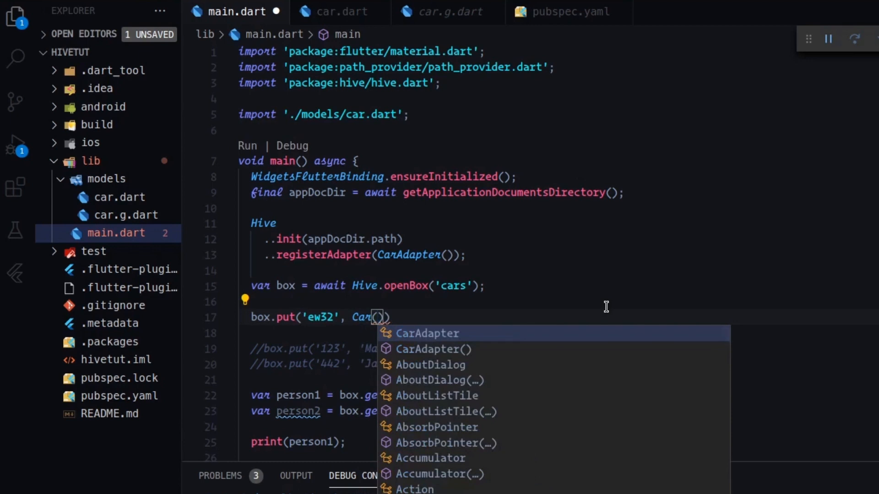
key("Escape")
type("'")
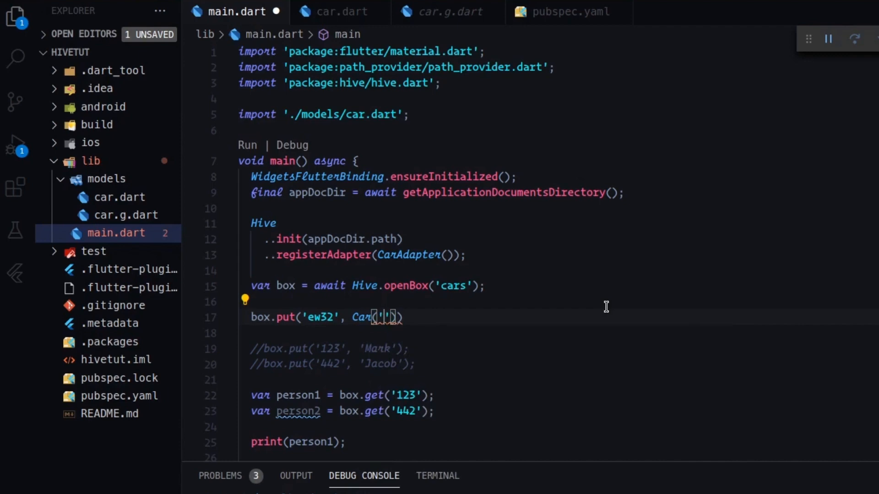
type("'BMW','test")
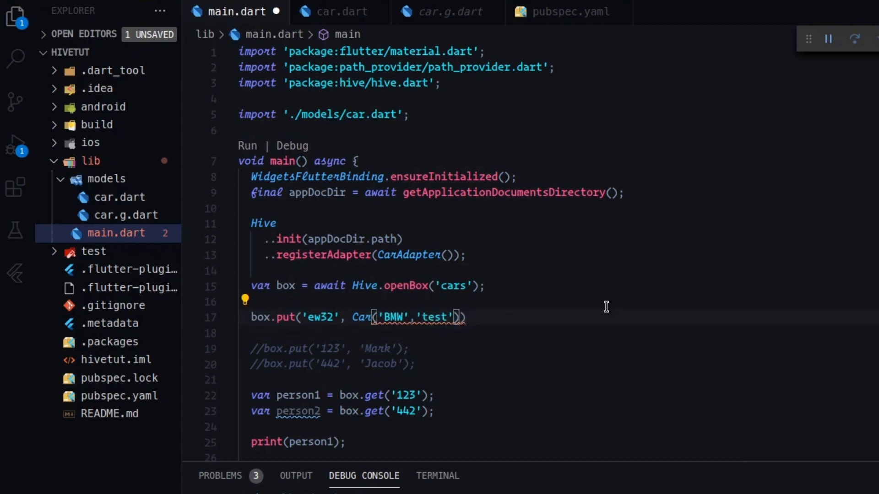
type(", 2002")
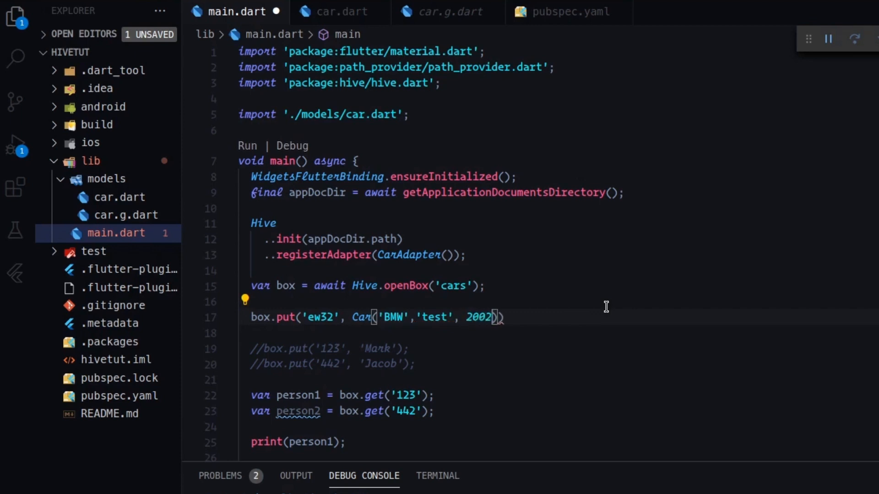
type(";")
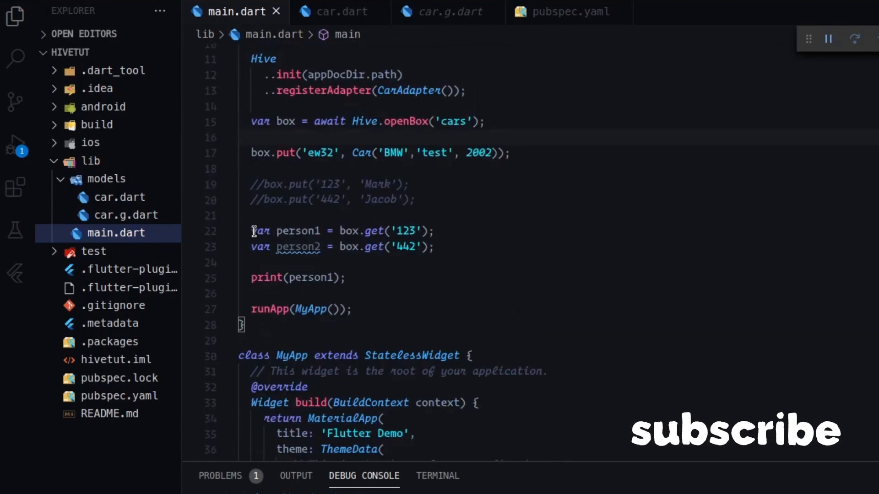
- Comment out and remove the old person box.put/get lines
type("//")
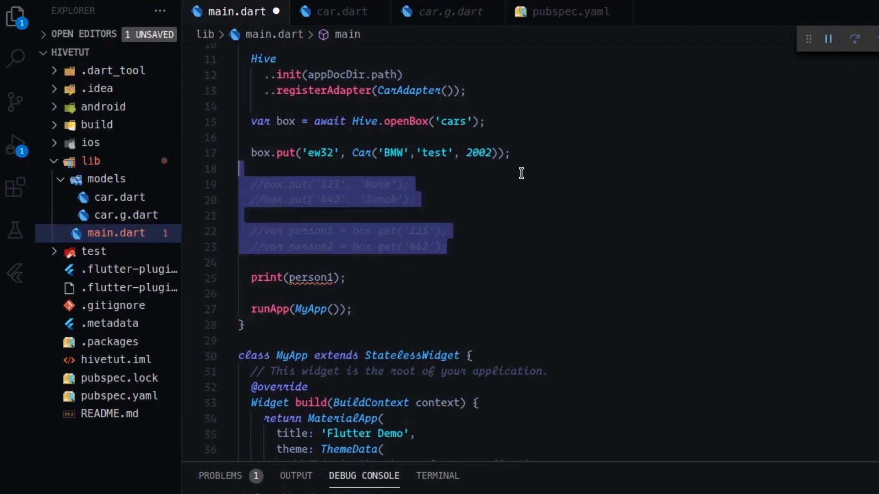
key("Delete")
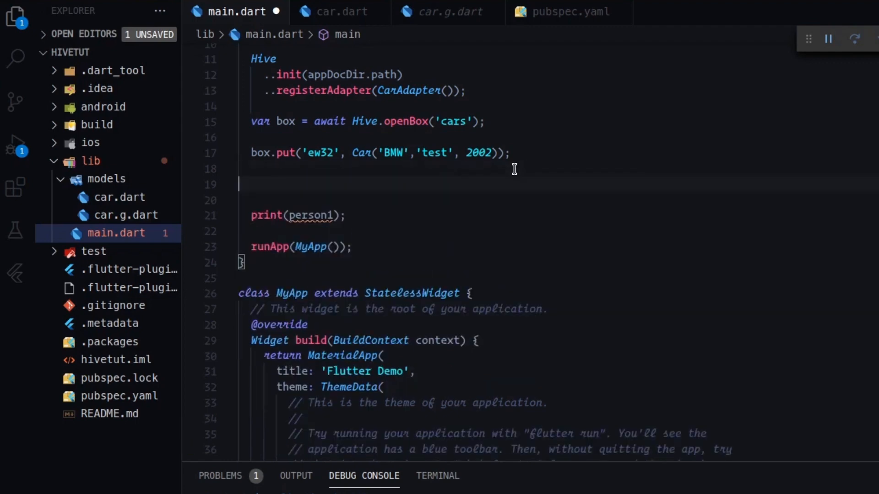
- Add var car = box.get('ew32'); and change print(person1) to print(car)
type("var")
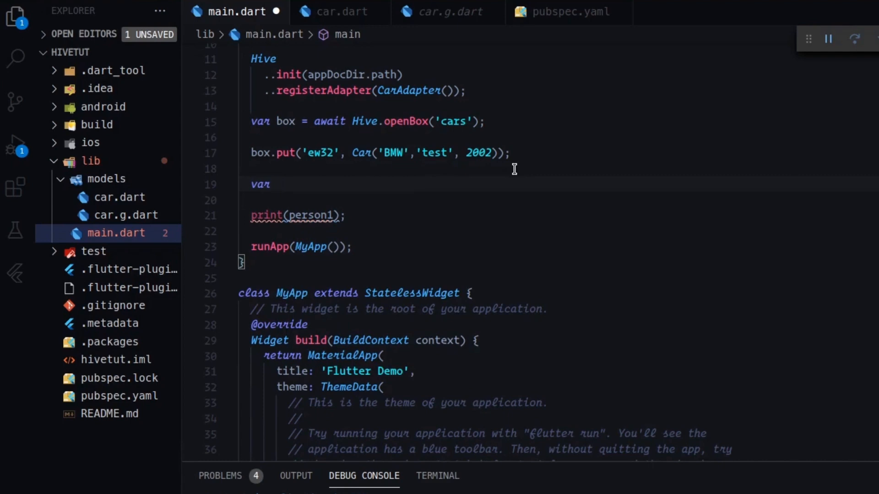
type("car")
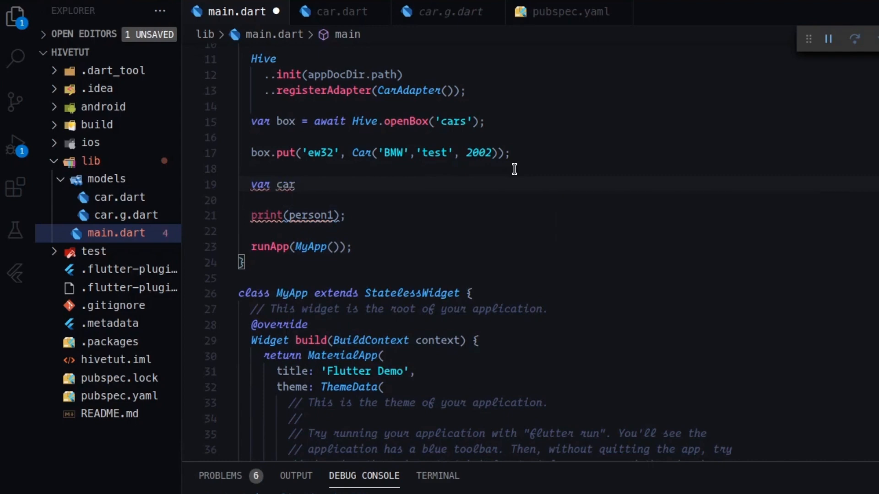
type("=")
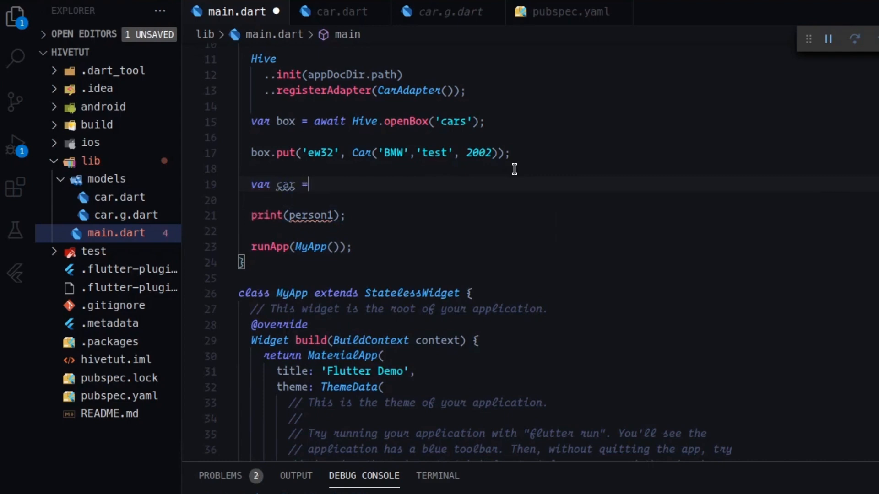
type("box.get('")
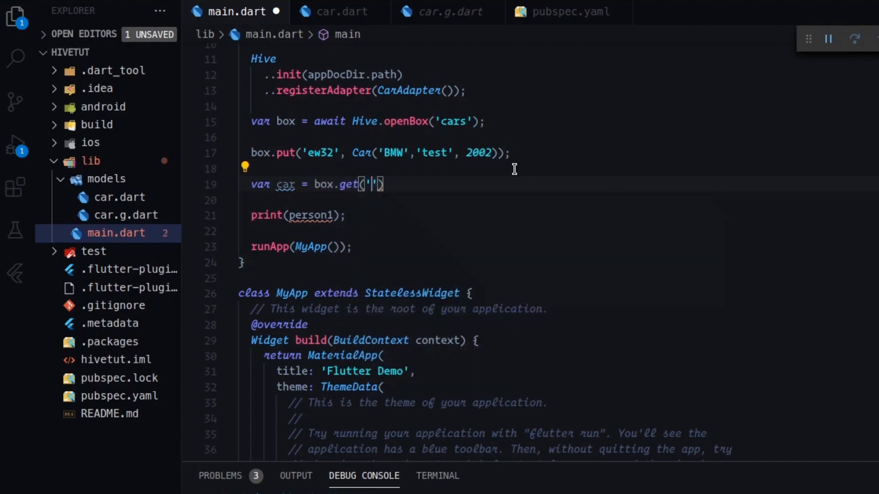
type("ew")
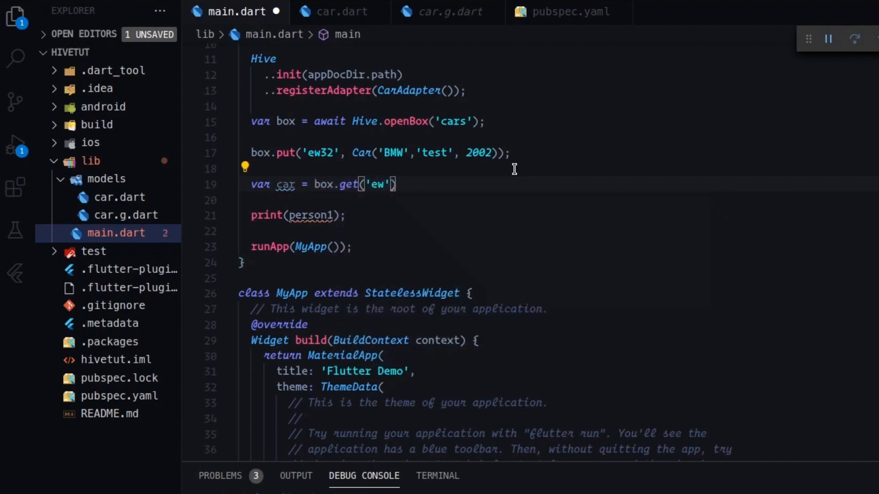
type("32")
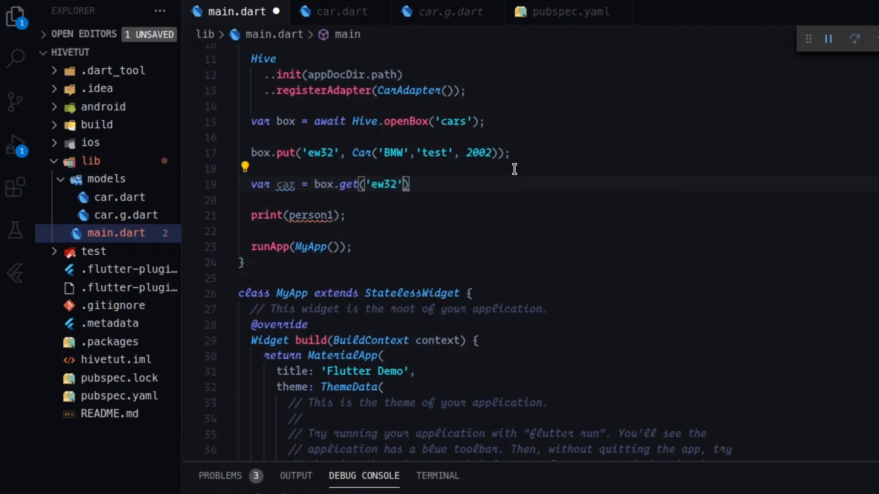
type(";")
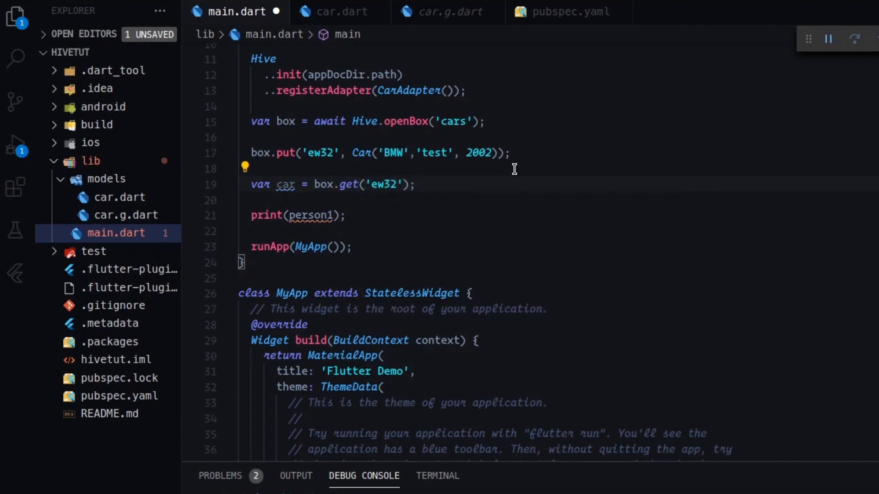
left_click(313, 214)
type("ca")
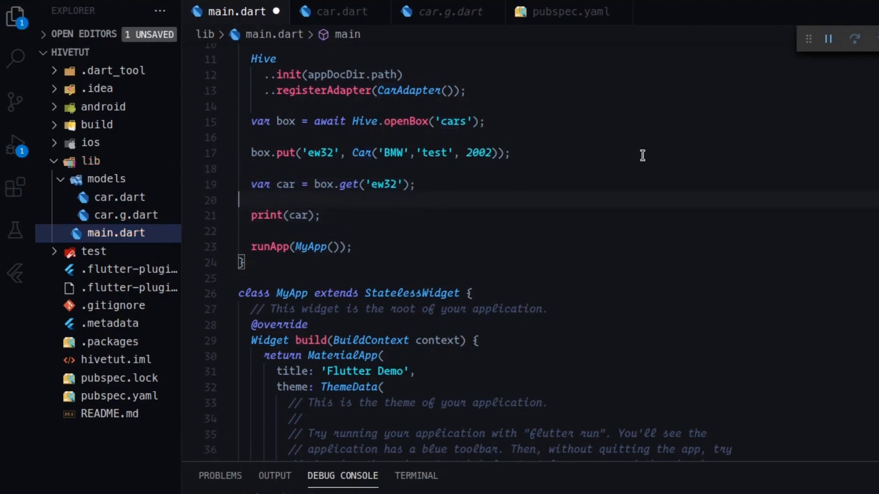
- Change print(car) to print(car.name) so the debug console shows BMW
scroll("down", 3)
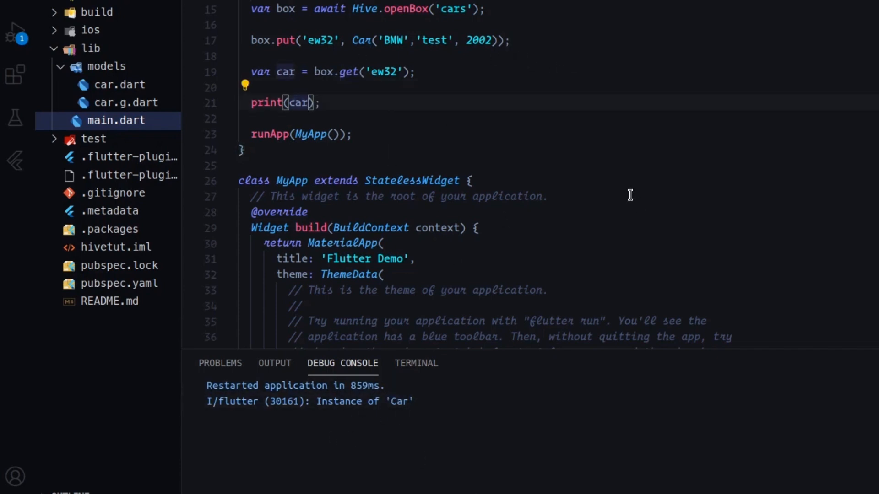
type(".")
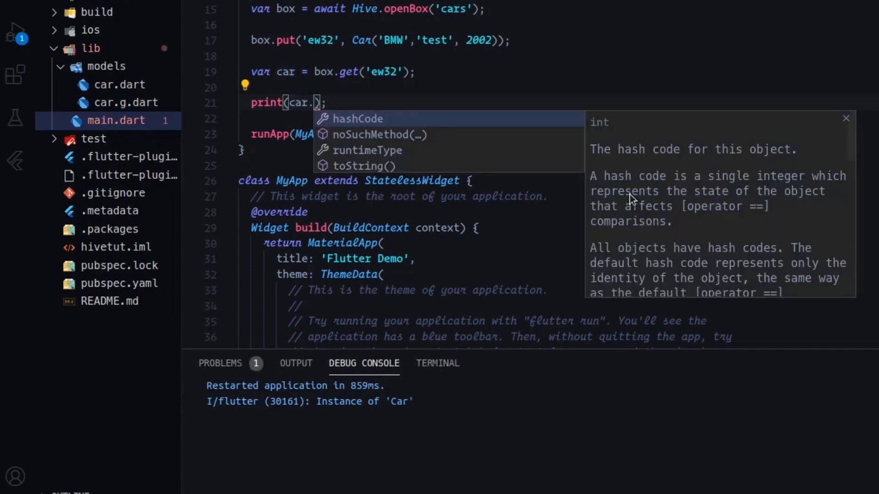
type("name")
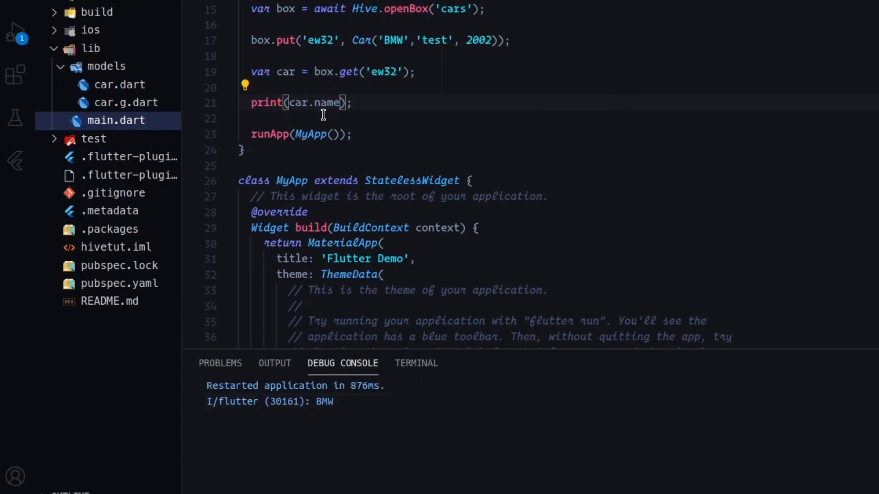
mouse_move(336, 159)
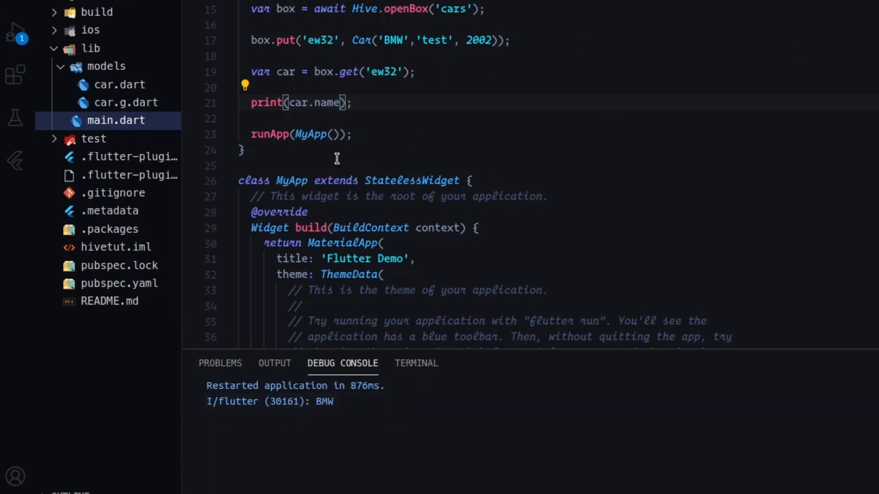
mouse_move(400, 123)
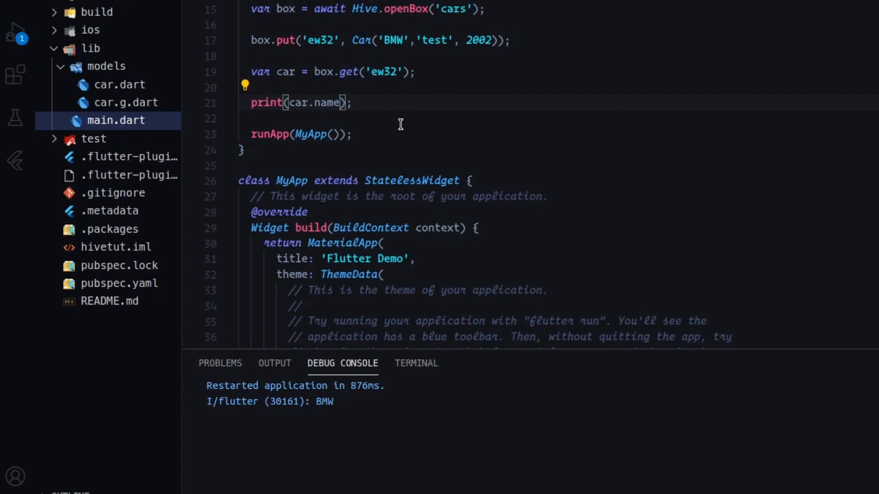
mouse_move(395, 127)
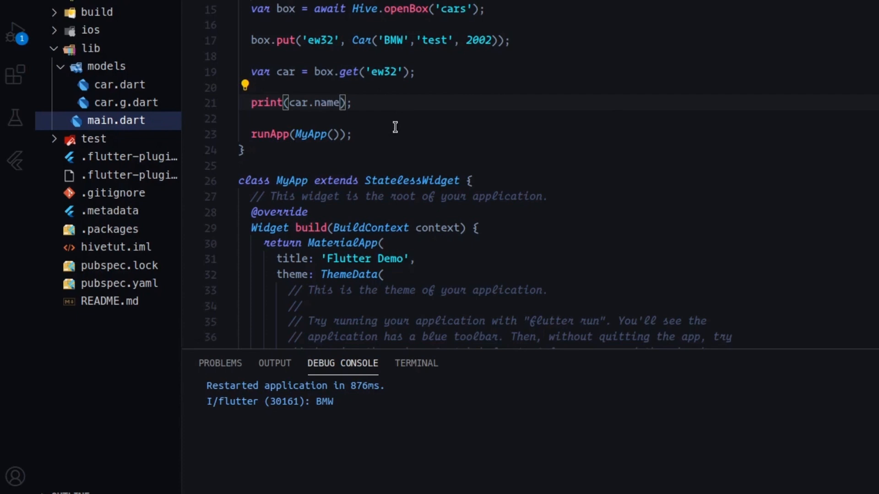